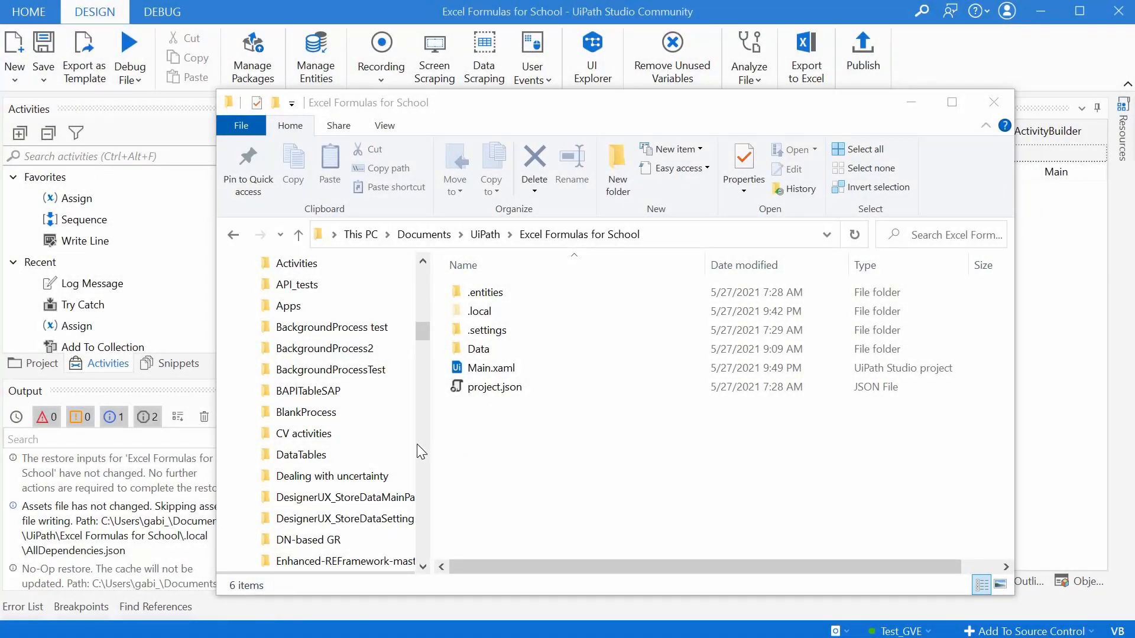
- Open Math.xlsx from the Excel Formulas for School project's Data folder
left_click(478, 349)
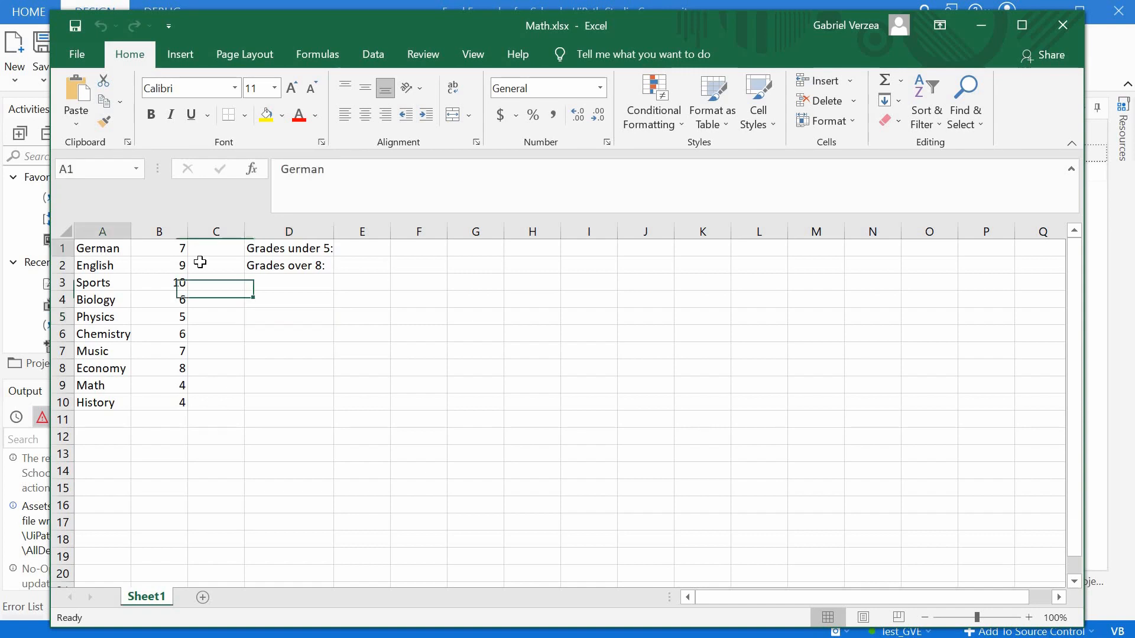
left_click(159, 232)
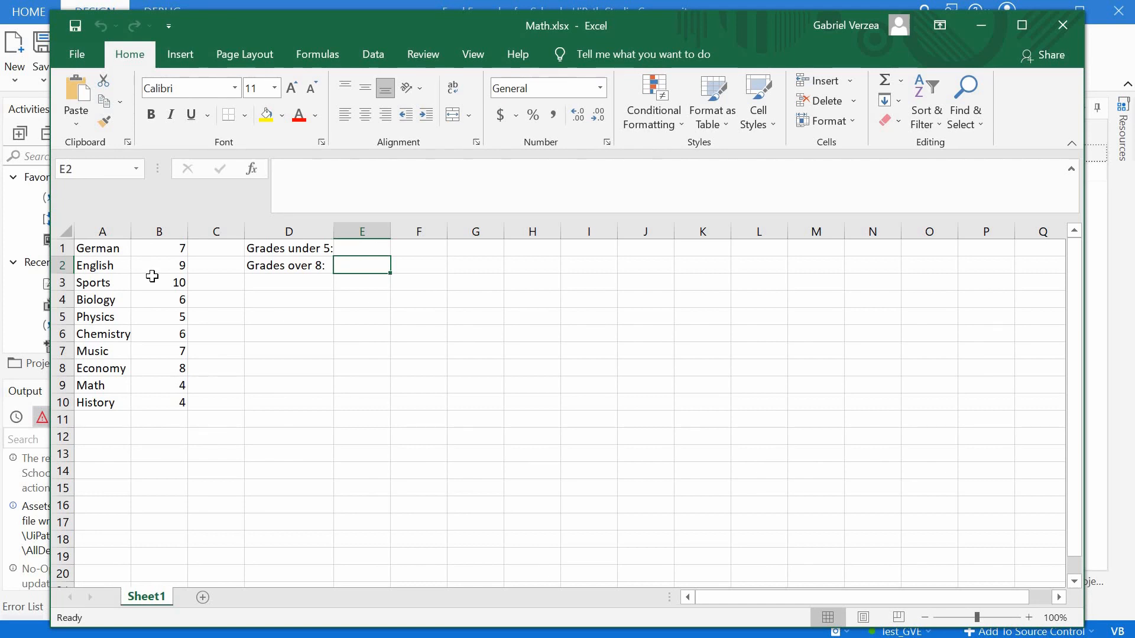
left_click_drag(158, 247, 159, 403)
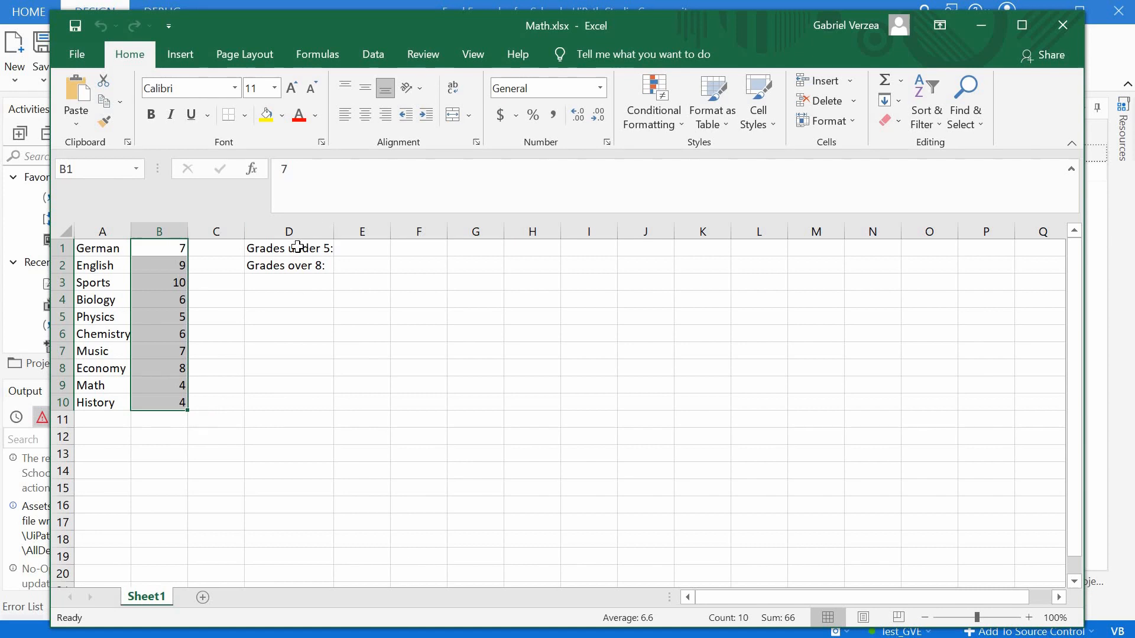
- Label D3 'Subjects with grades under 5:' and D4 'Subjects with grades over 8:'
left_click(289, 248)
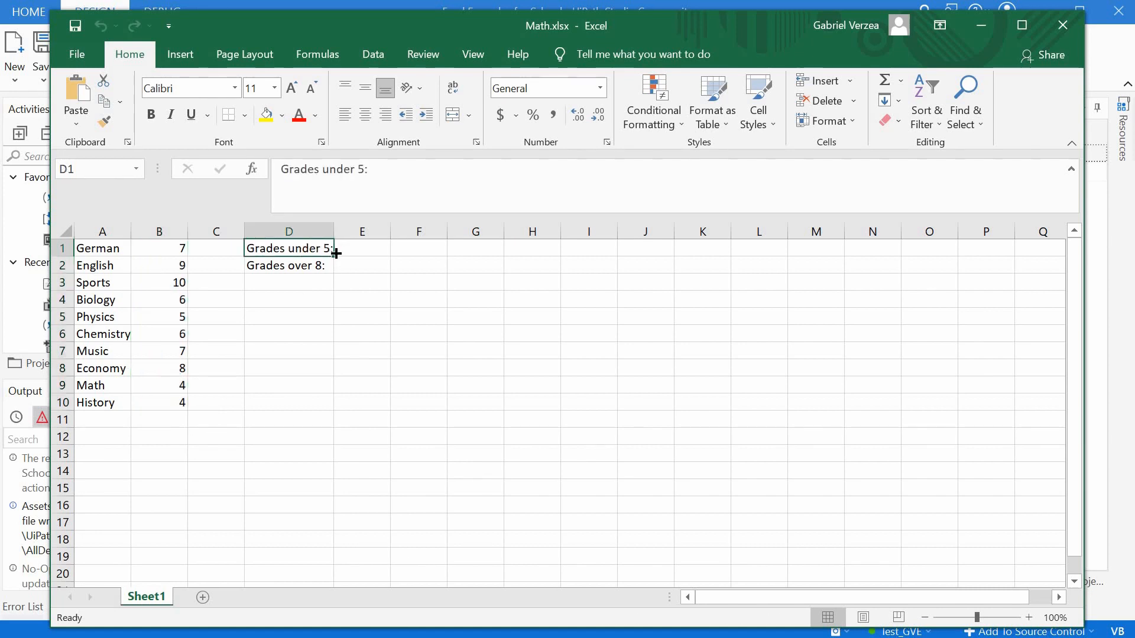
mouse_move(324, 264)
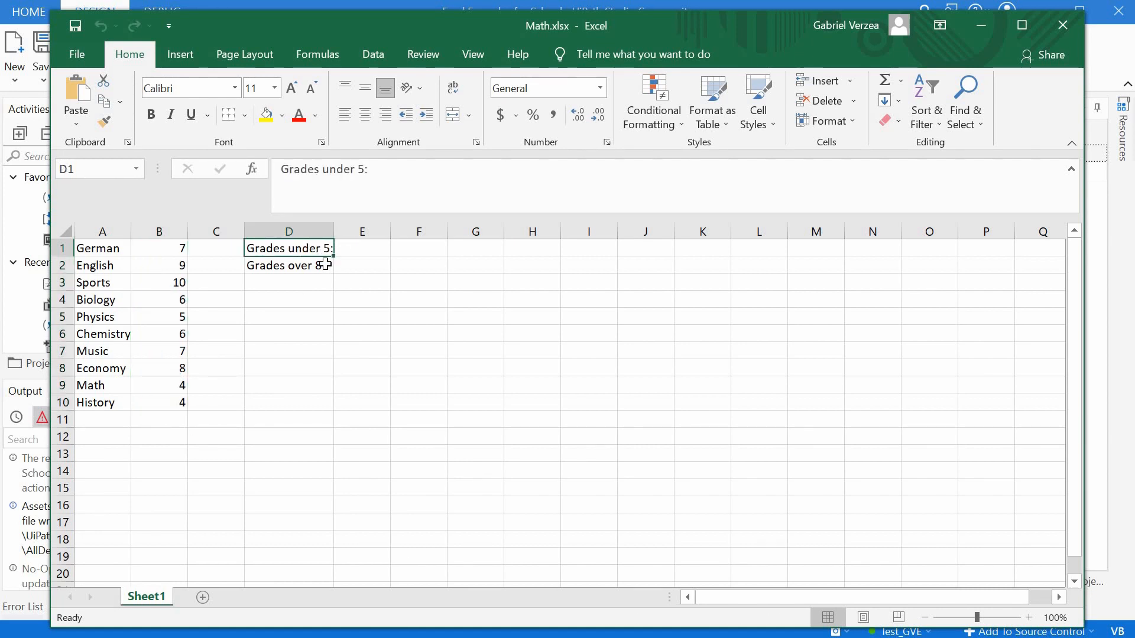
left_click(288, 265)
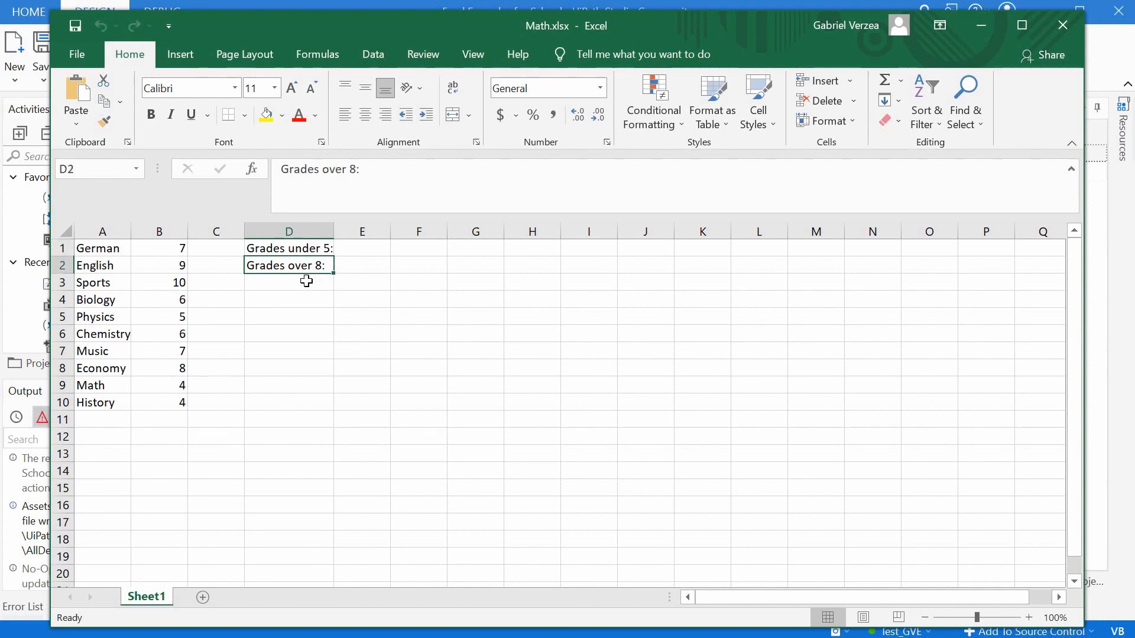
left_click(288, 282)
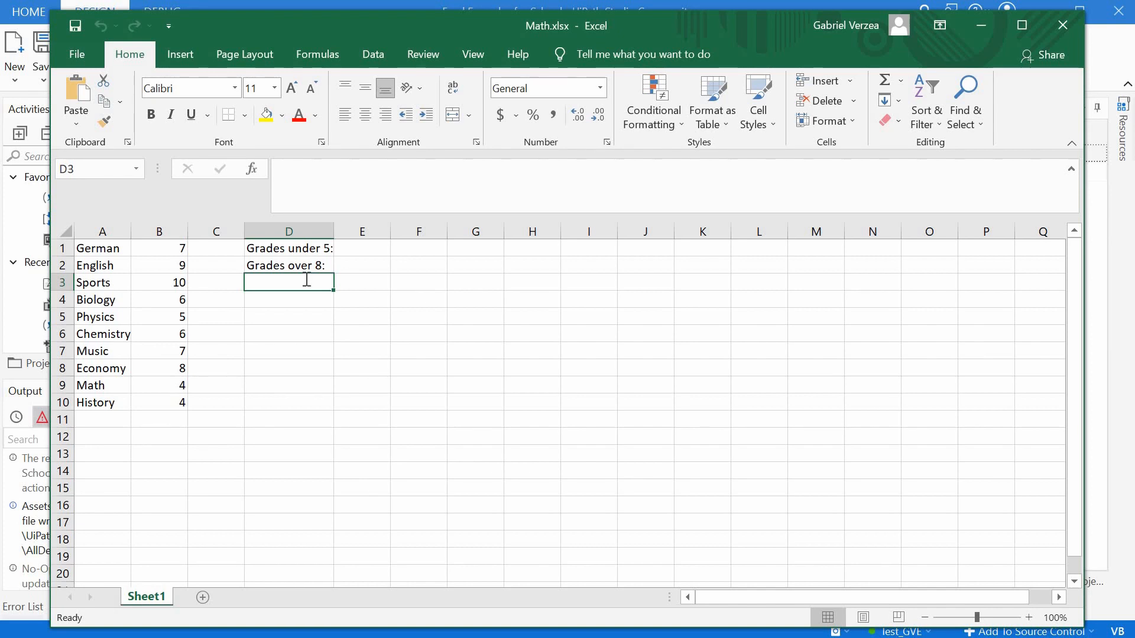
type("Subjects")
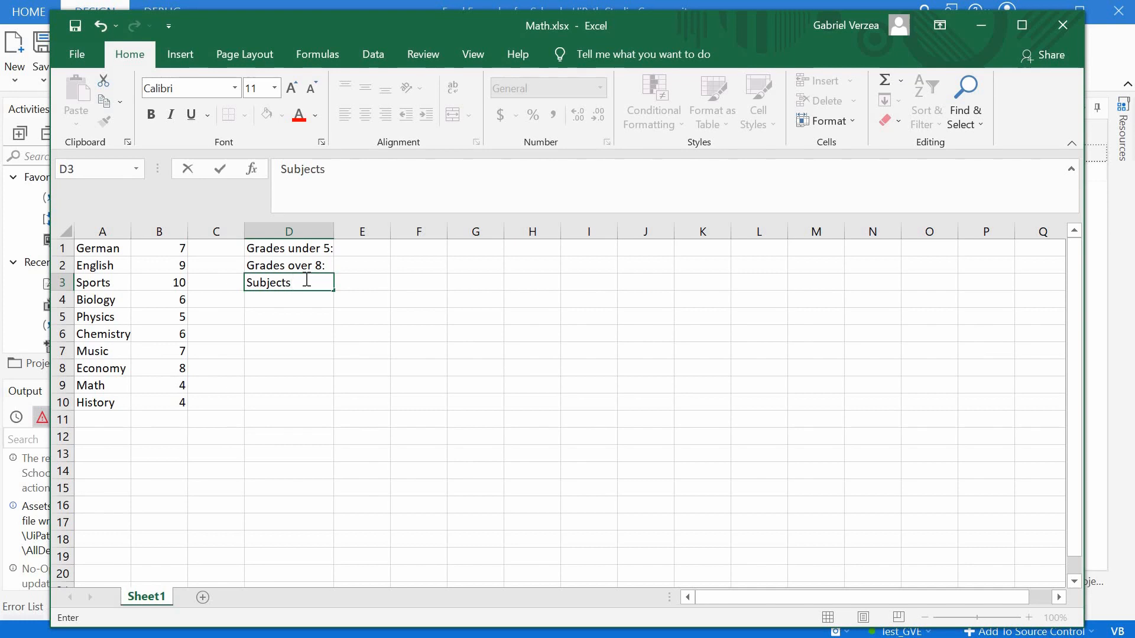
type("with")
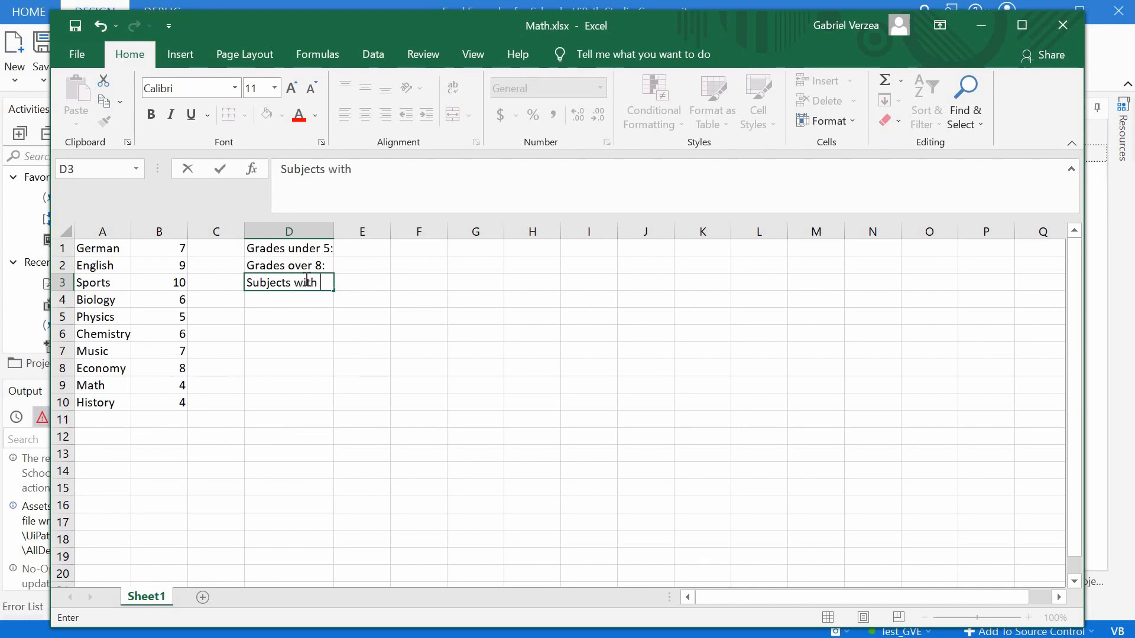
type("grades under 5:")
left_click(289, 299)
type("Subjects with grades over 8:")
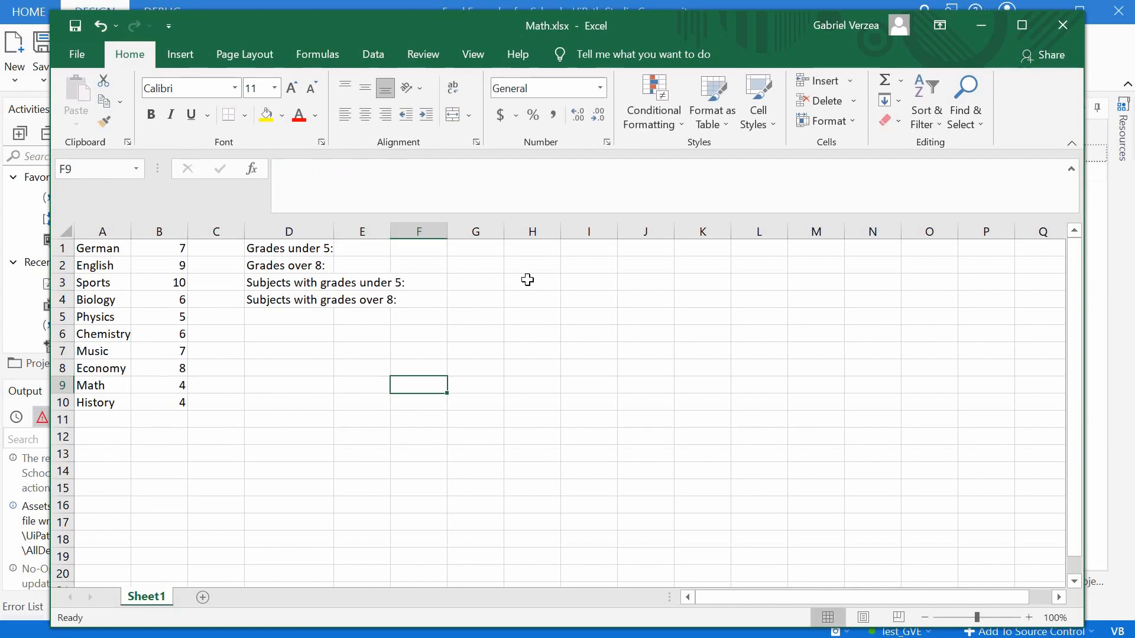
left_click(439, 248)
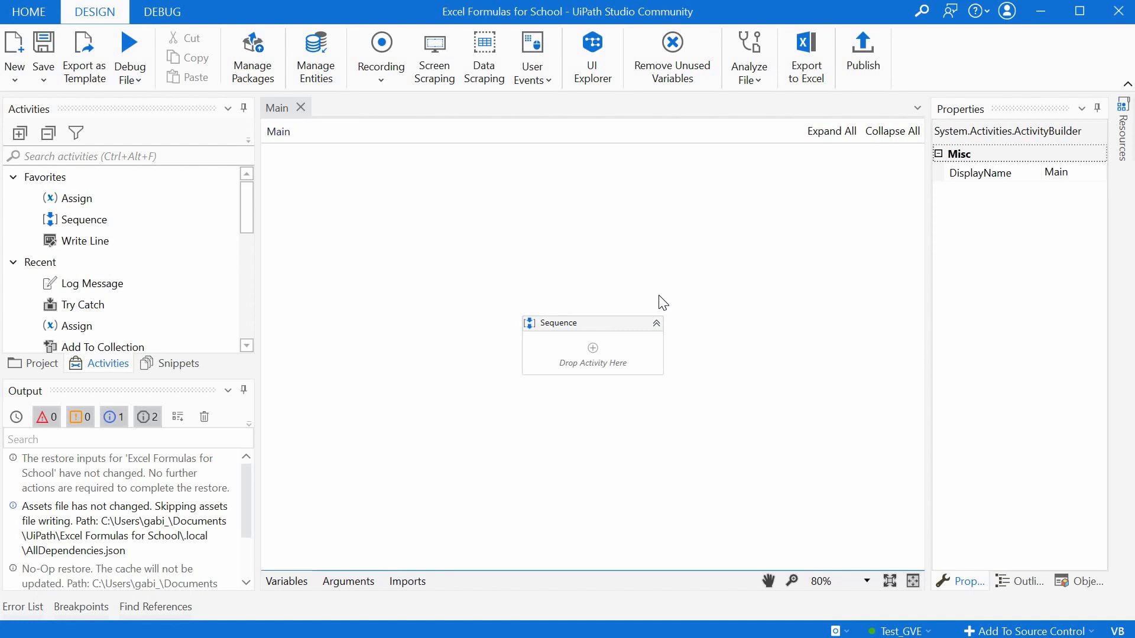
mouse_move(271, 264)
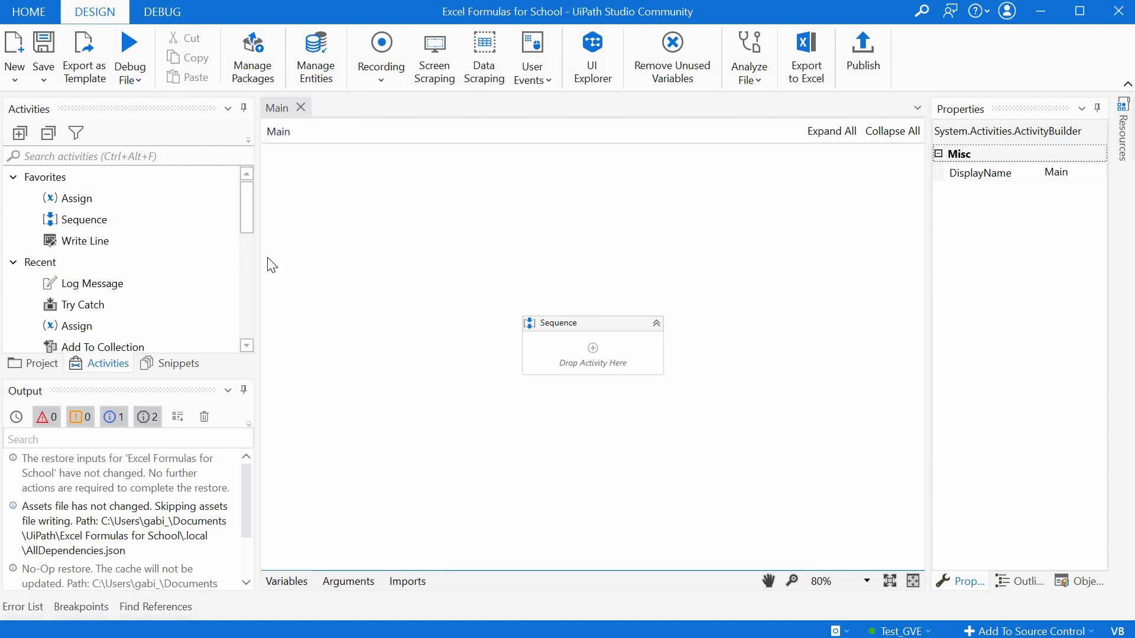
mouse_move(130, 155)
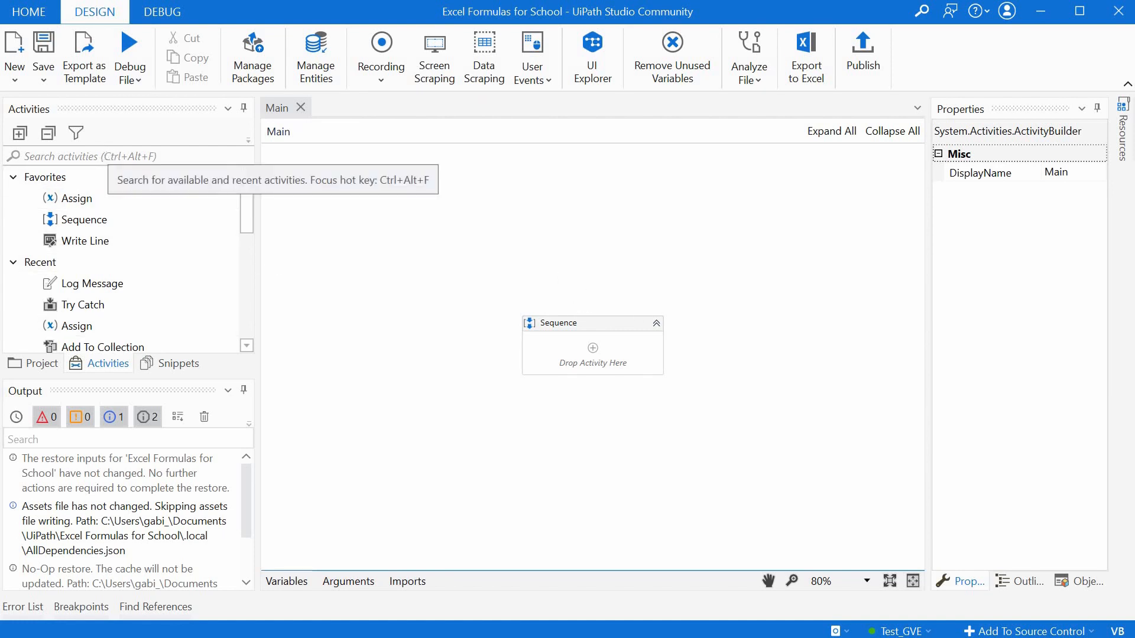
- Search activities for 'excel' and add an Excel Application Scope to Main's sequence
type("excel")
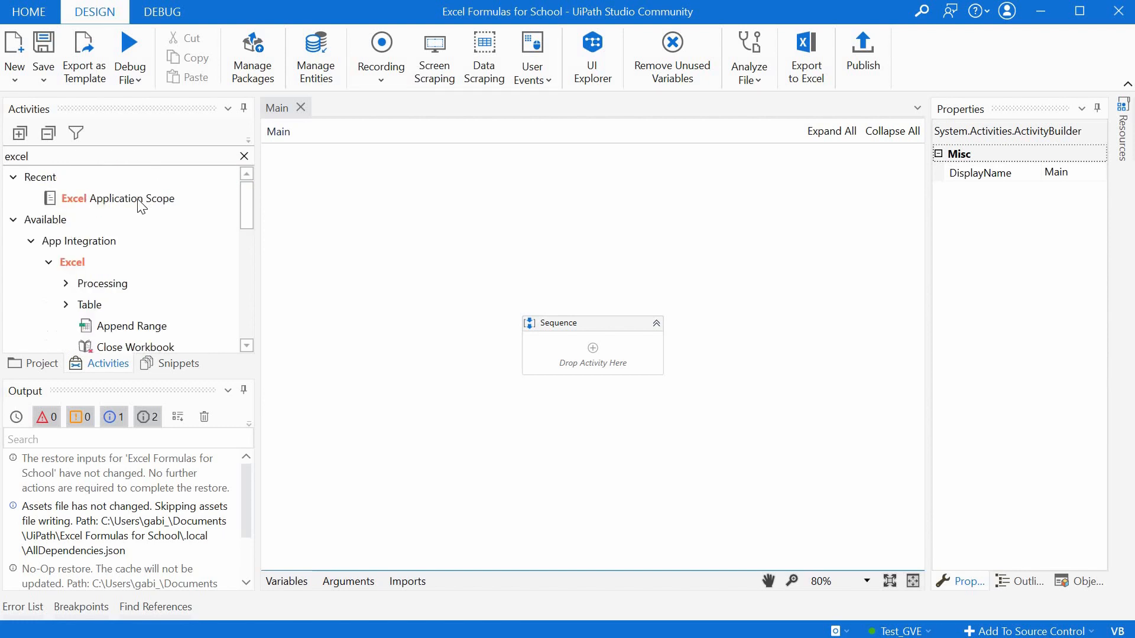
left_click(120, 198)
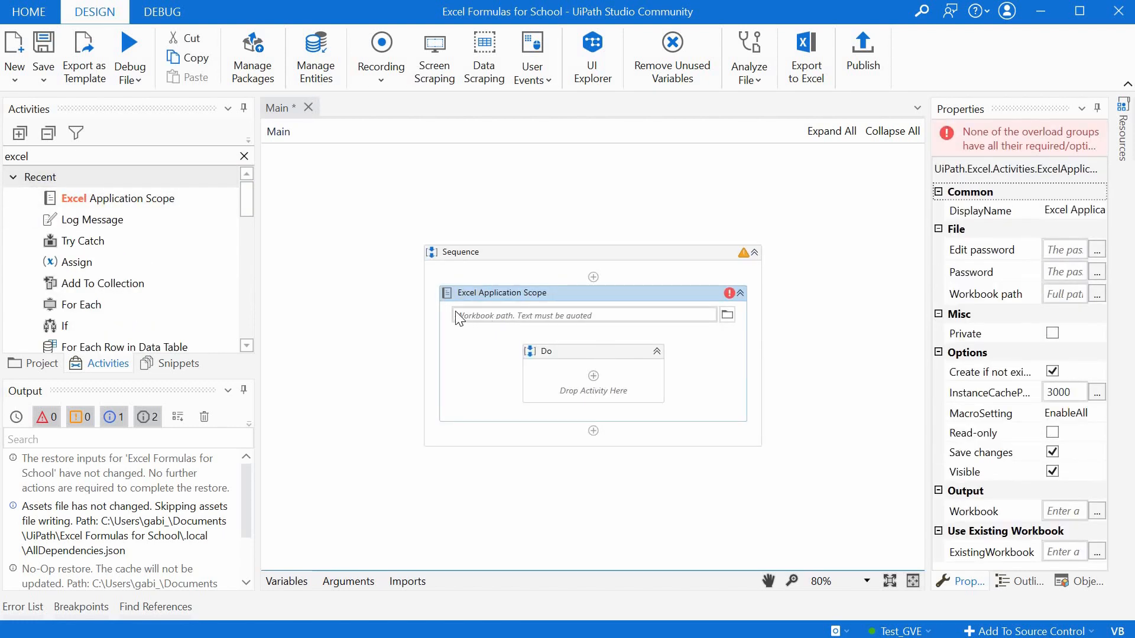
mouse_move(519, 327)
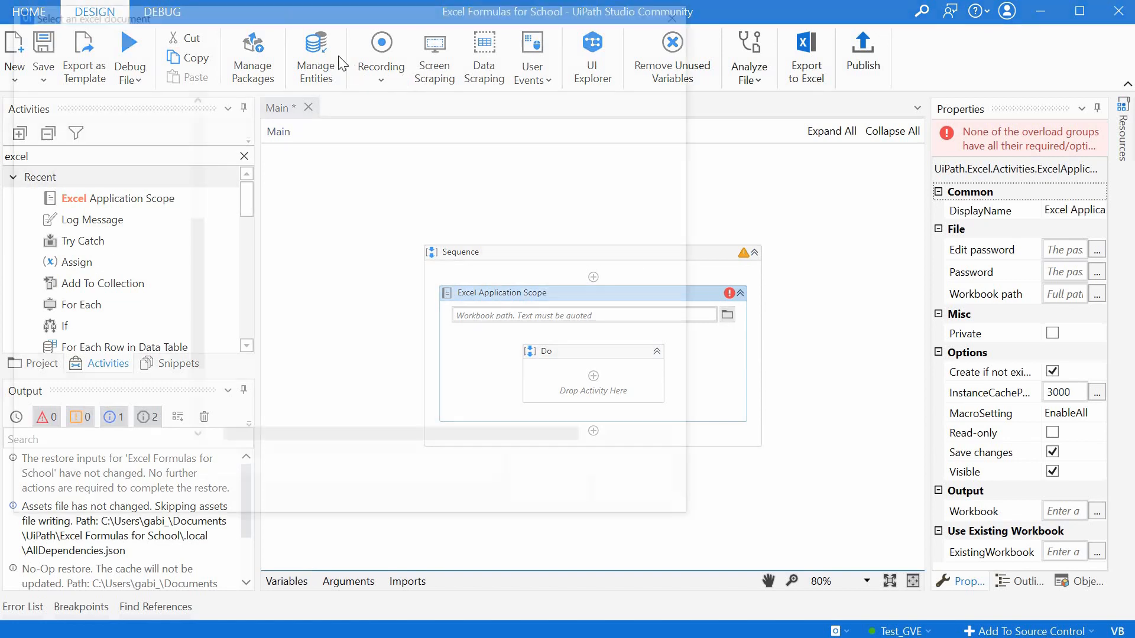
- Set the Excel Application Scope's workbook path to Data\Math.xlsx by browsing
left_click(726, 315)
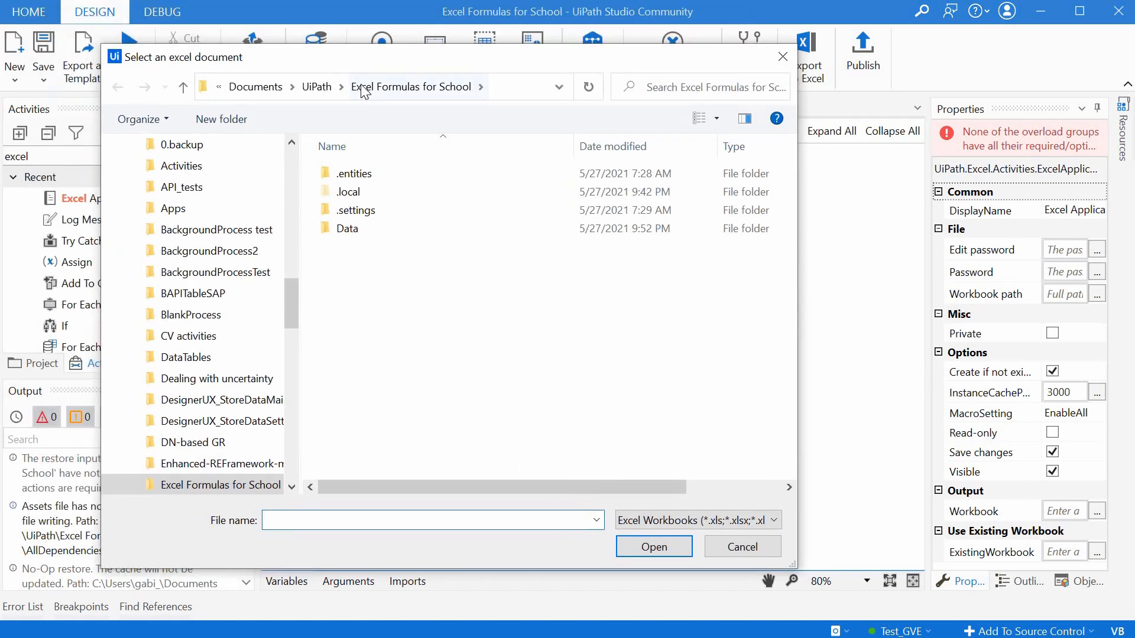
left_click(355, 210)
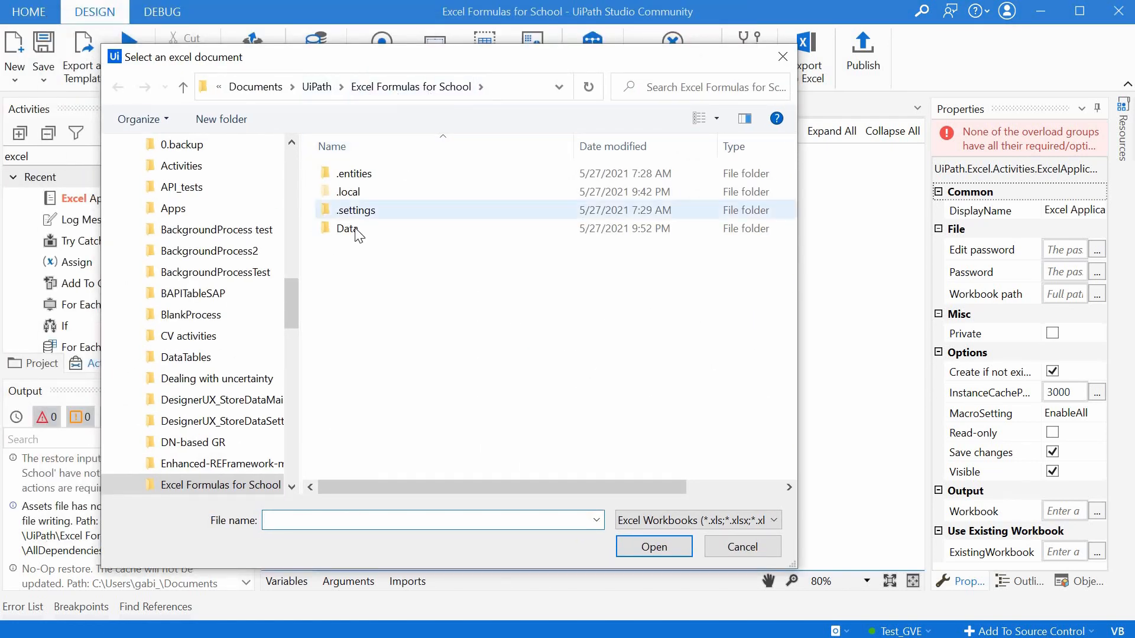
double_click(348, 228)
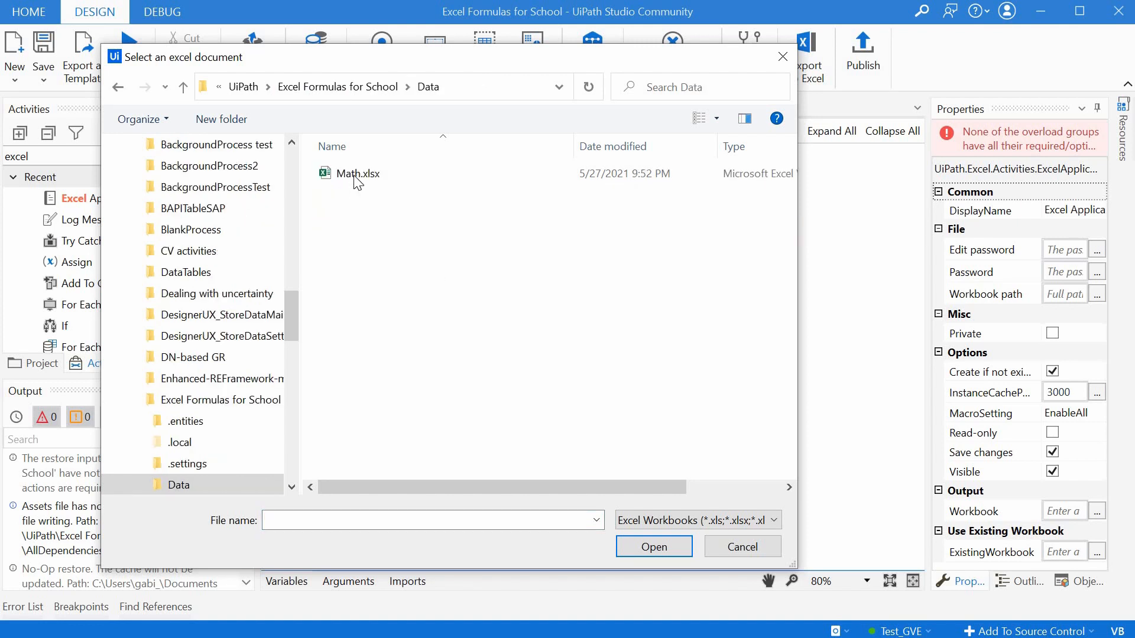
double_click(357, 173)
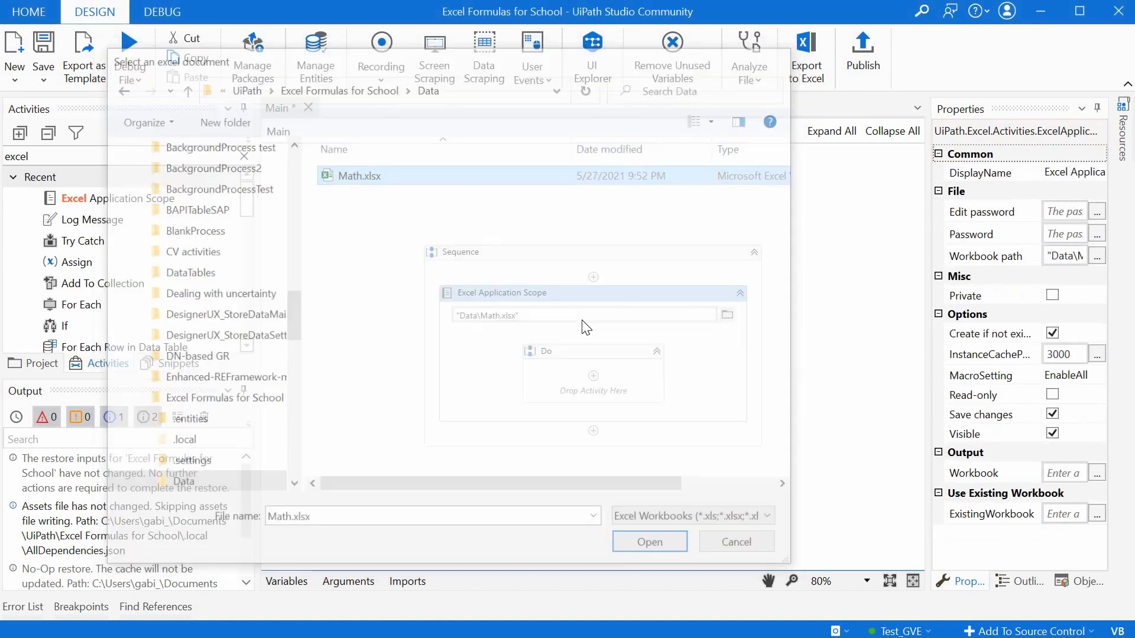
left_click(649, 542)
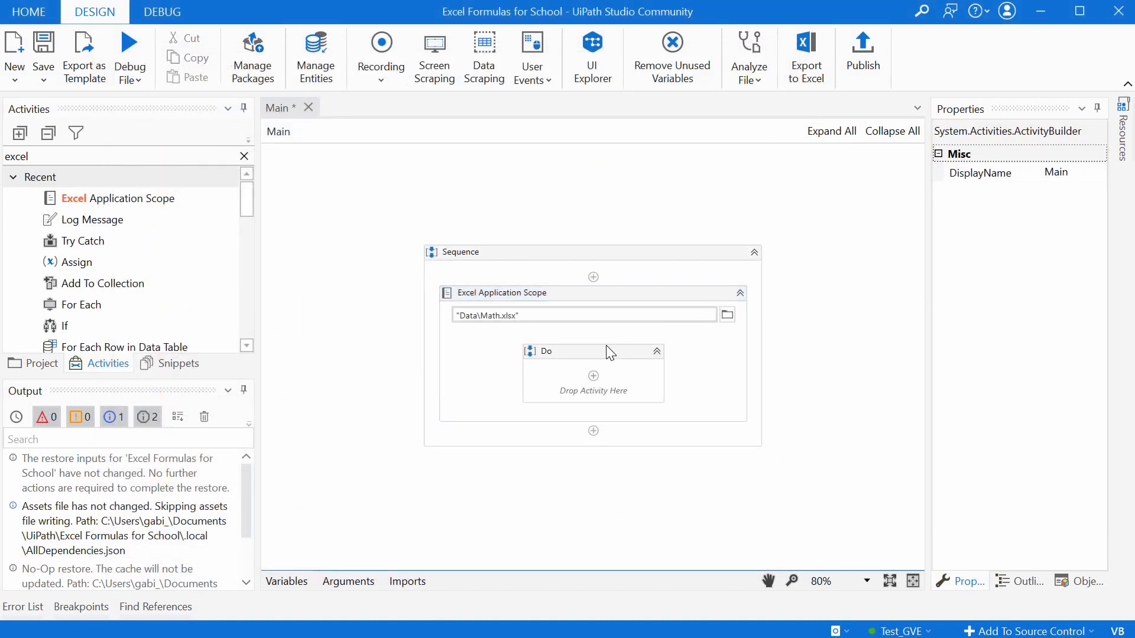
mouse_move(626, 394)
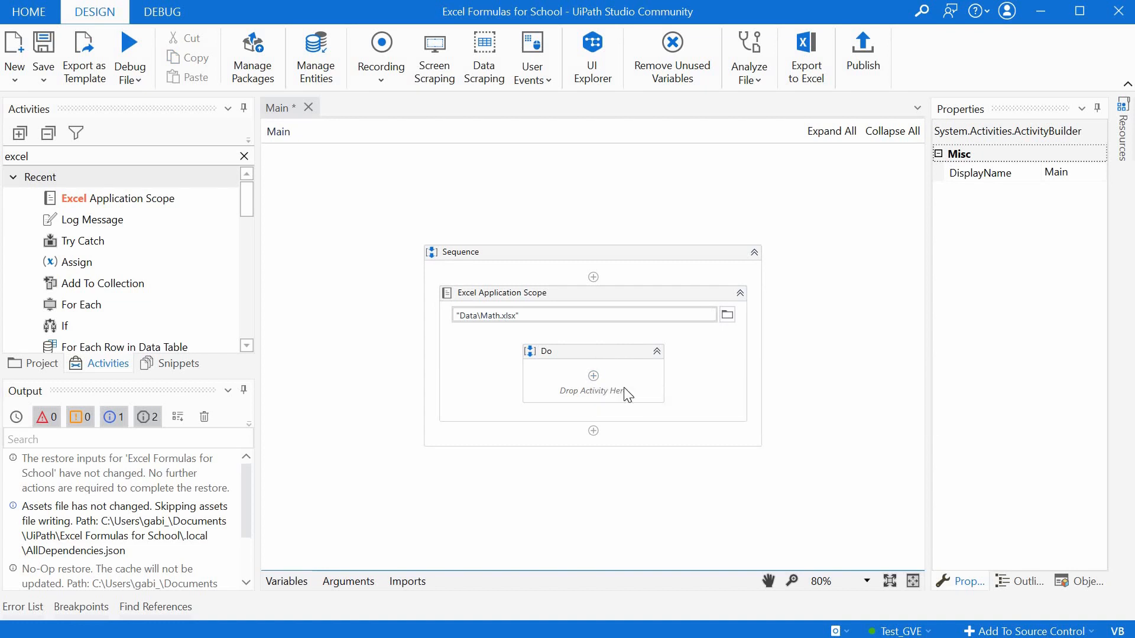
- Return to Math.xlsx and begin a formula with '=' in E1 beside Grades under 5:
left_click(593, 351)
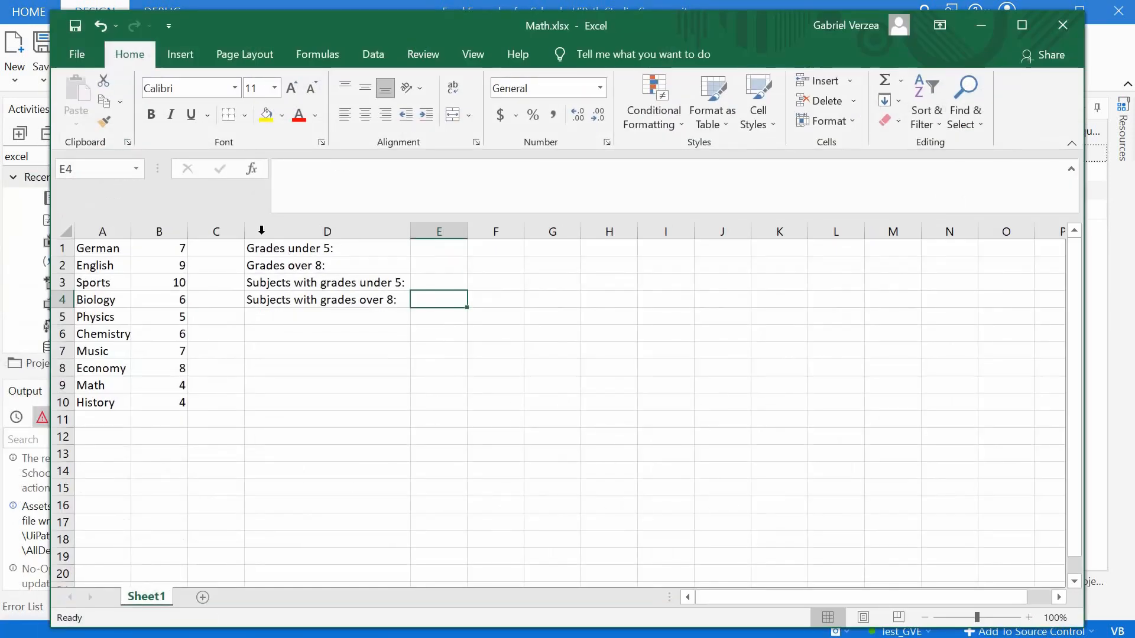
mouse_move(331, 249)
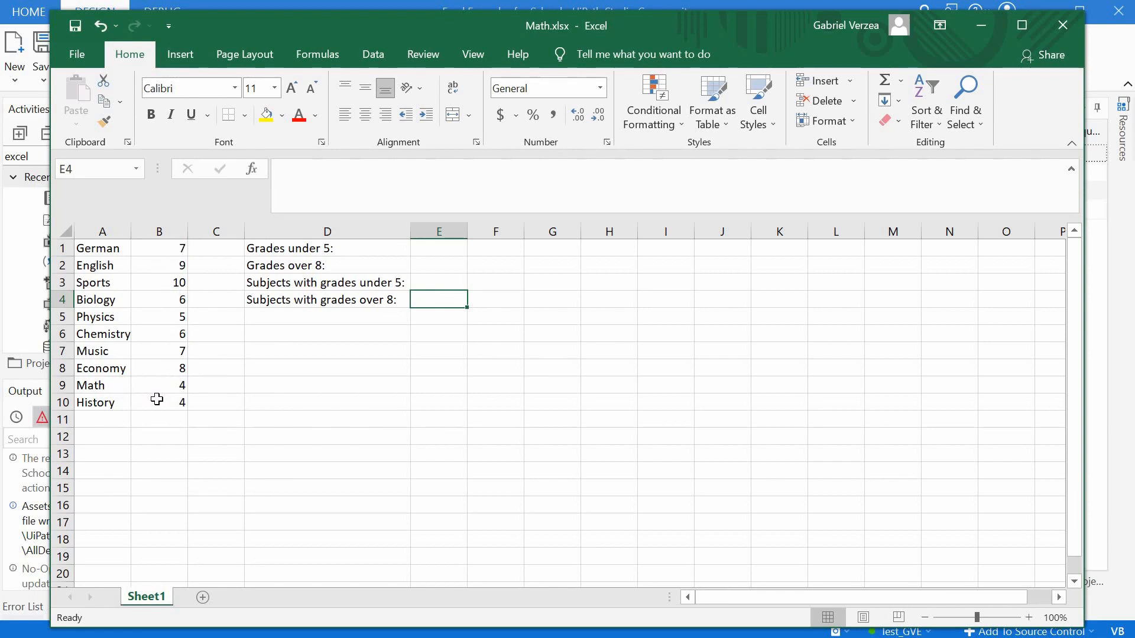
left_click(551, 385)
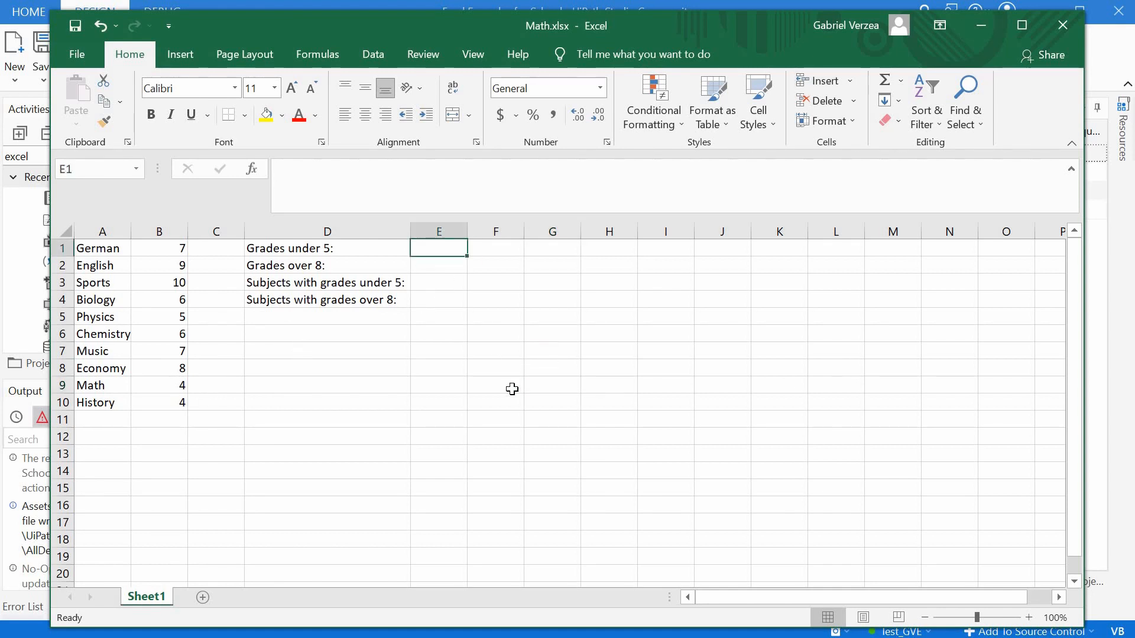
type("=")
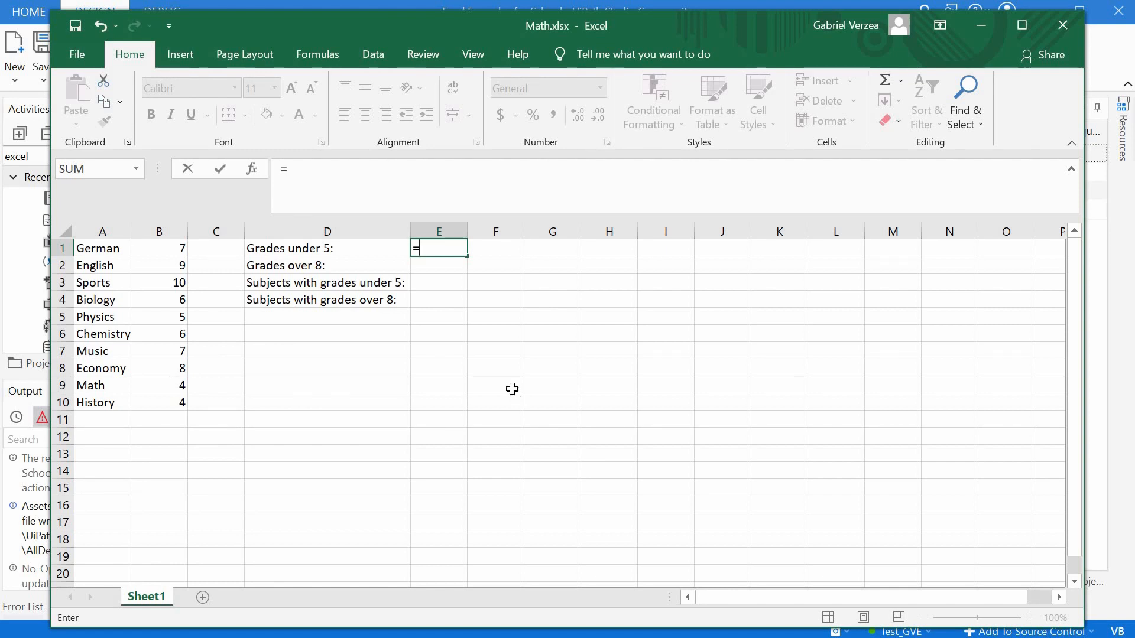
- Enter =COUNTIF(B1:B10, "<5") in E1, then reopen it in the formula bar for copying
type("COUNTIF(")
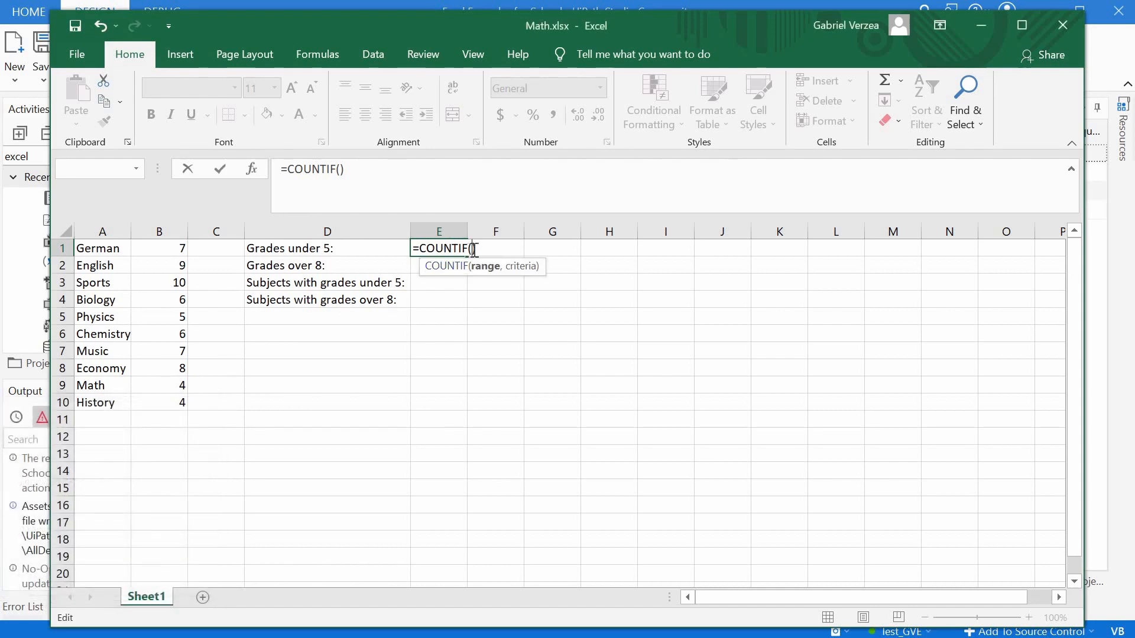
mouse_move(494, 274)
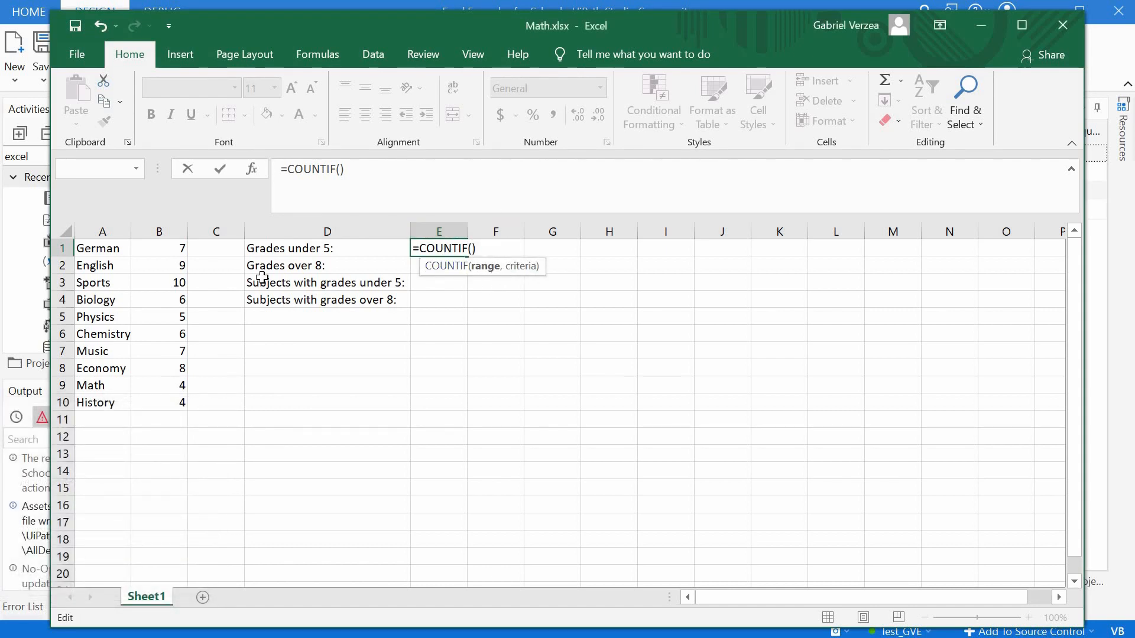
mouse_move(153, 246)
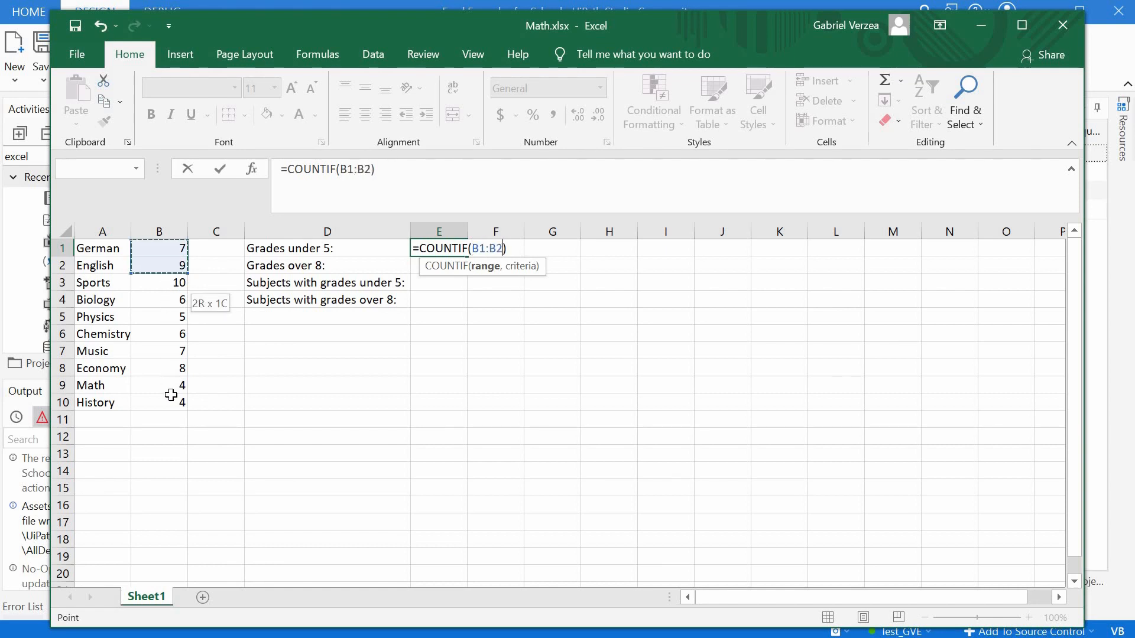
left_click_drag(159, 265, 159, 403)
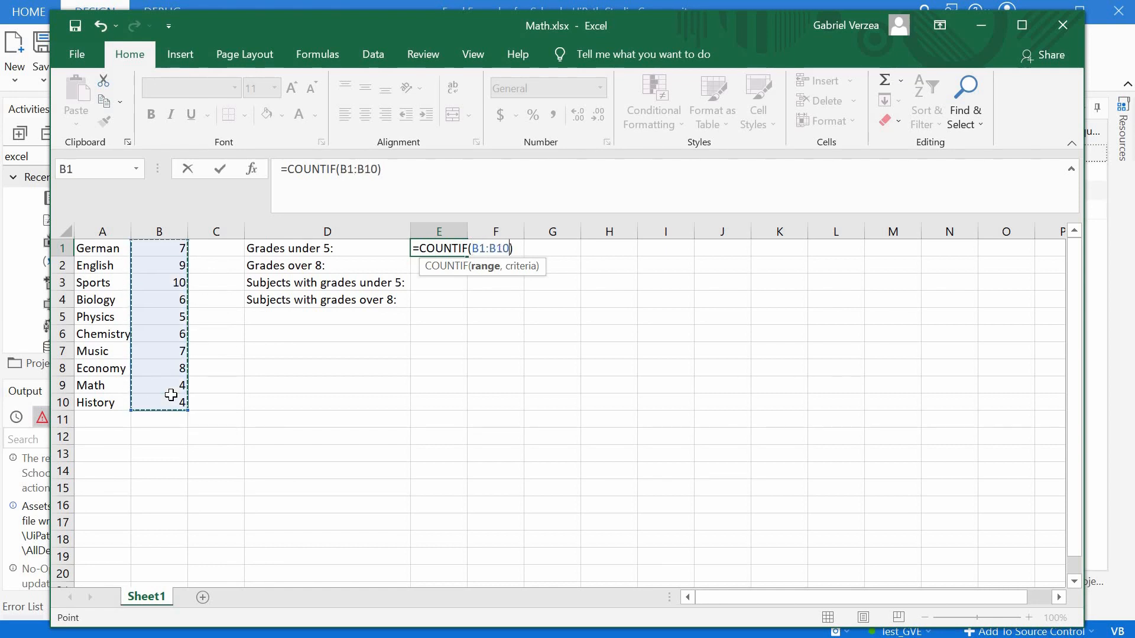
type(",")
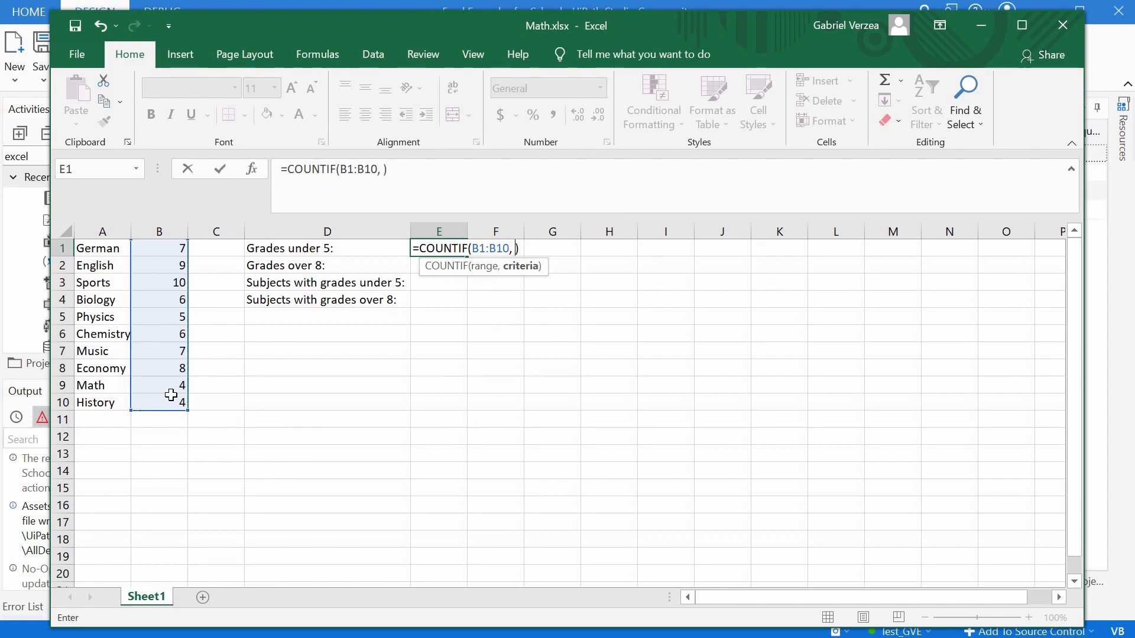
type("\"")
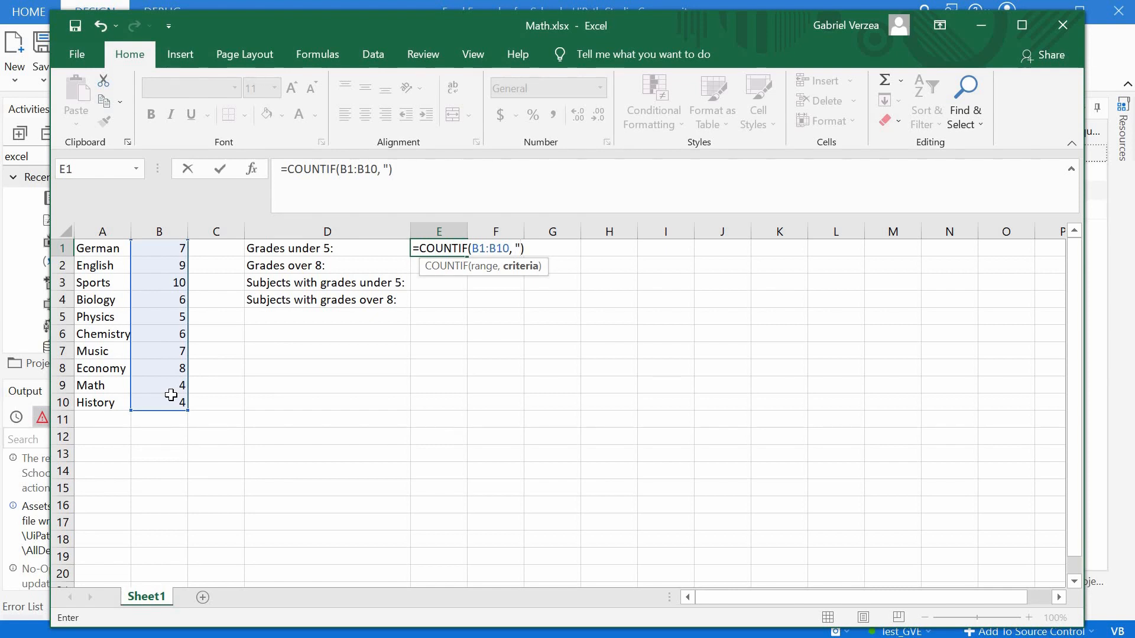
type("<5")
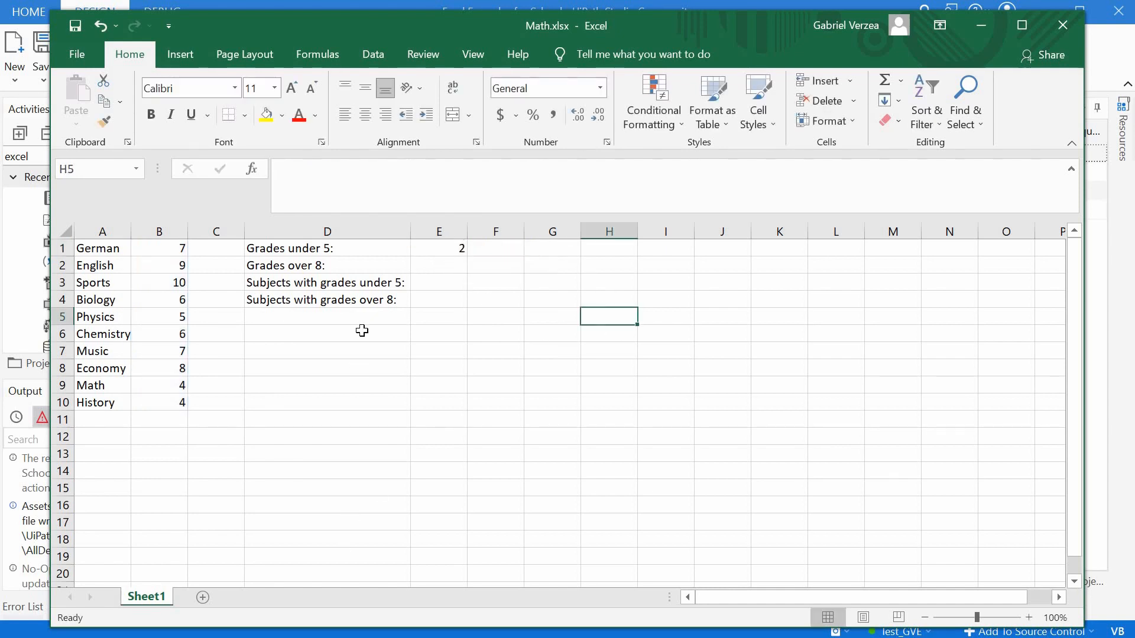
left_click(439, 249)
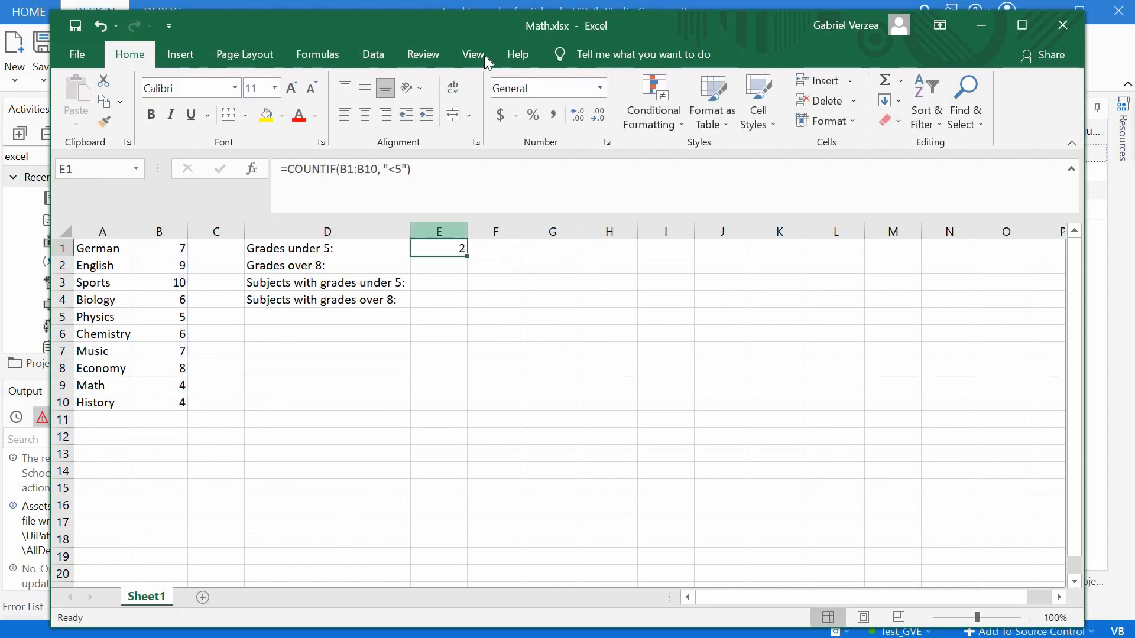
mouse_move(464, 32)
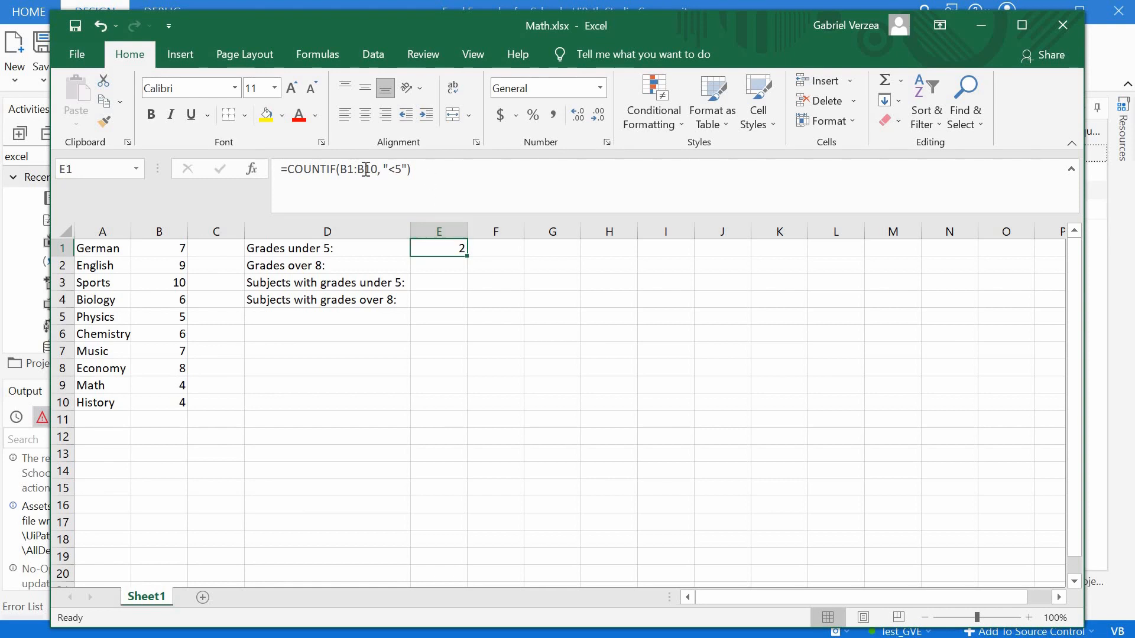
double_click(438, 248)
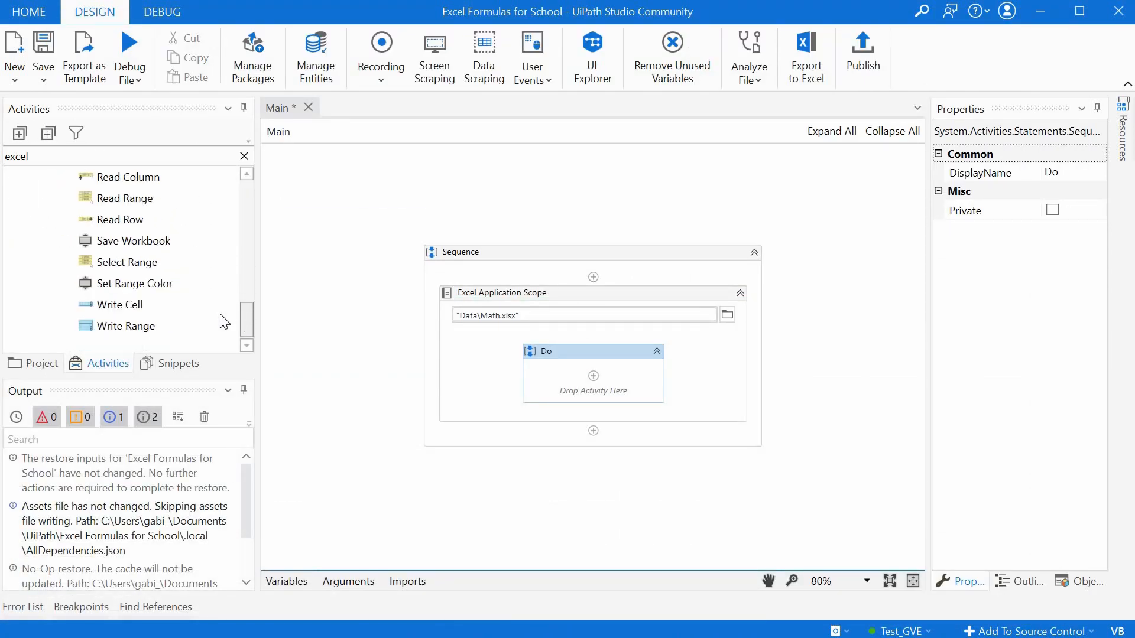
mouse_move(120, 304)
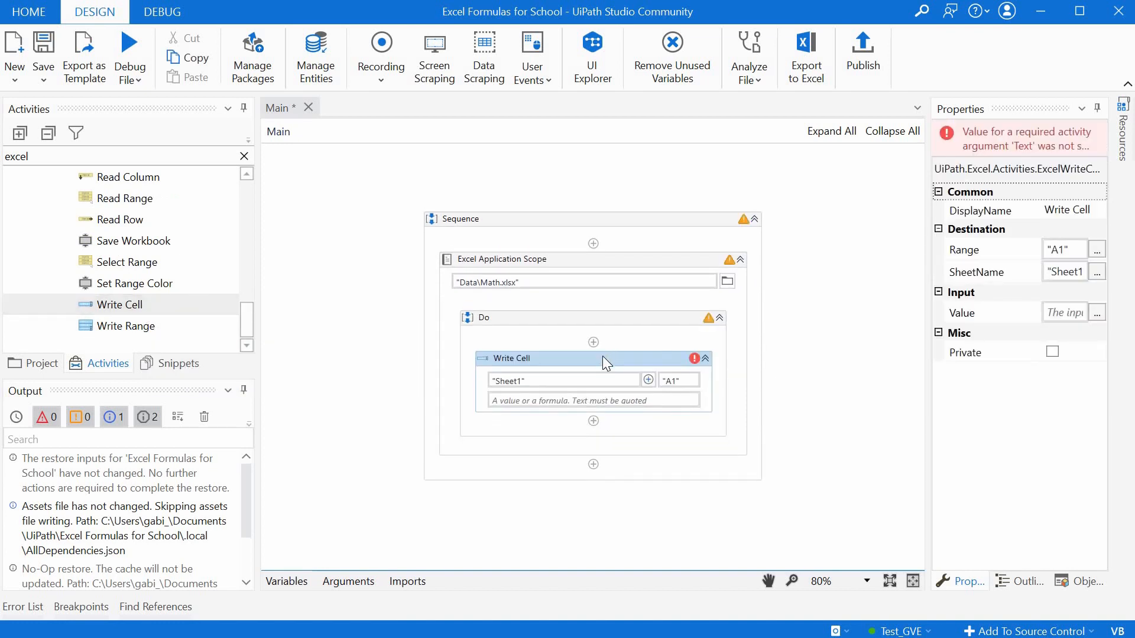
mouse_move(529, 381)
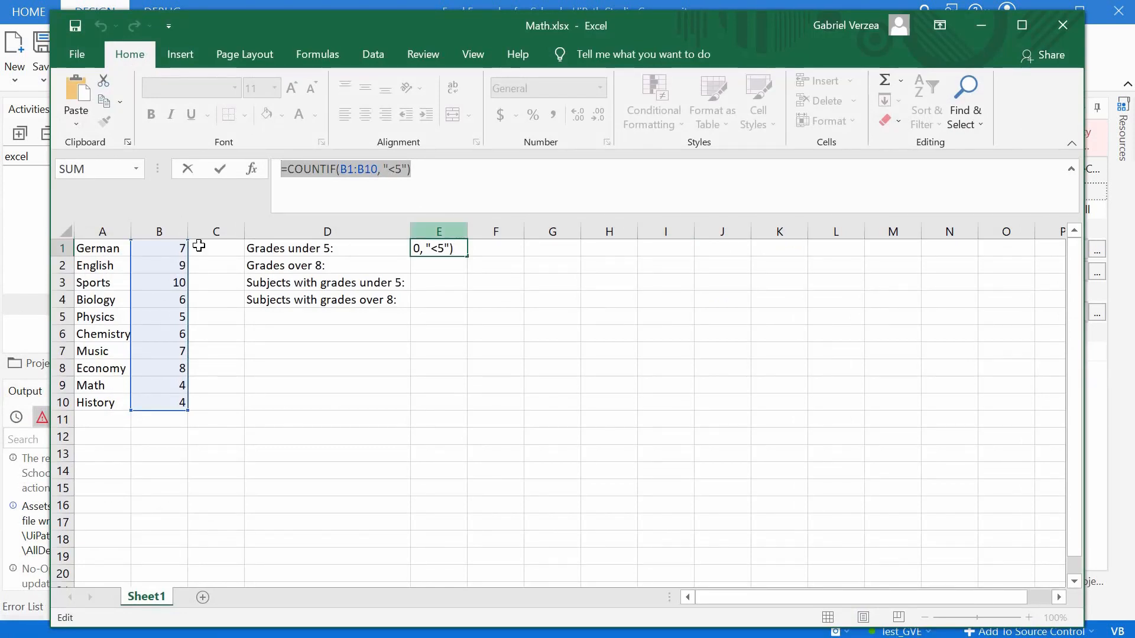
mouse_move(673, 384)
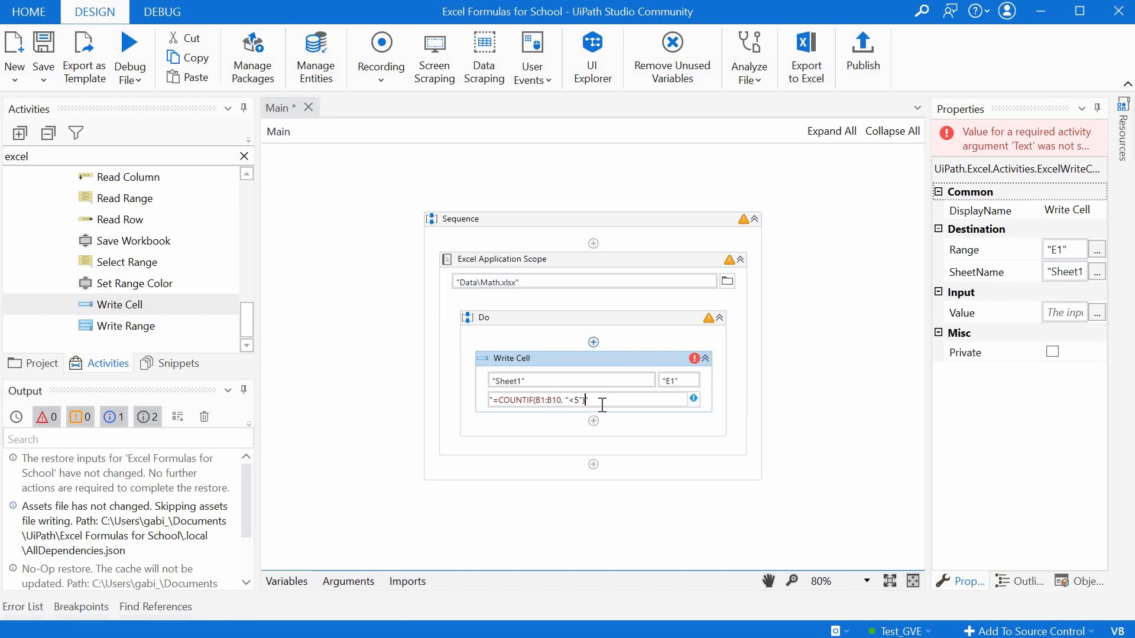
mouse_move(678, 400)
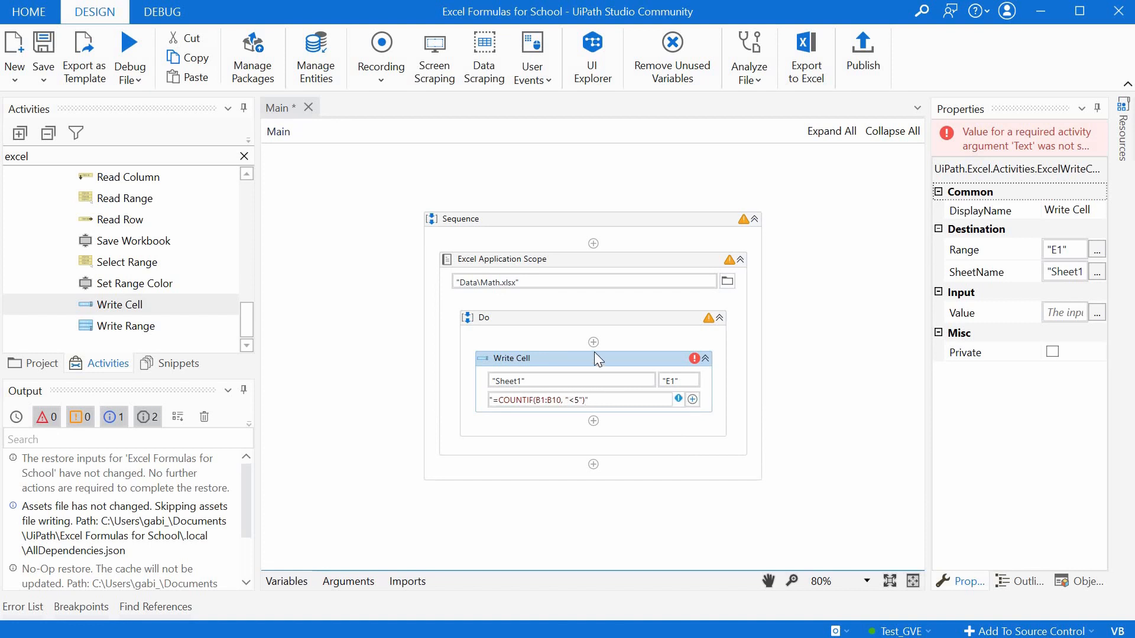
mouse_move(593, 358)
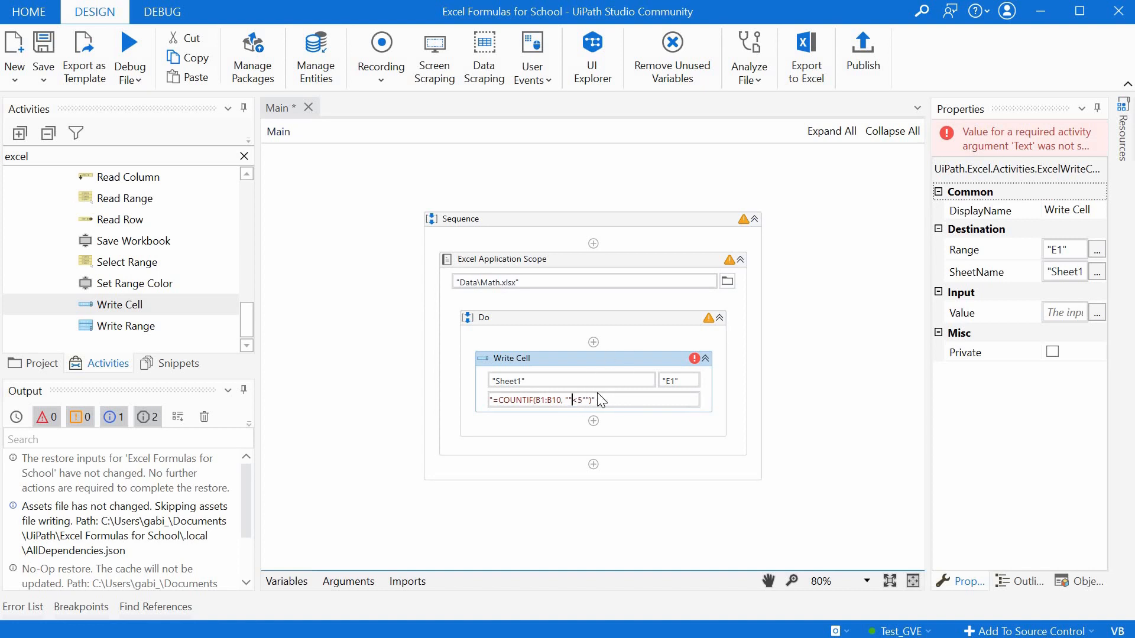
mouse_move(798, 358)
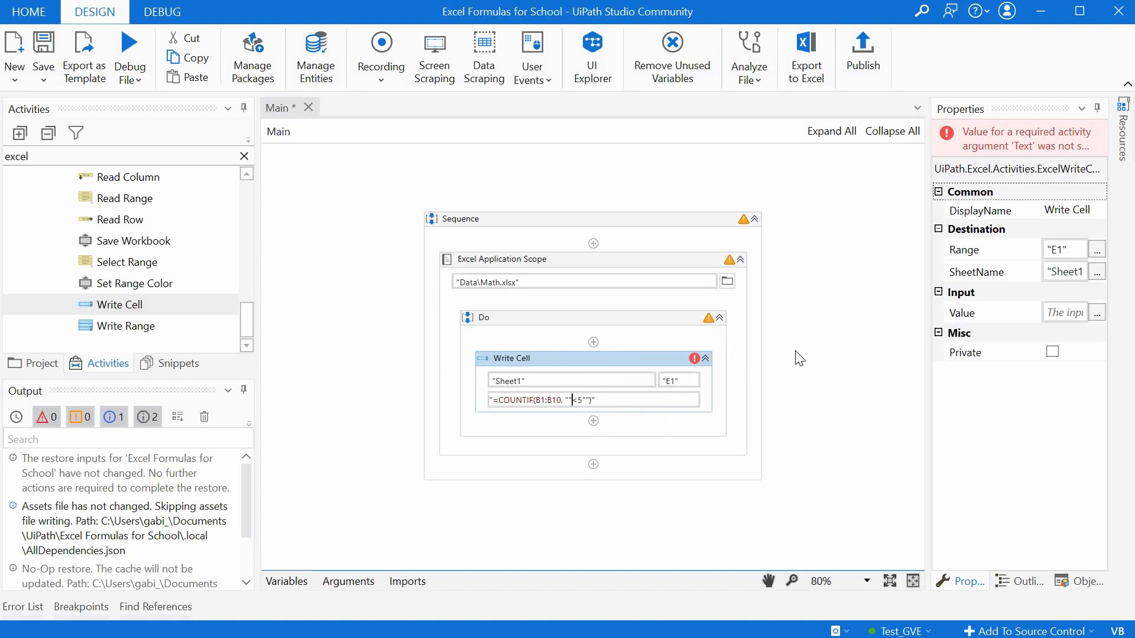
- Commit the escaped "=COUNTIF(B1:B10, ""<5"")" as the Write Cell value for E1
left_click(796, 357)
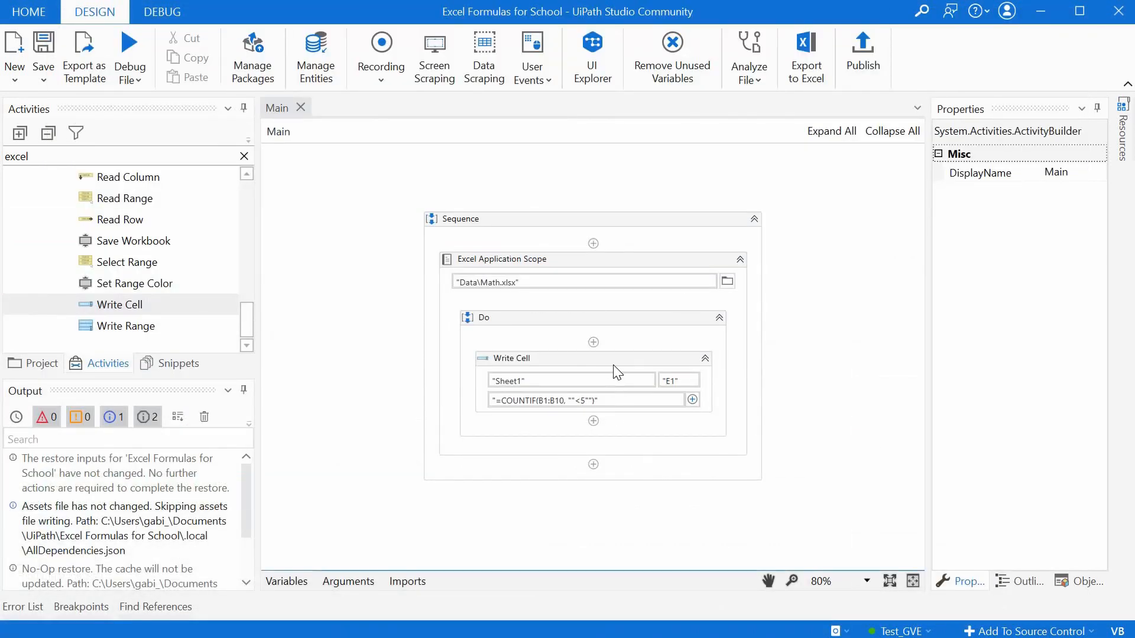
- Duplicate the Write Cell as CountIF over 8, targeting E2 with criteria ">=8"
left_click(512, 358)
type("CountIF over 8")
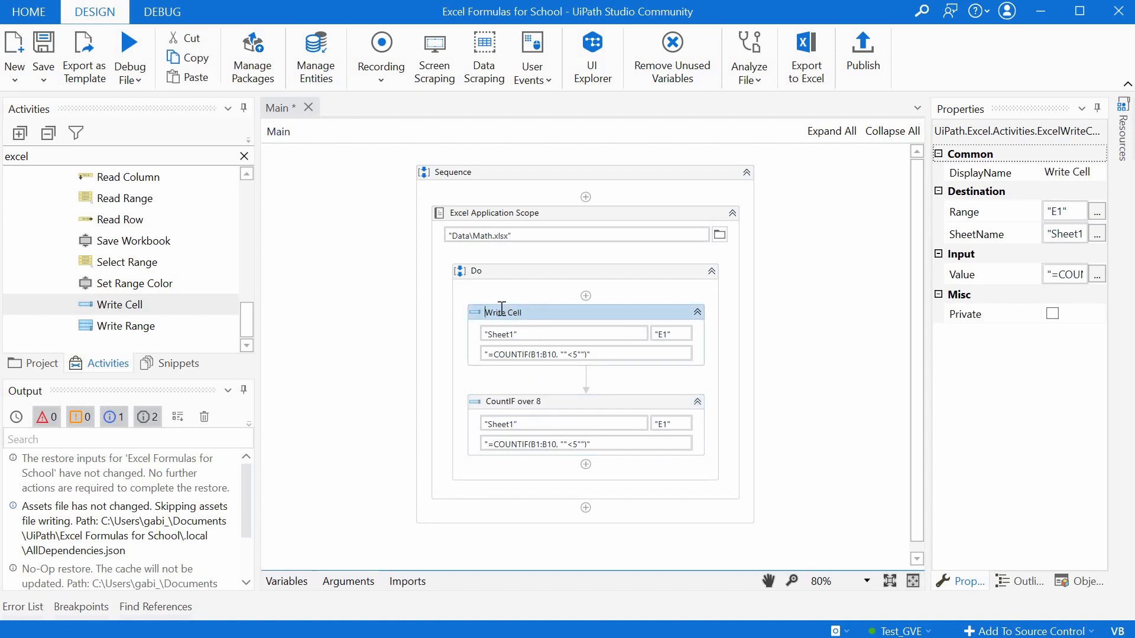
mouse_move(503, 313)
type("2")
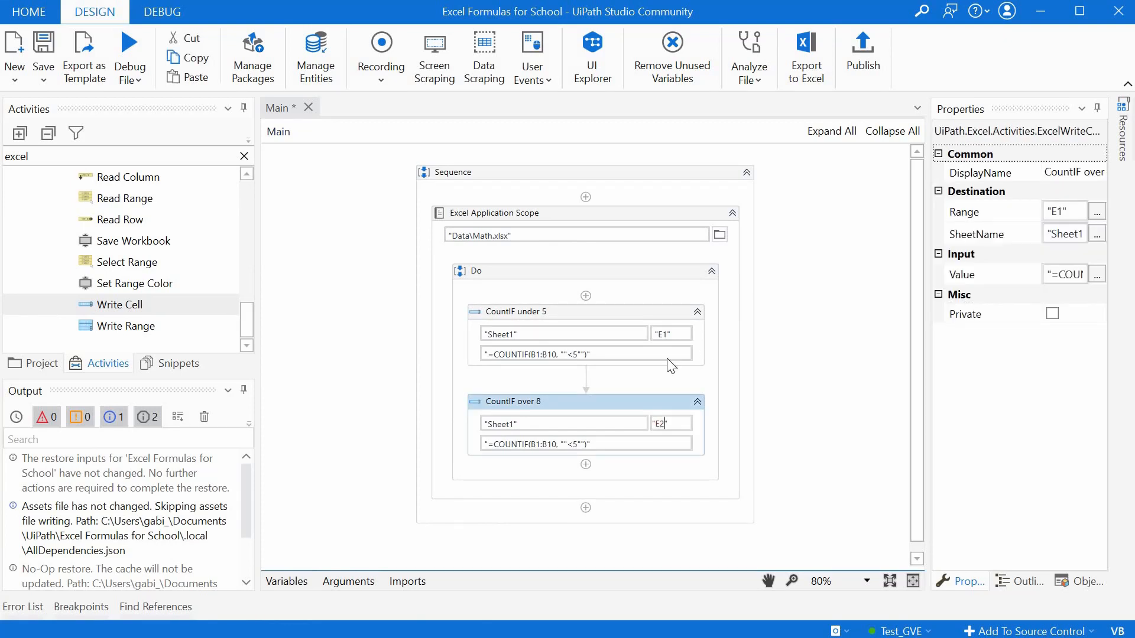
left_click(557, 442)
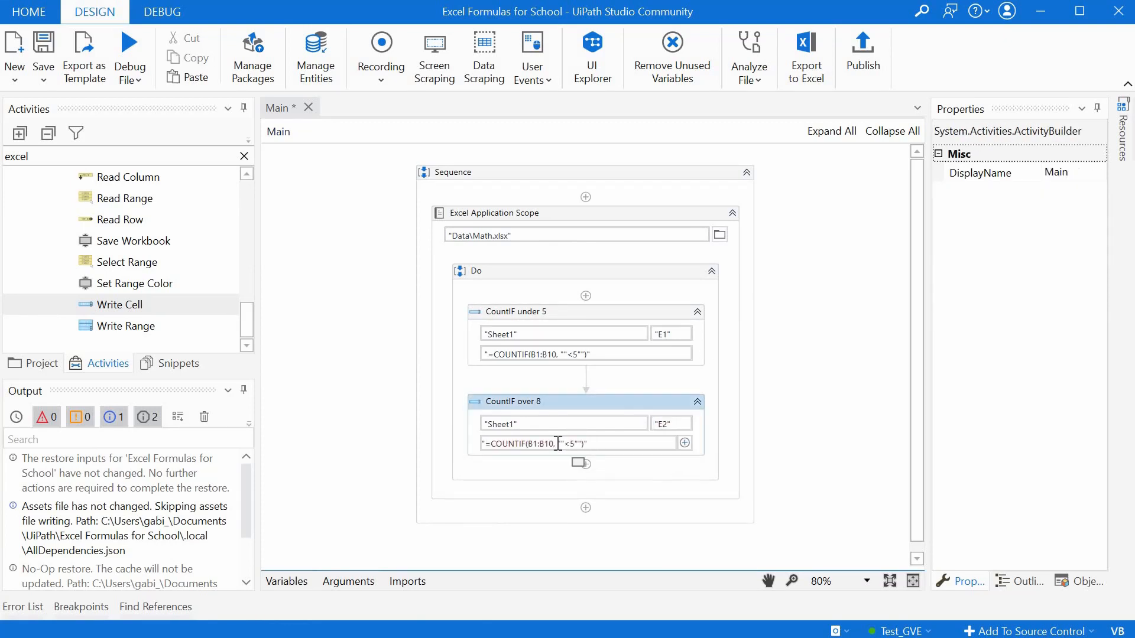
left_click(572, 443)
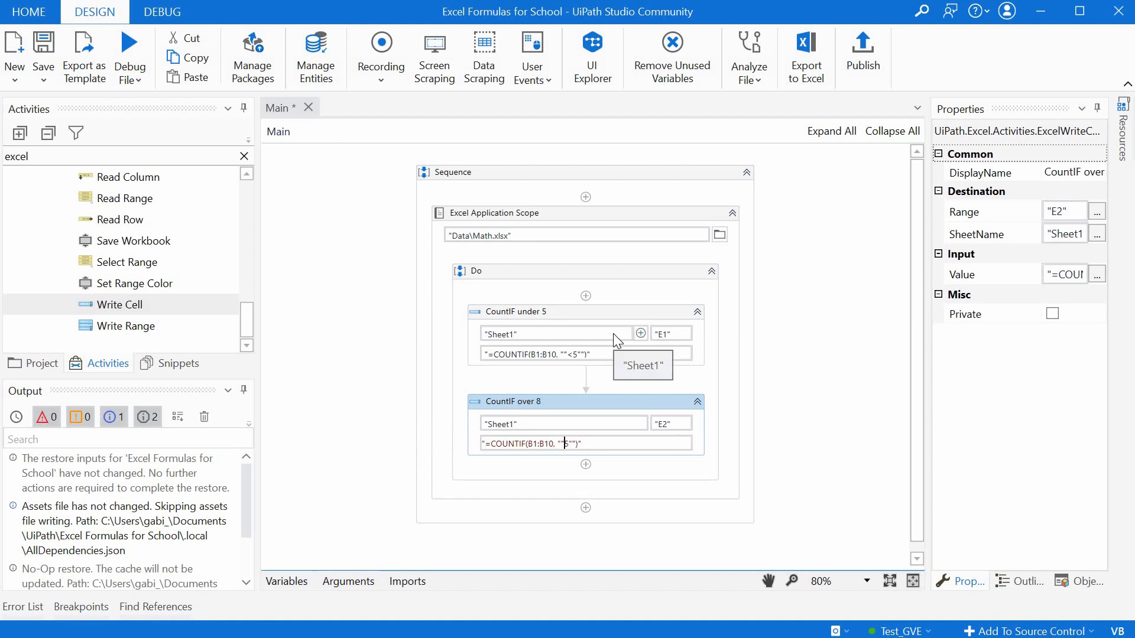
type("5")
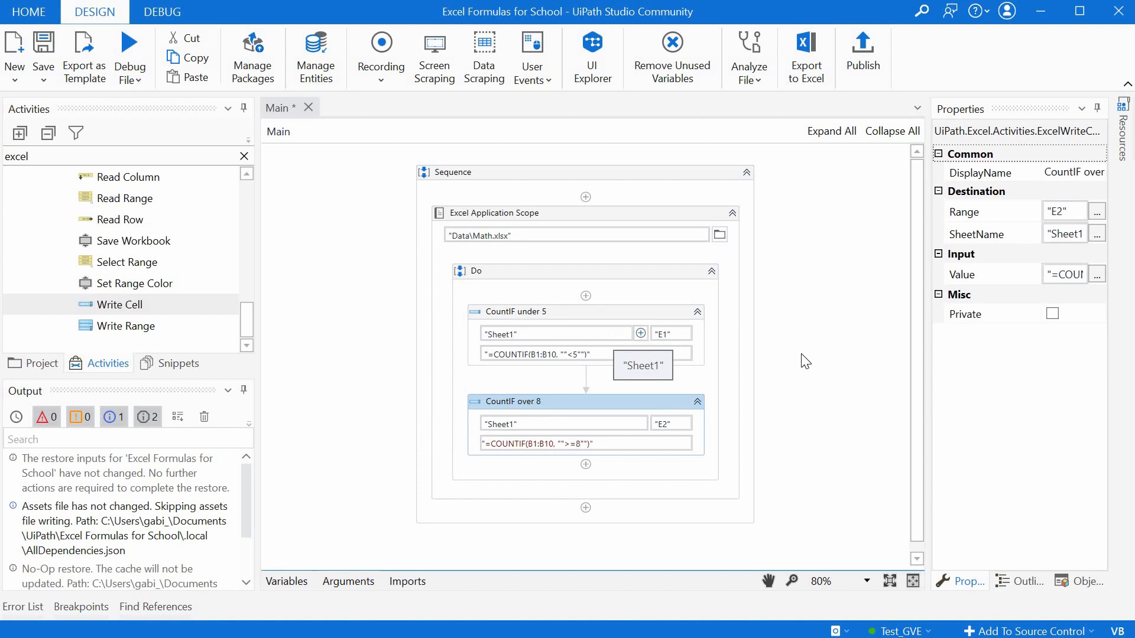
left_click(797, 338)
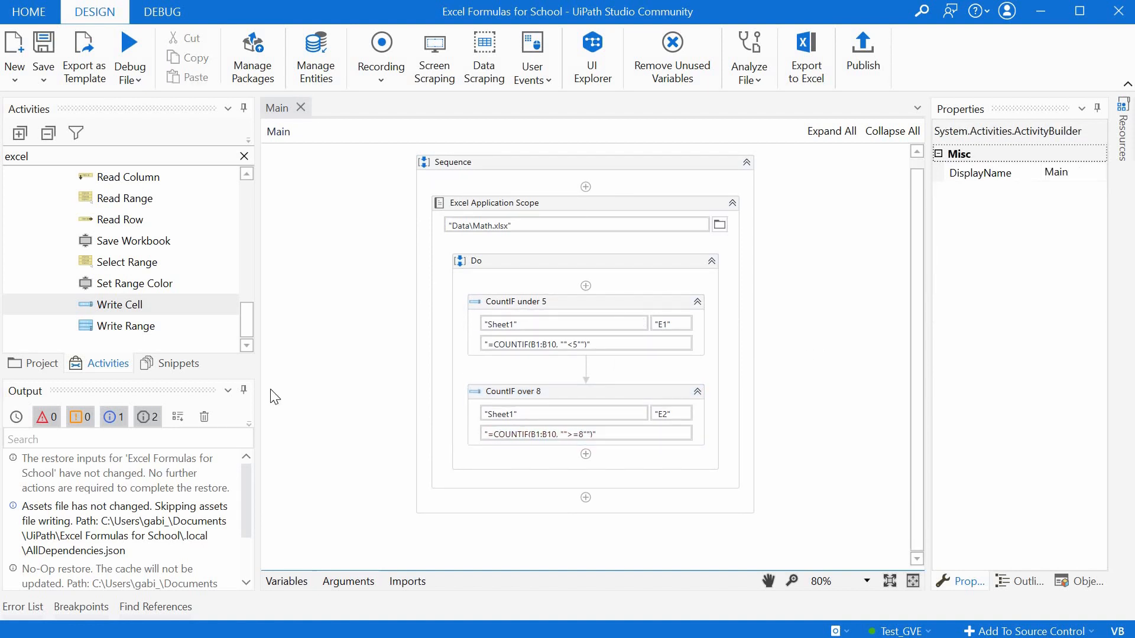
mouse_move(419, 257)
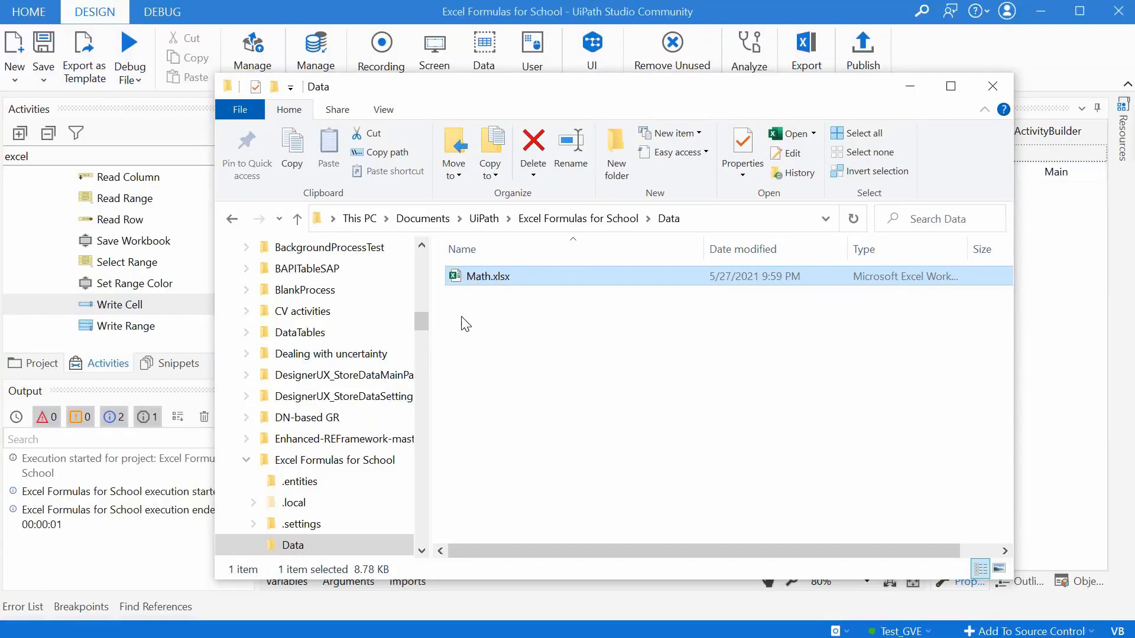
- Open Math.xlsx and check the E2 and E1 count formulas
double_click(489, 276)
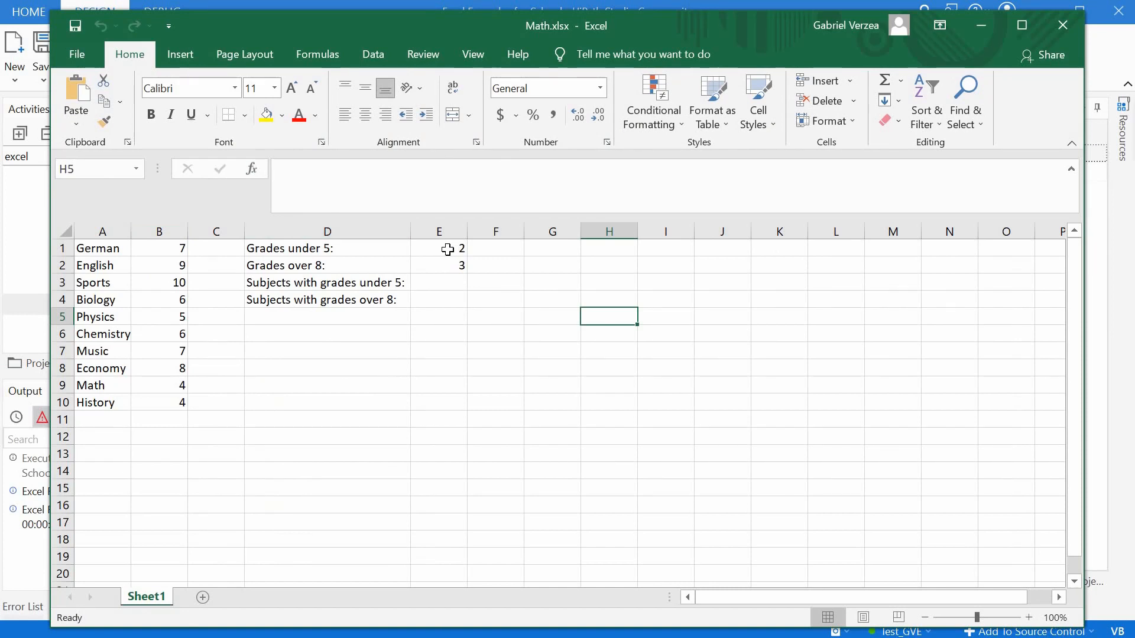
left_click(439, 265)
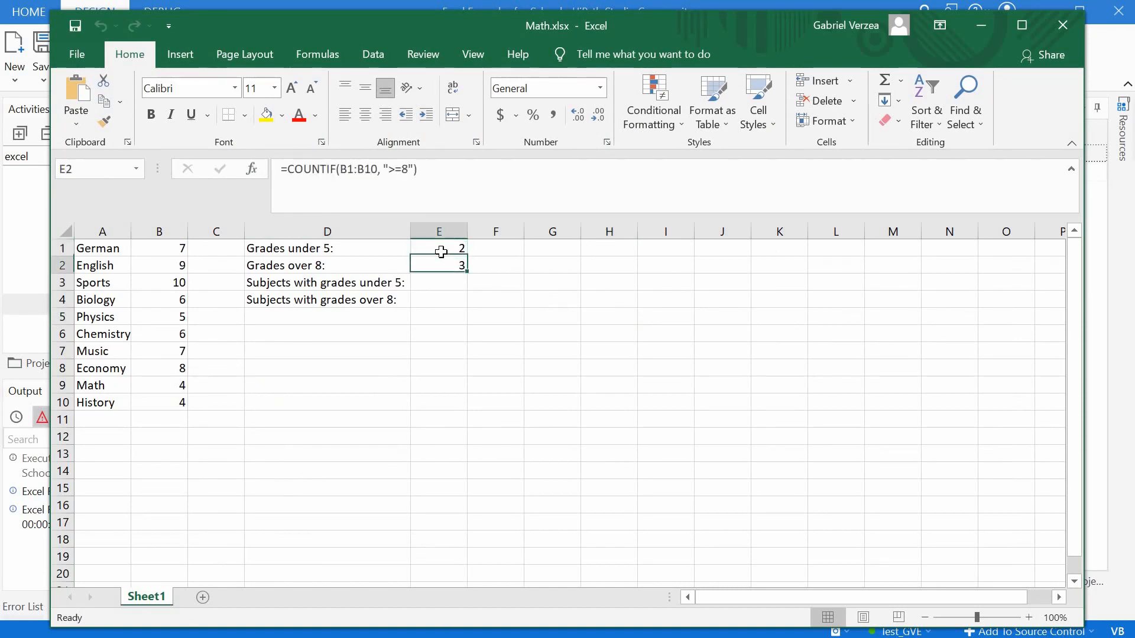
left_click(438, 248)
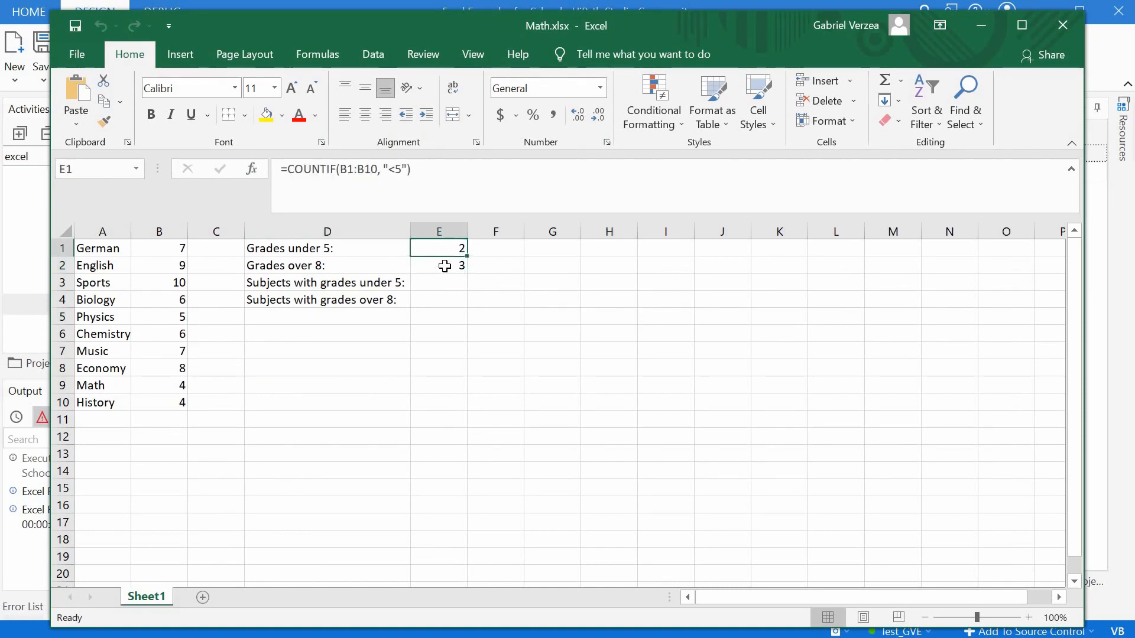
left_click(438, 265)
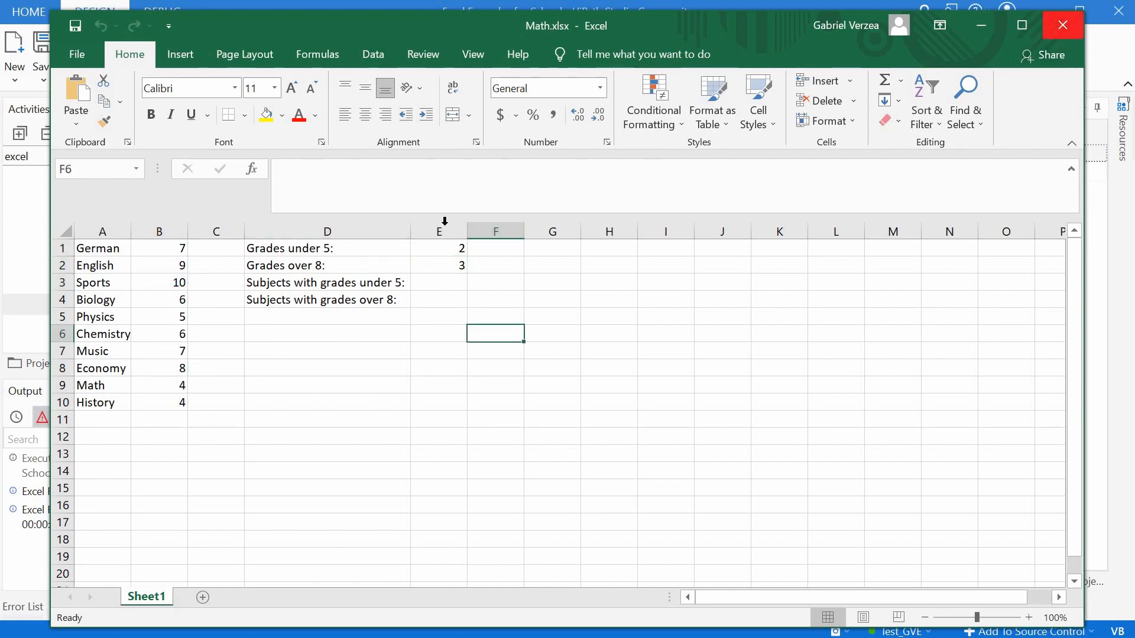
- Look over the subject names in column A, hiding and restoring the workbook window
left_click(216, 231)
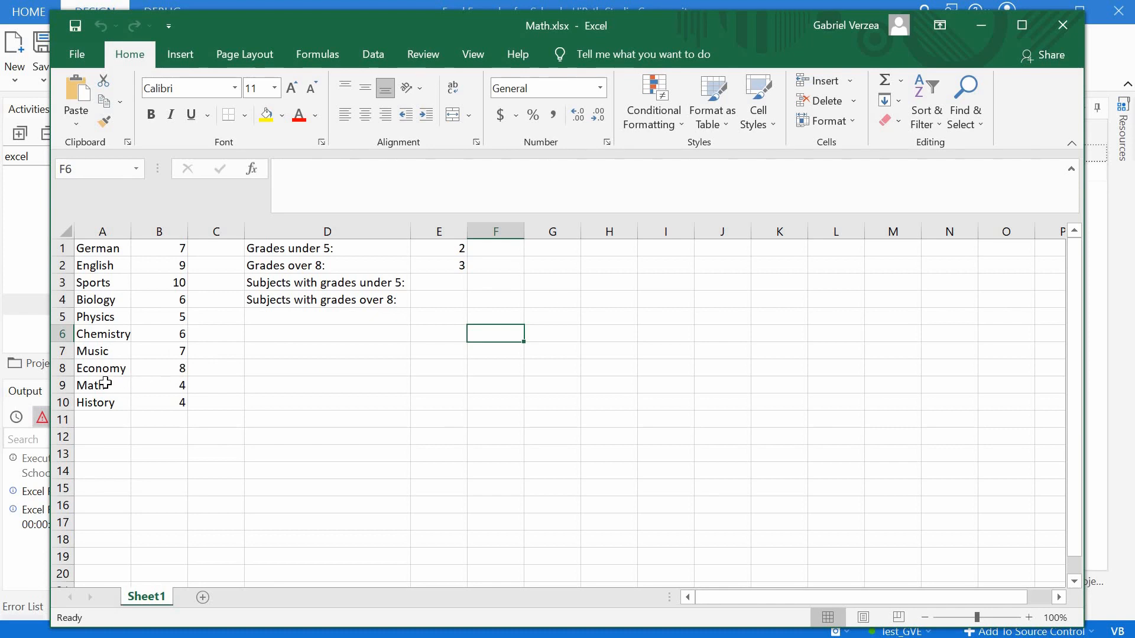
left_click(102, 402)
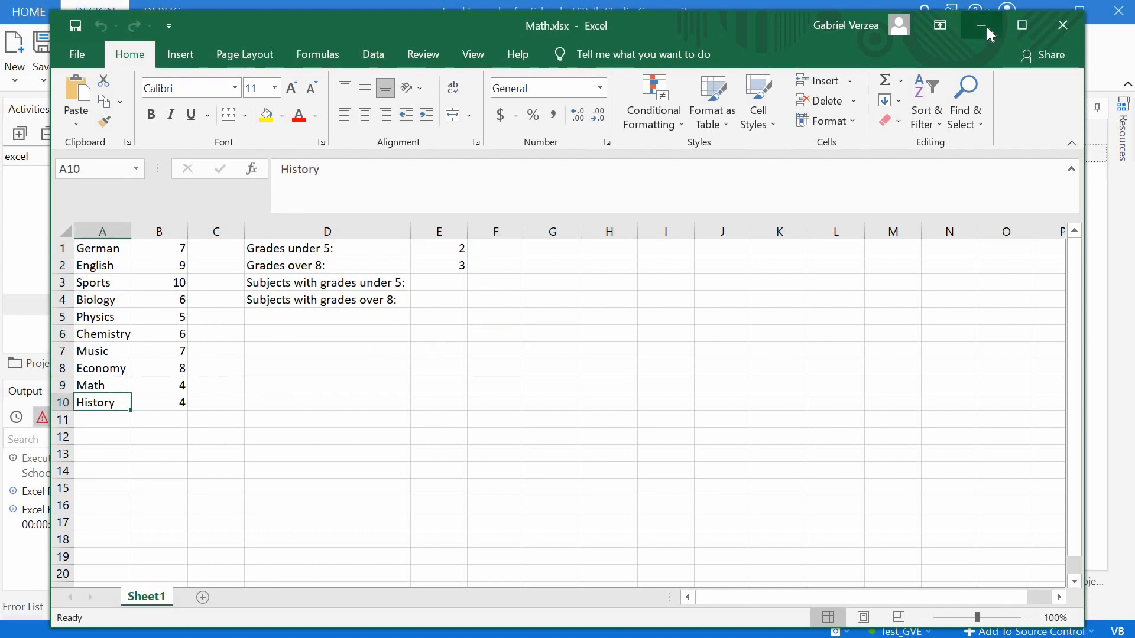
left_click(981, 26)
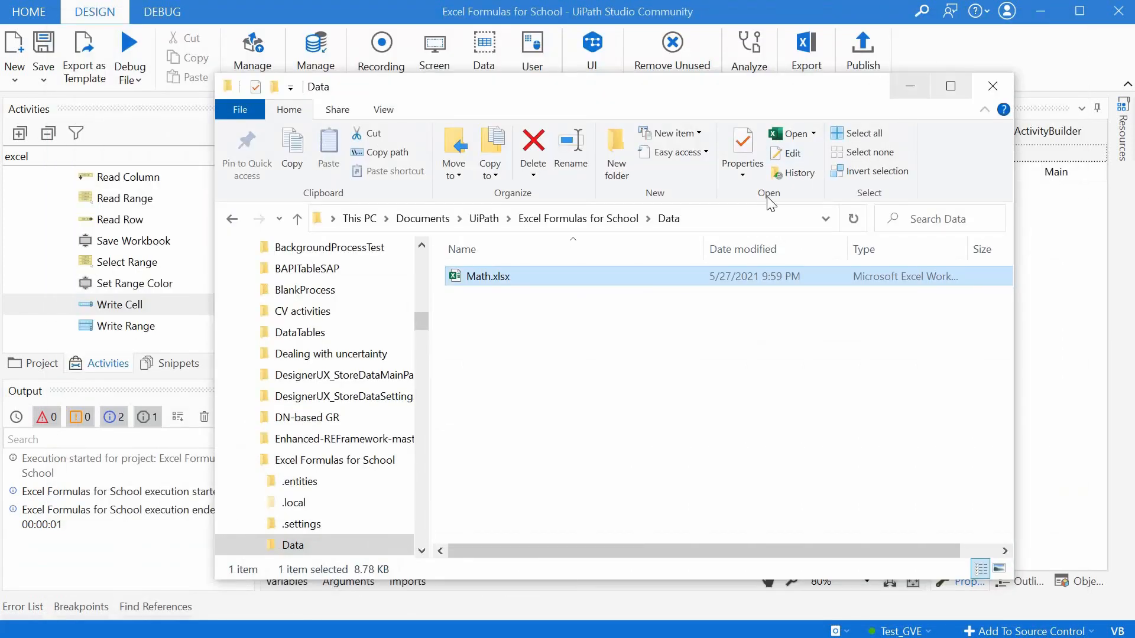
left_click(993, 85)
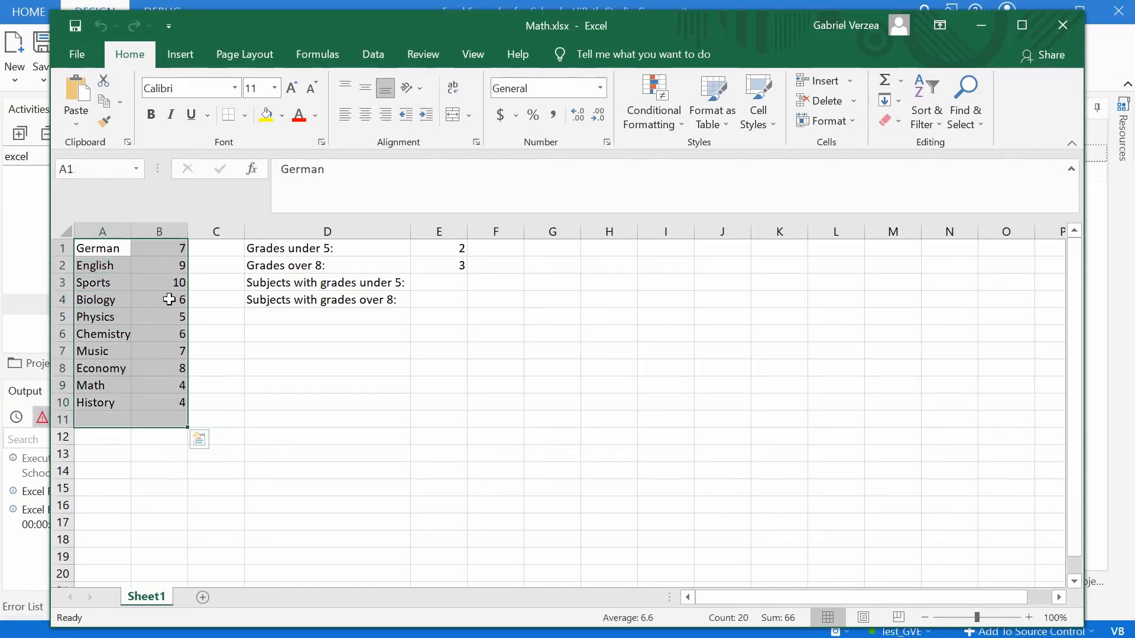
mouse_move(156, 403)
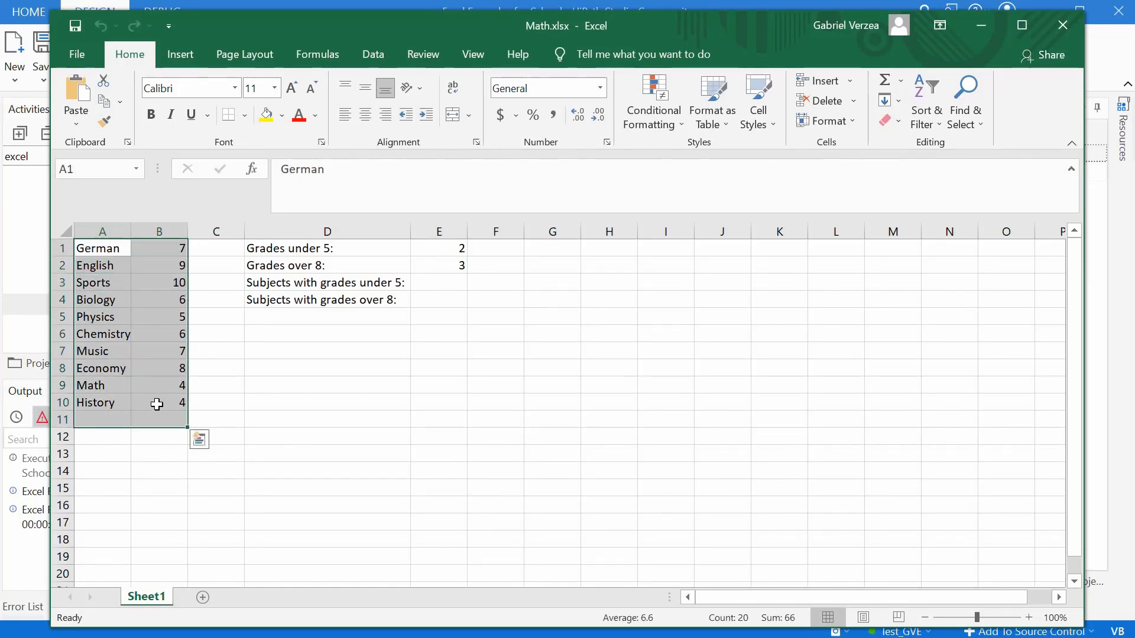
left_click(101, 385)
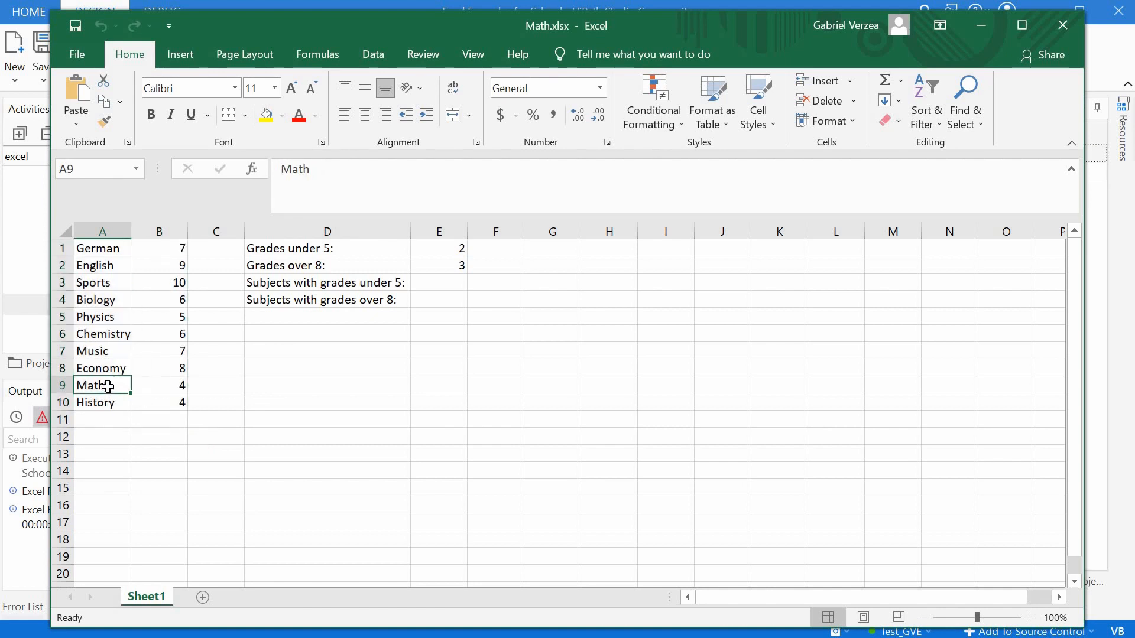
mouse_move(443, 299)
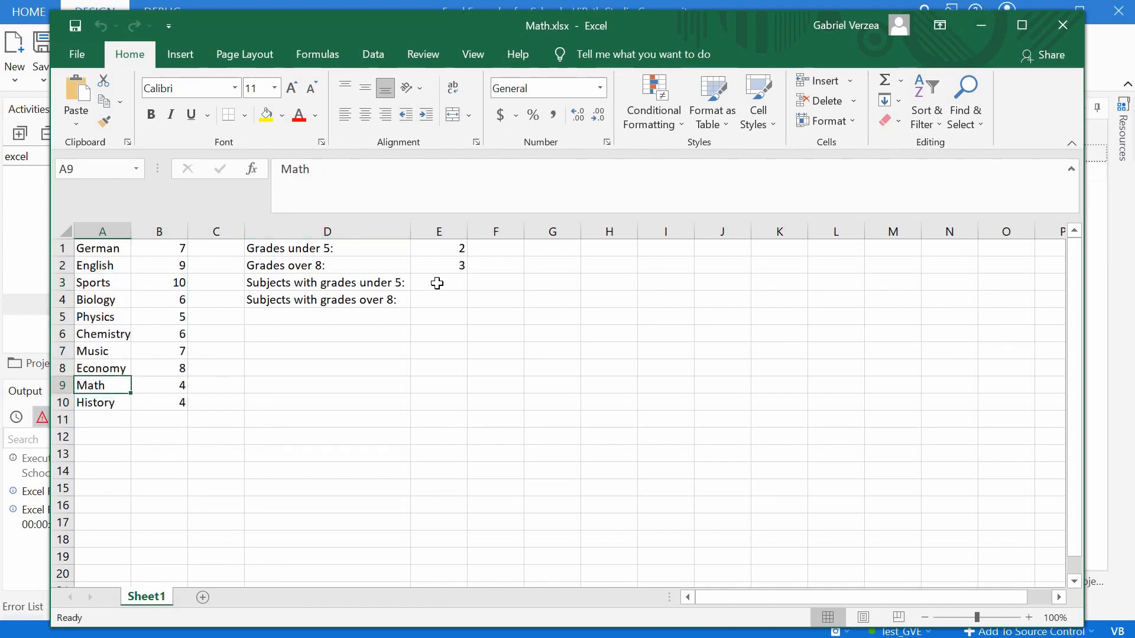
left_click(439, 283)
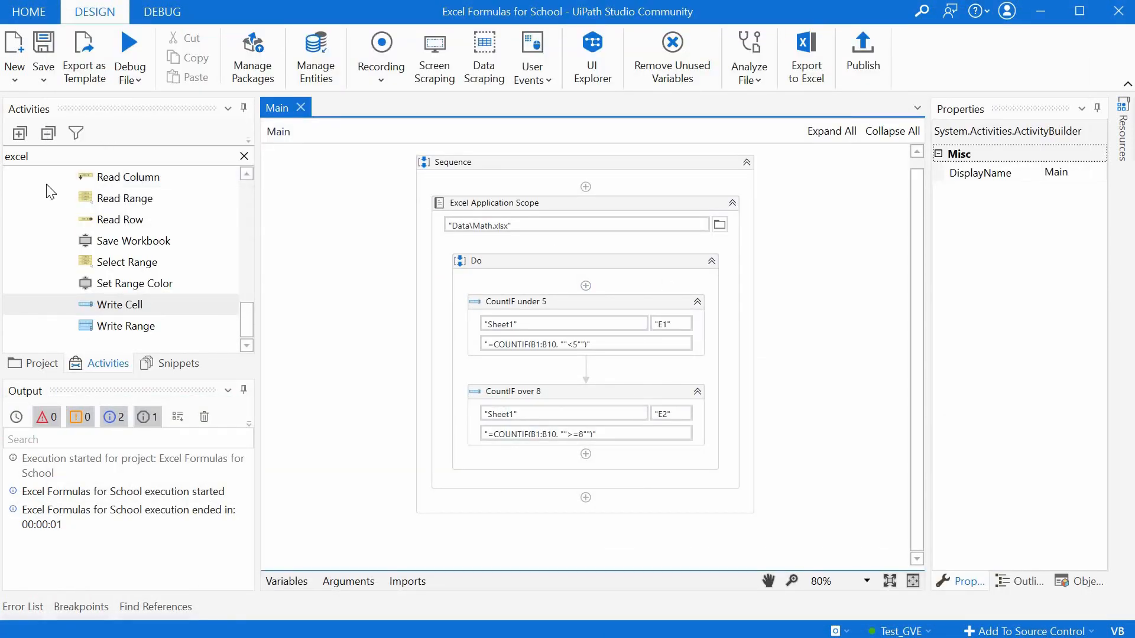
- Add a Read Range after CountIF over 8 reading A1:B10 into new variable dt_grades
type("rea")
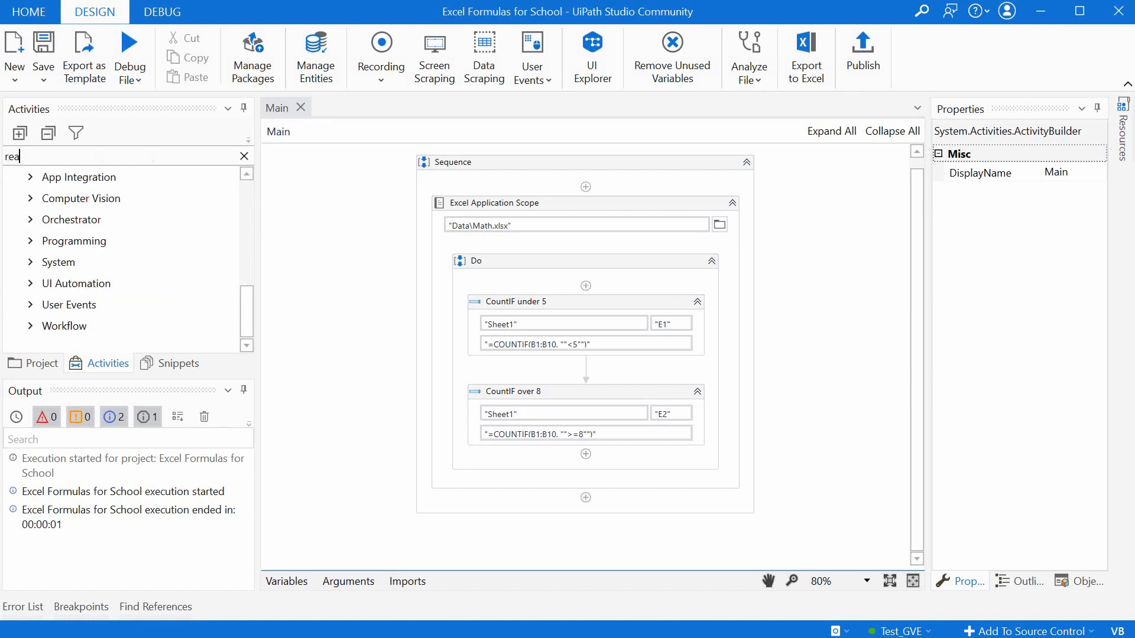
type("read rea")
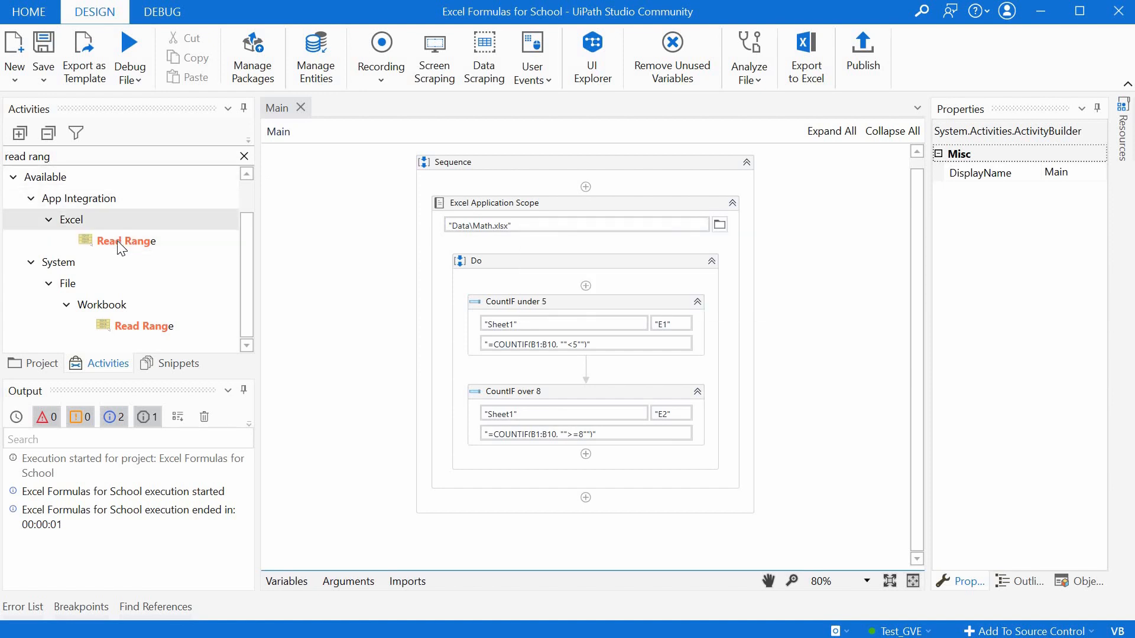
left_click_drag(125, 241, 525, 465)
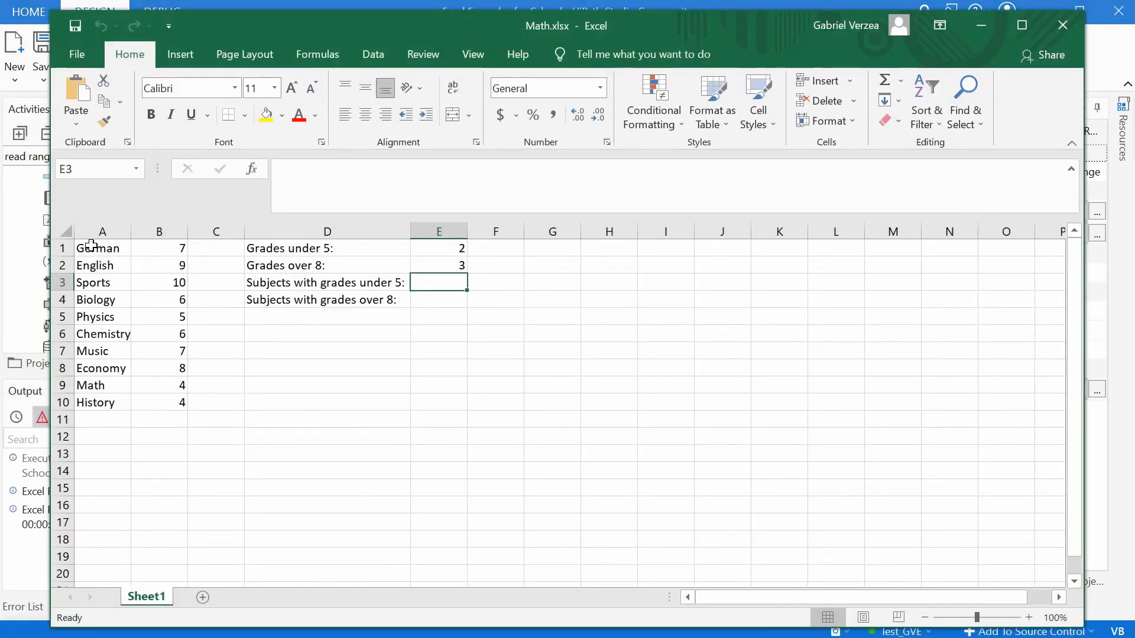
left_click_drag(102, 247, 159, 368)
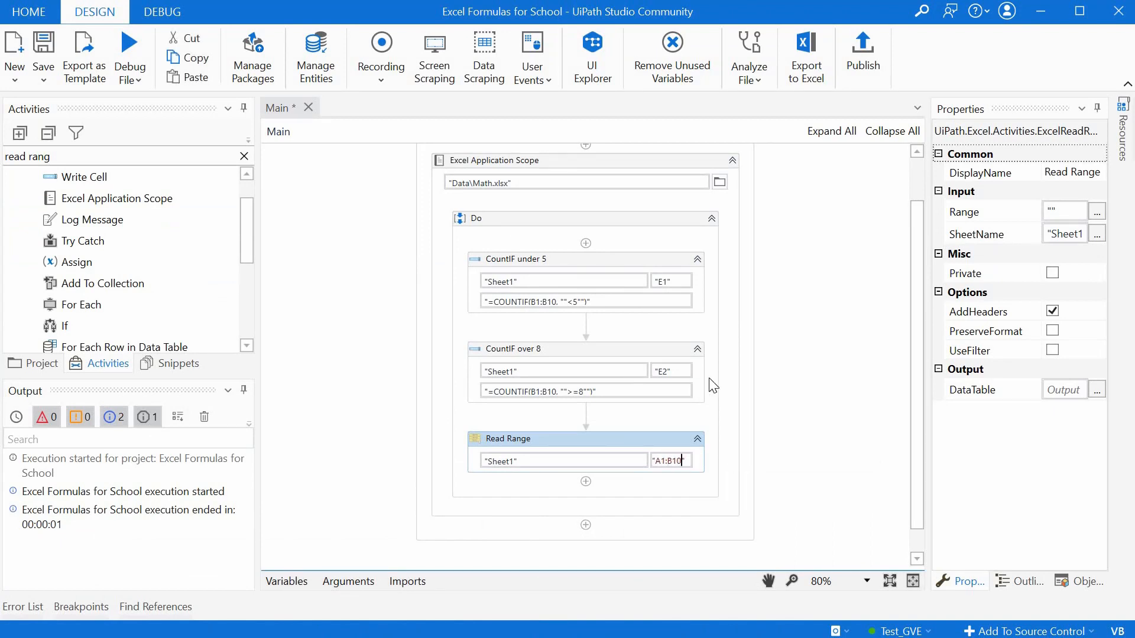
mouse_move(507, 447)
type("\"")
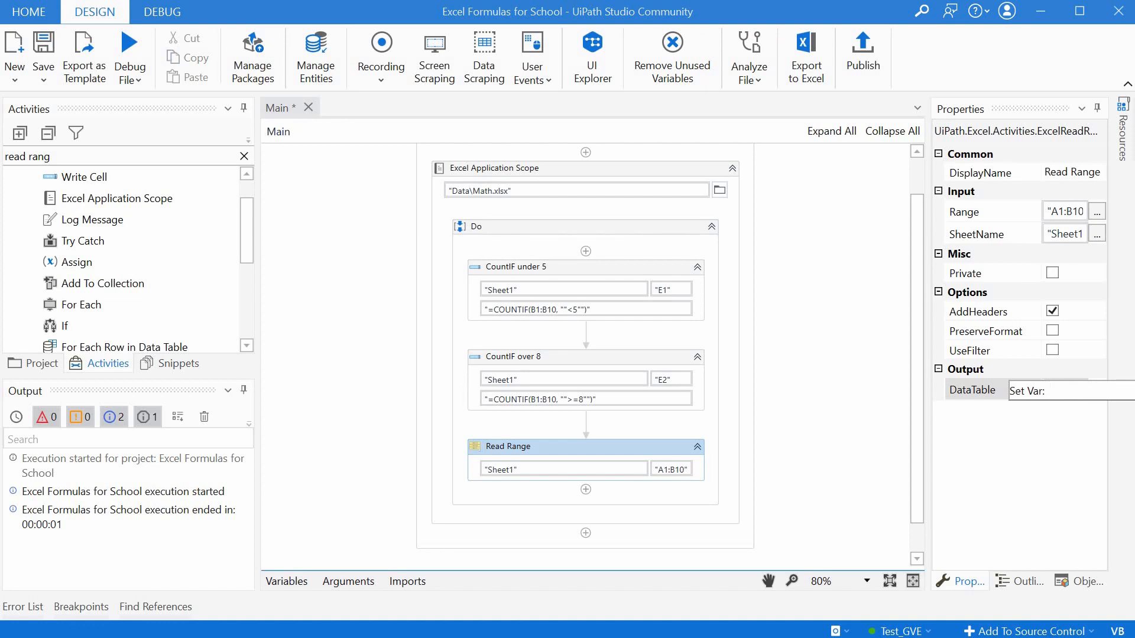
type("dt_")
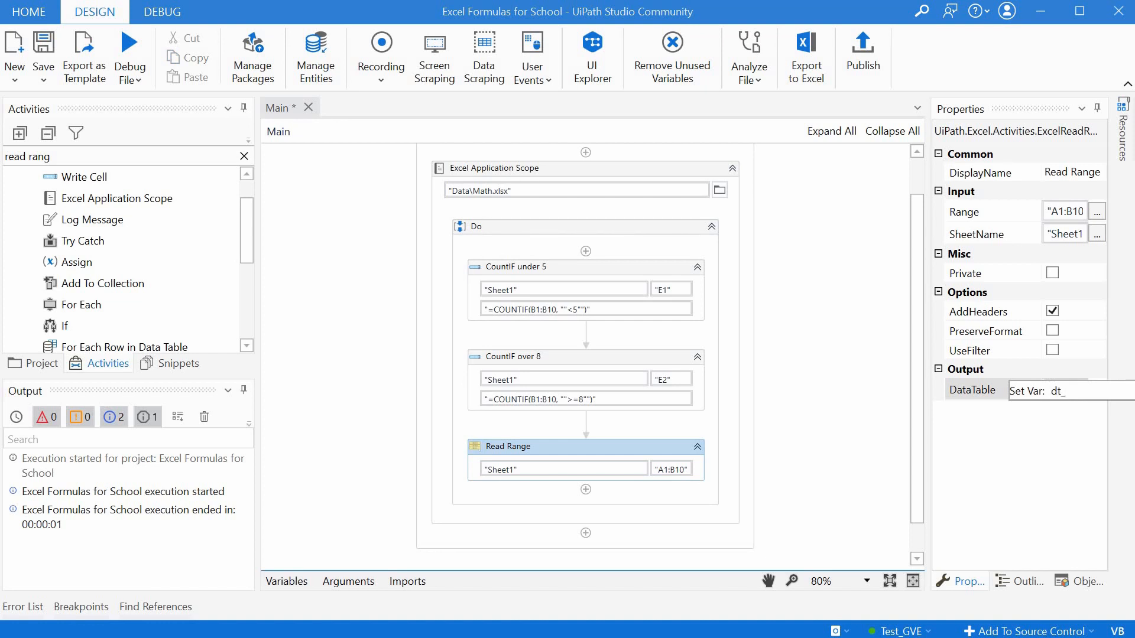
type("grades")
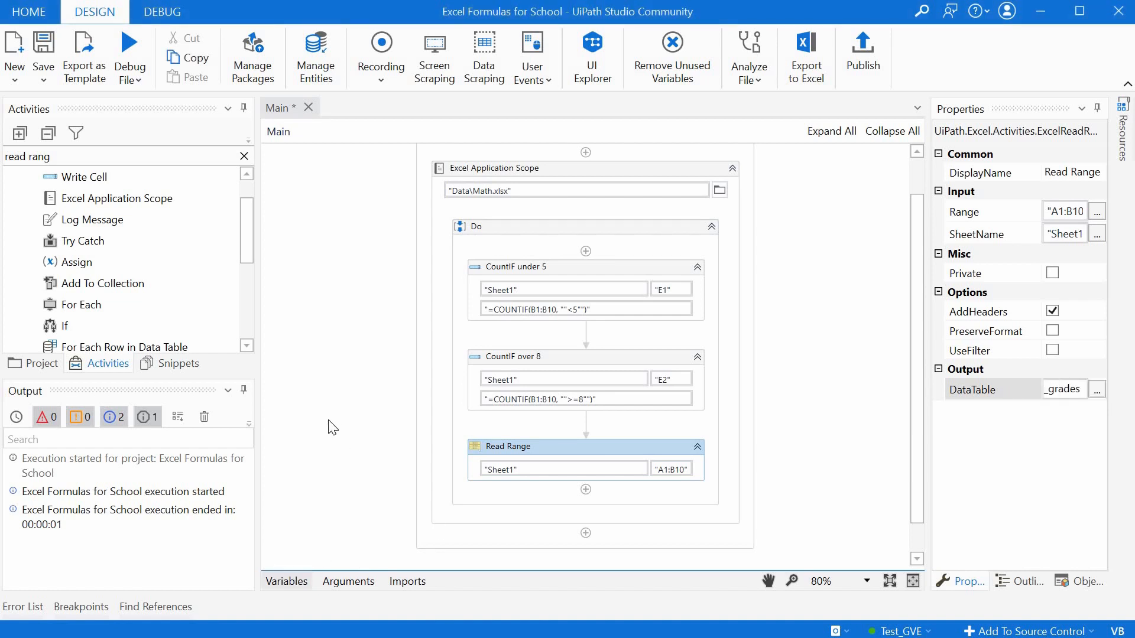
left_click(285, 581)
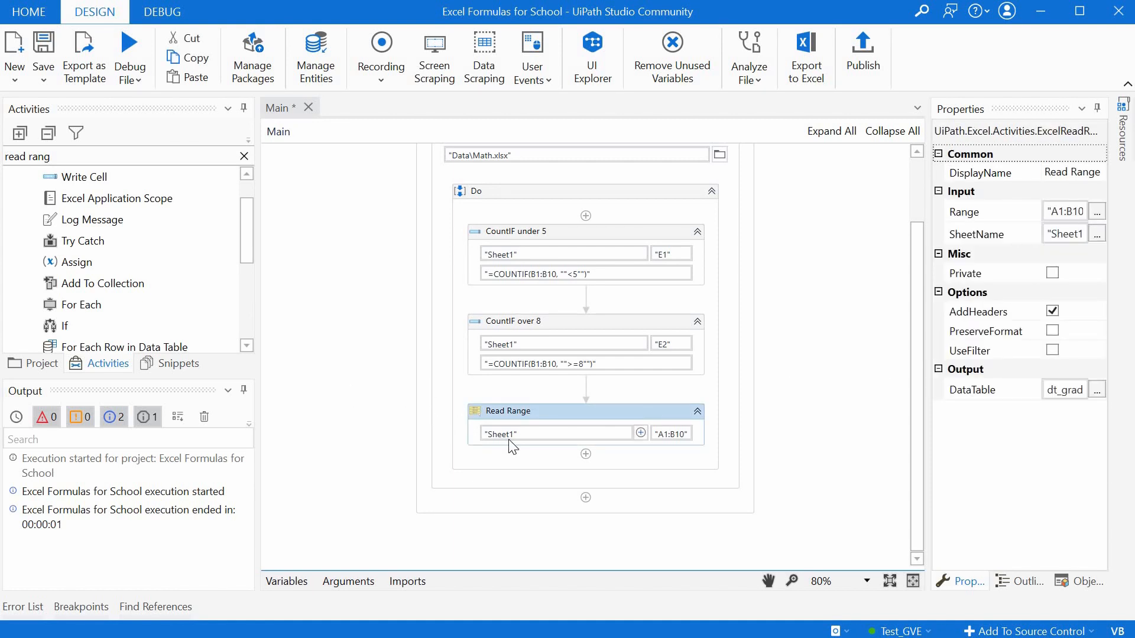
mouse_move(507, 443)
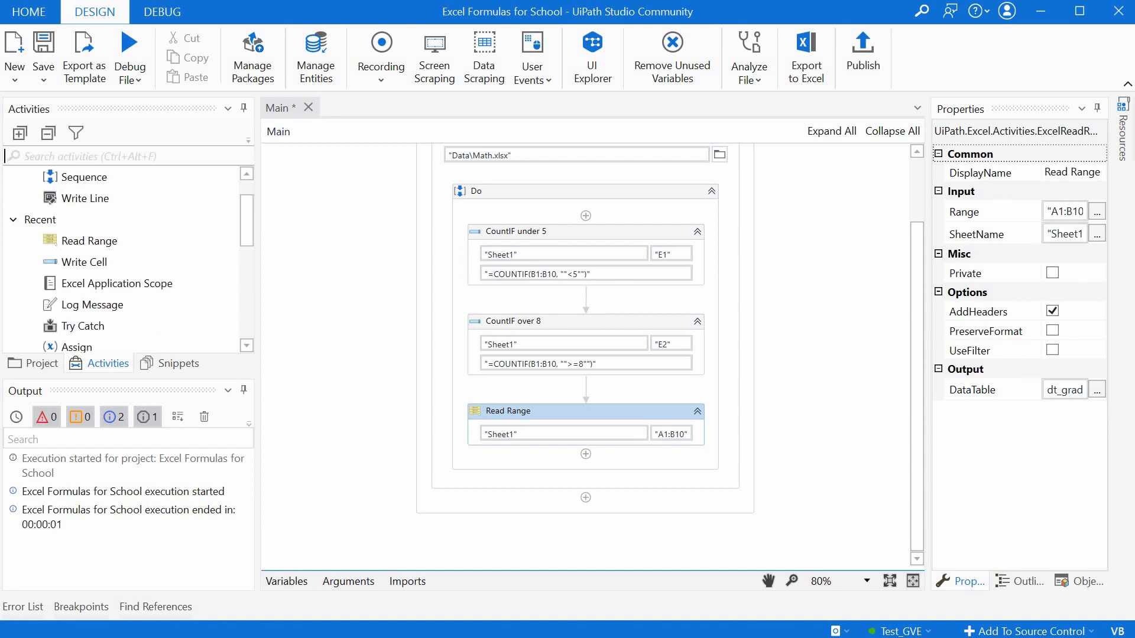
- Add a For Each Row in Data Table loop over dt_grades below Read Range
type("for each")
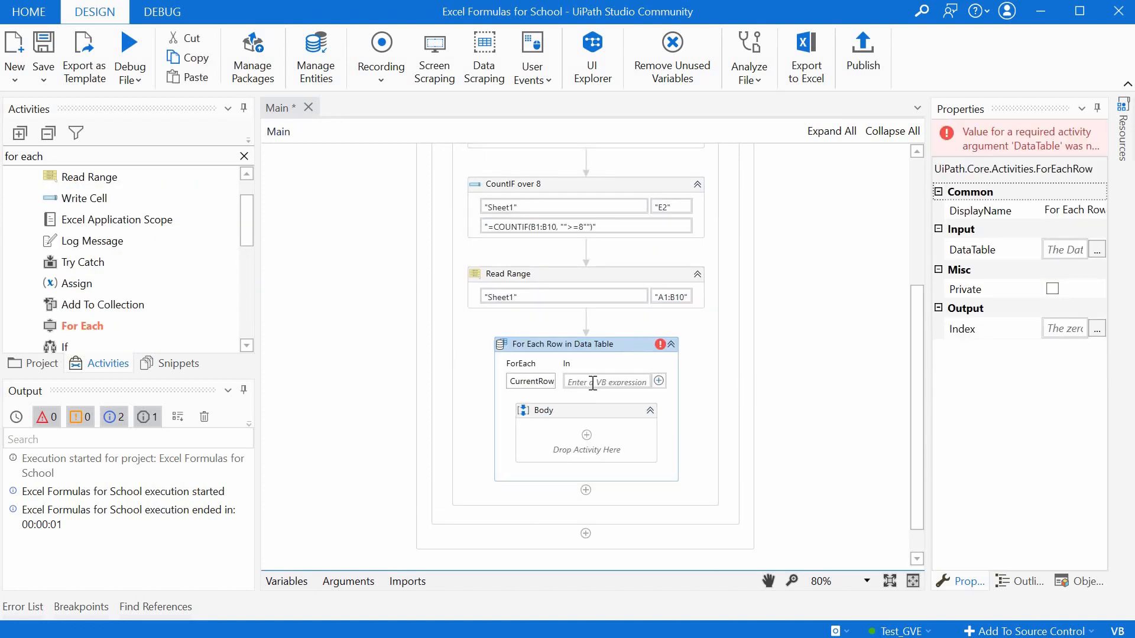
type("dt")
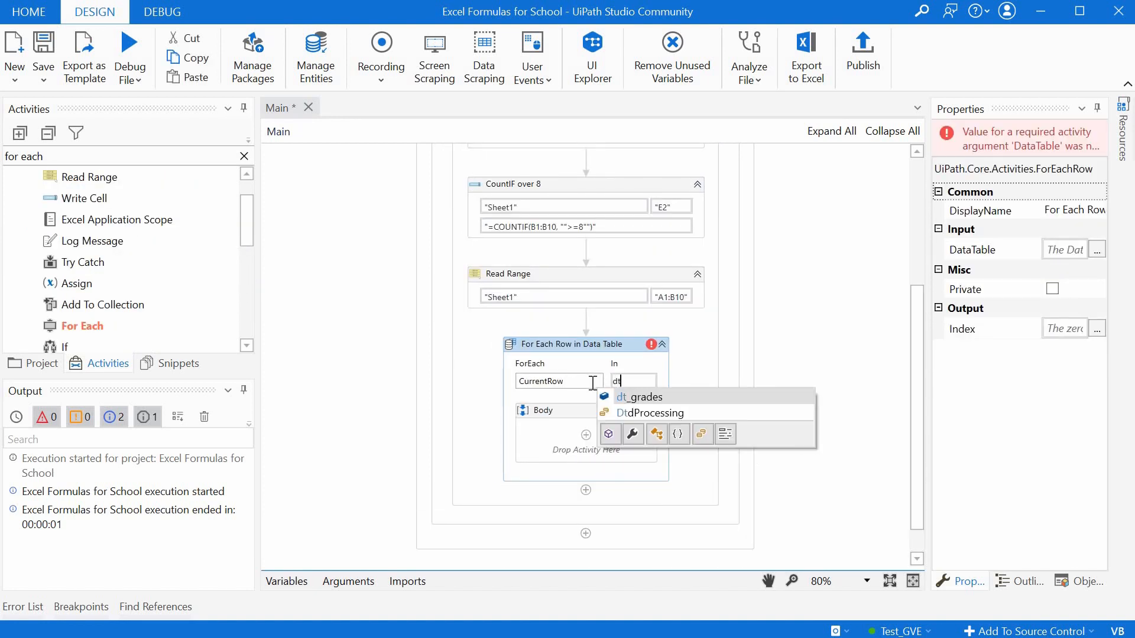
left_click(639, 397)
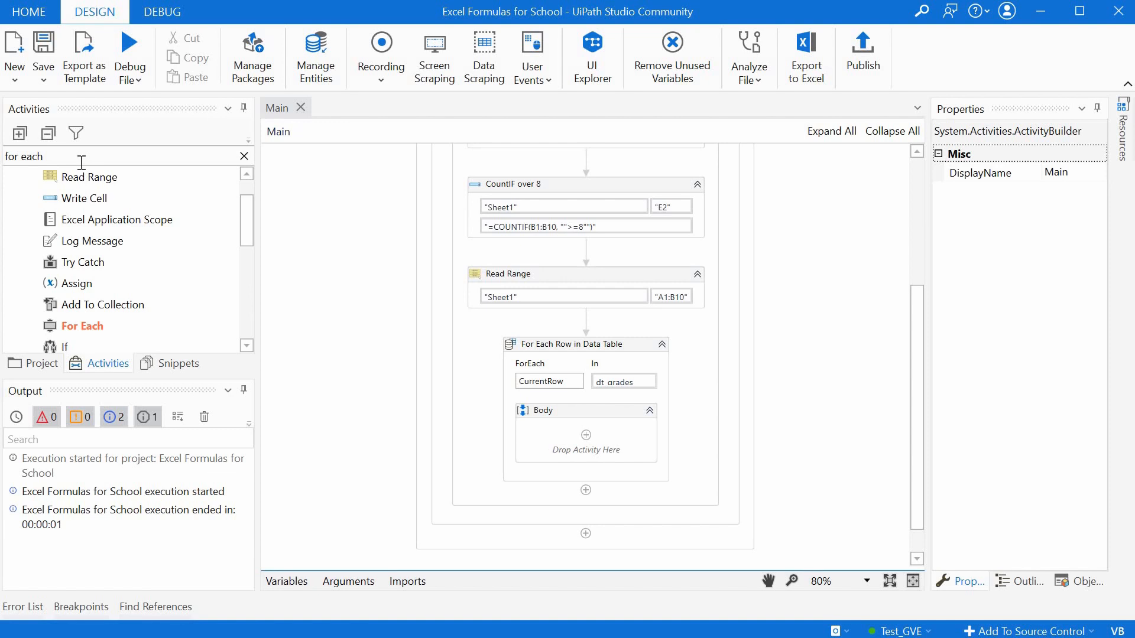
left_click(244, 156)
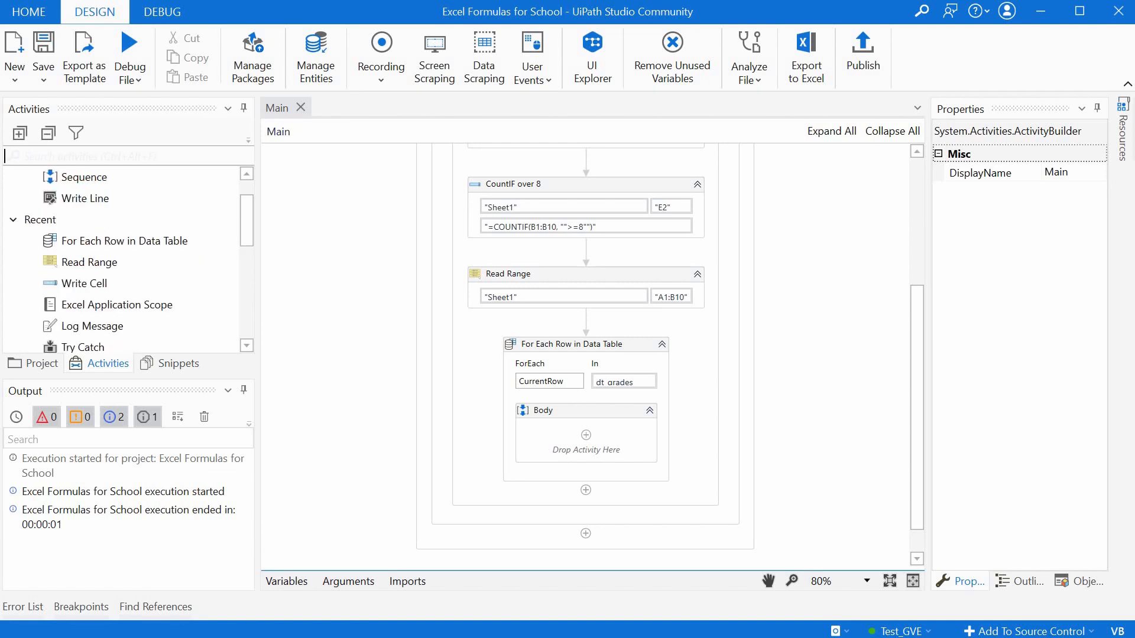
type("if")
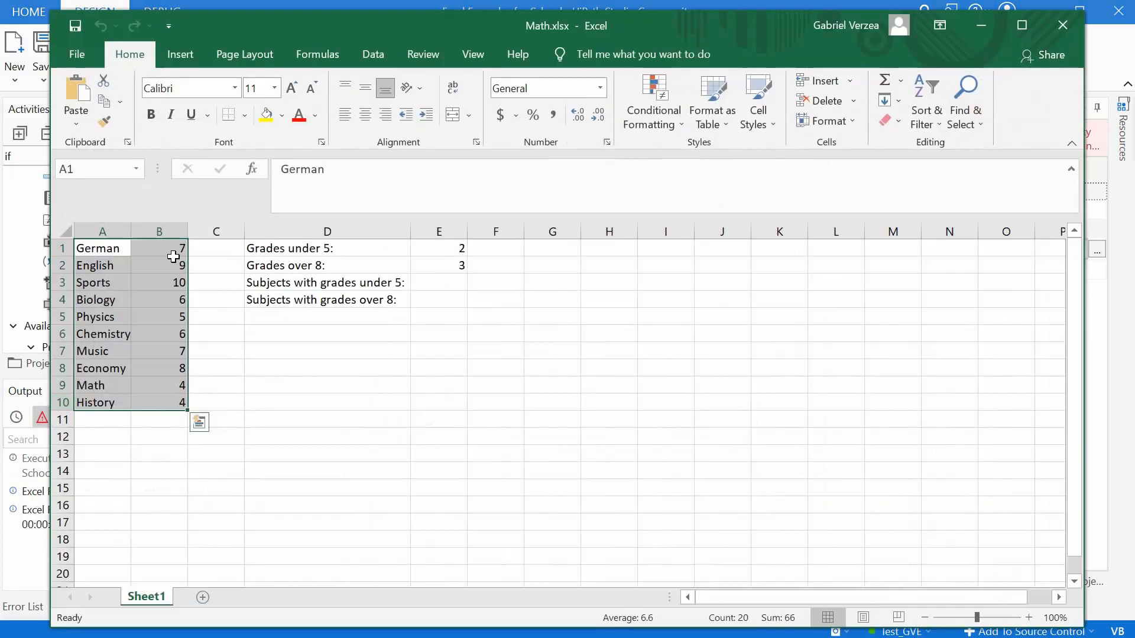
left_click(159, 265)
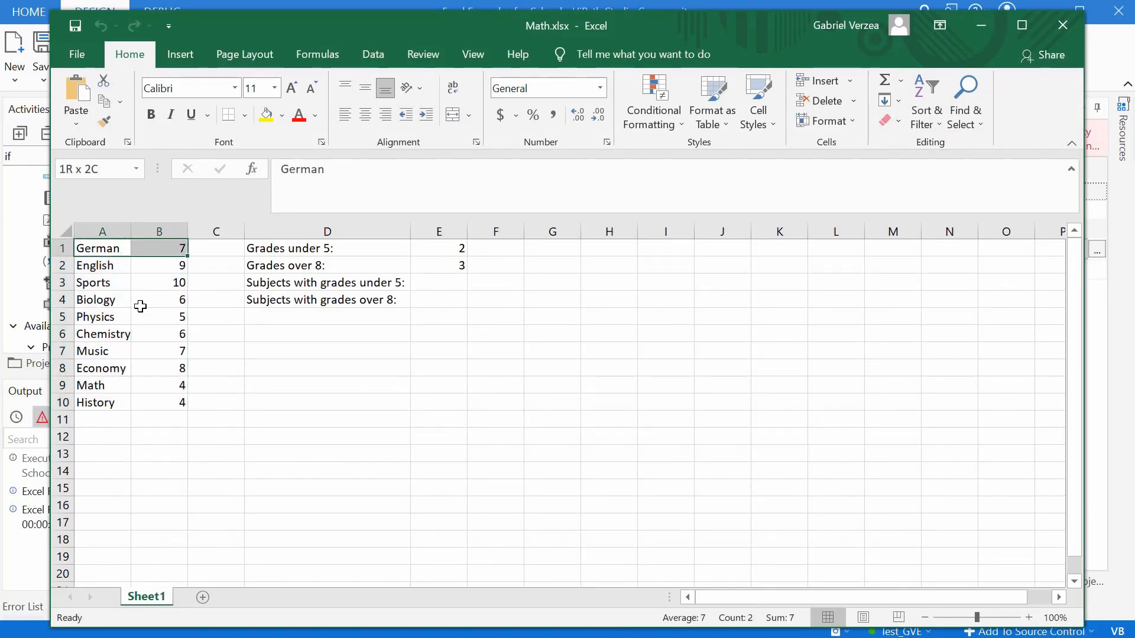
left_click(101, 248)
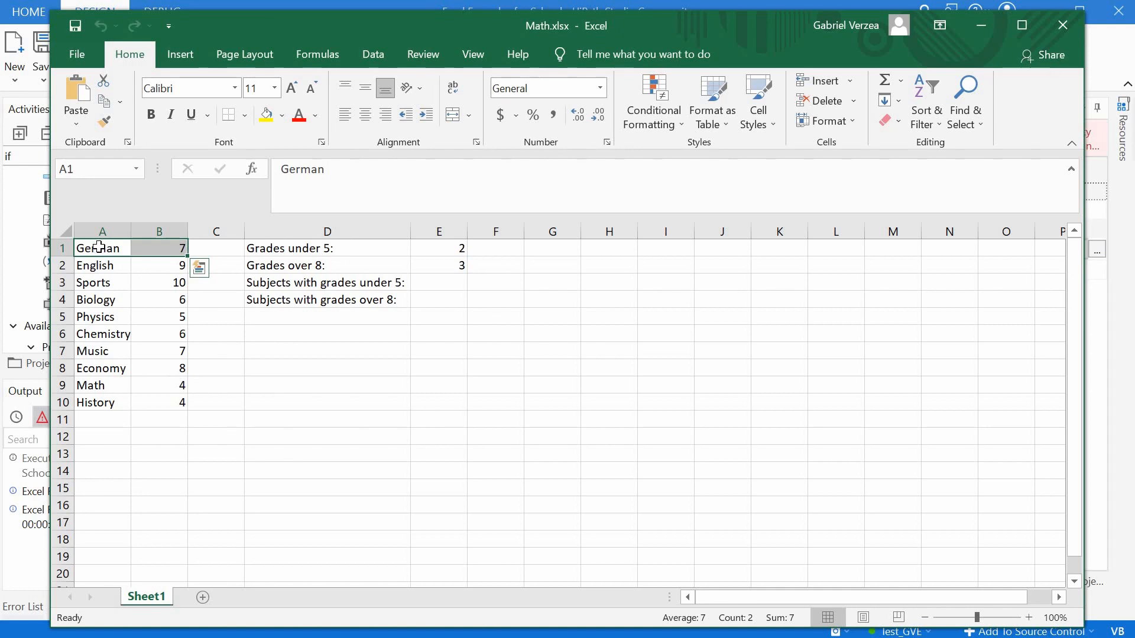
left_click(159, 248)
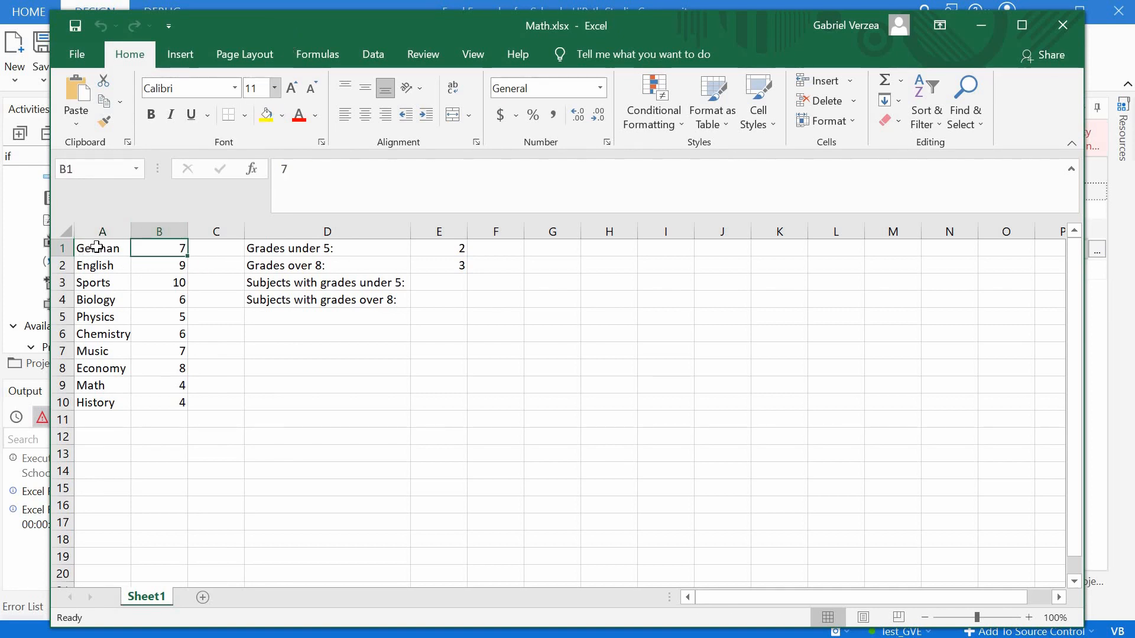
left_click(102, 248)
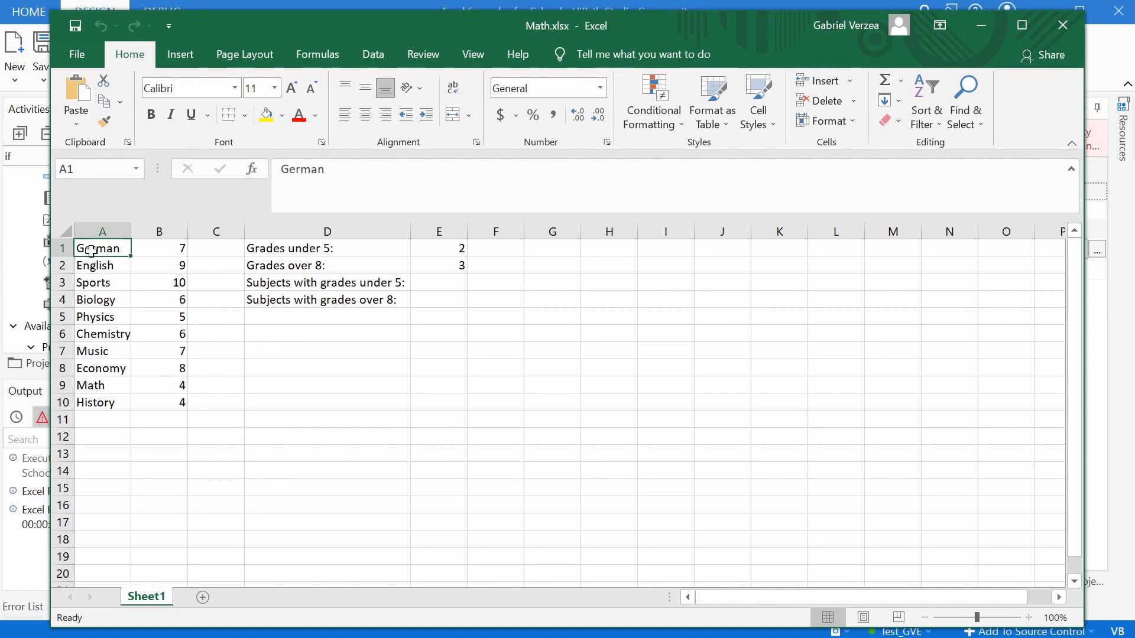
mouse_move(152, 242)
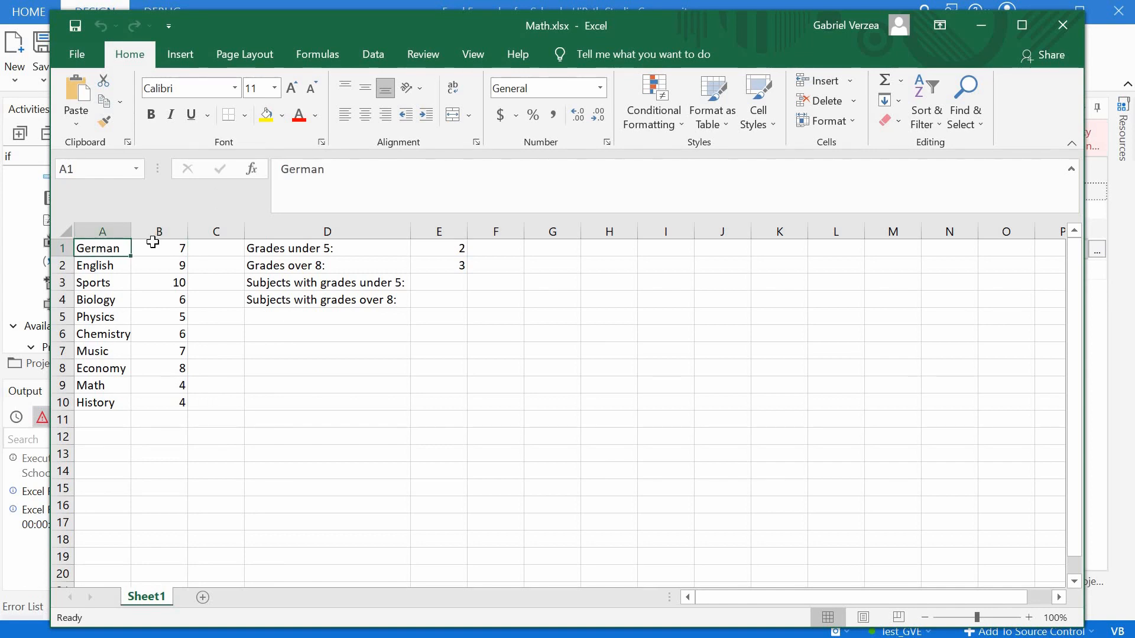
left_click(158, 247)
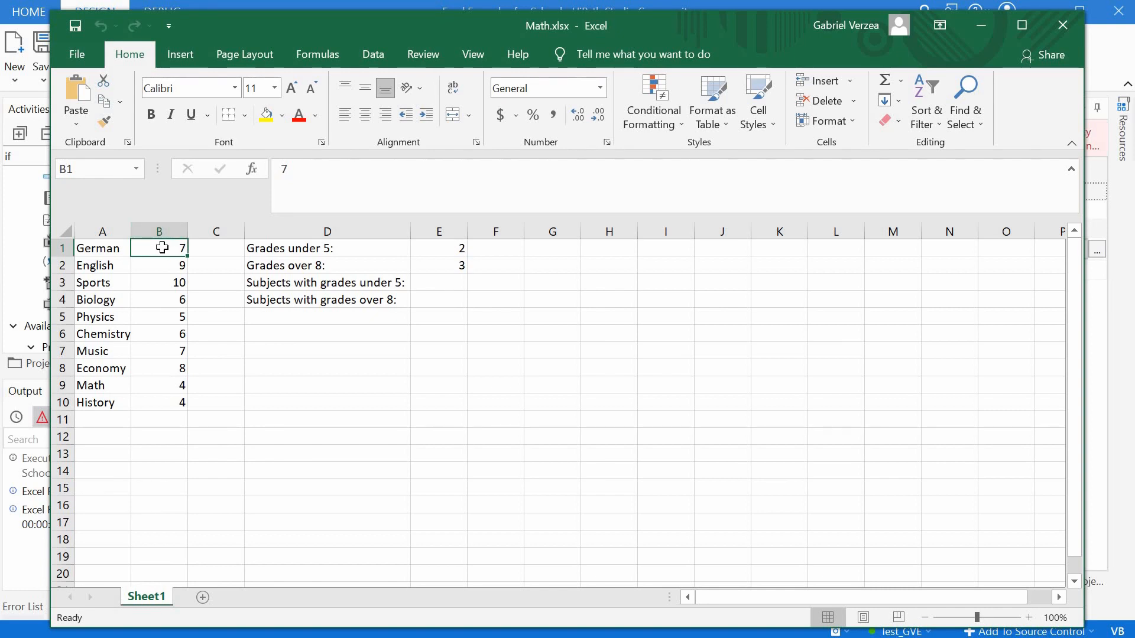
mouse_move(995, 40)
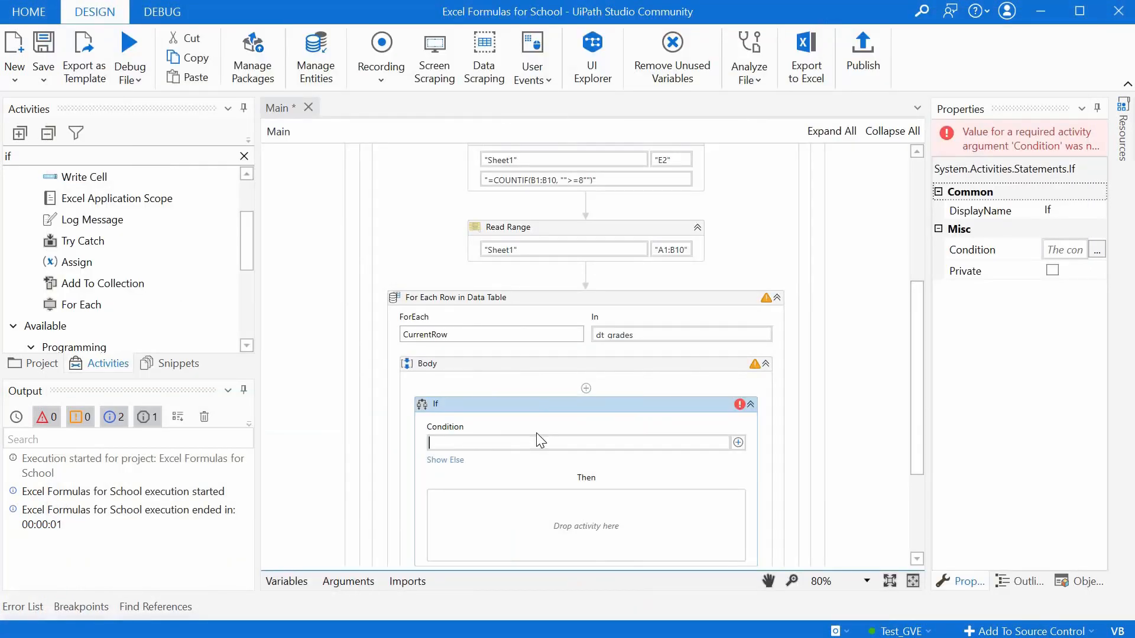
- Set the If condition to Convert.ToInt32(CurrentRow(1).ToString) < 5
type("CurrentRow")
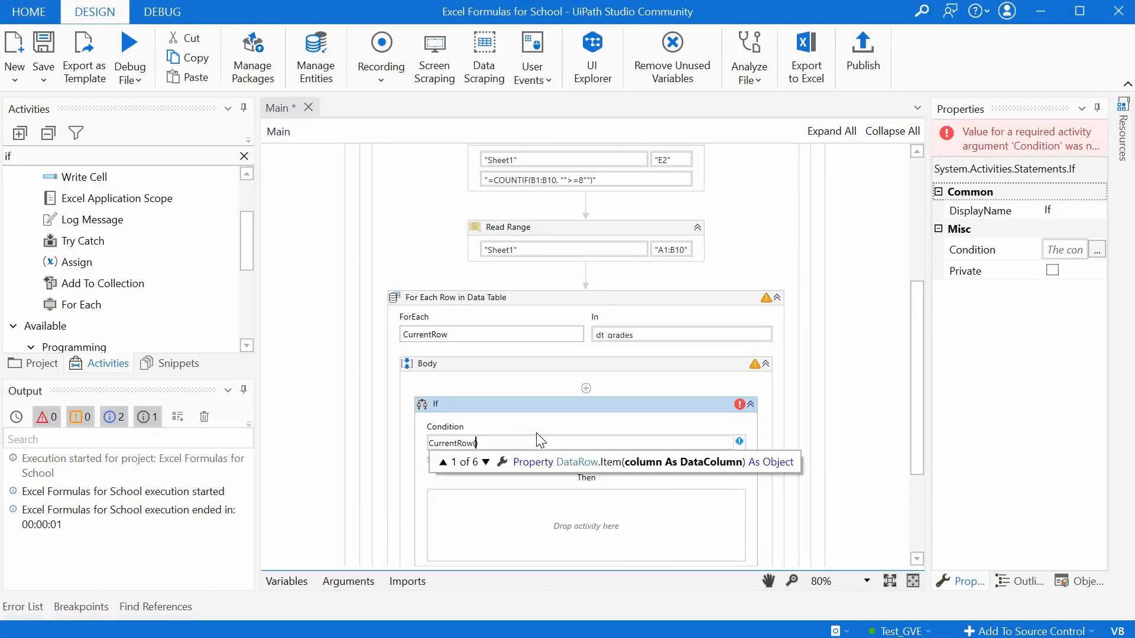
type("(1)")
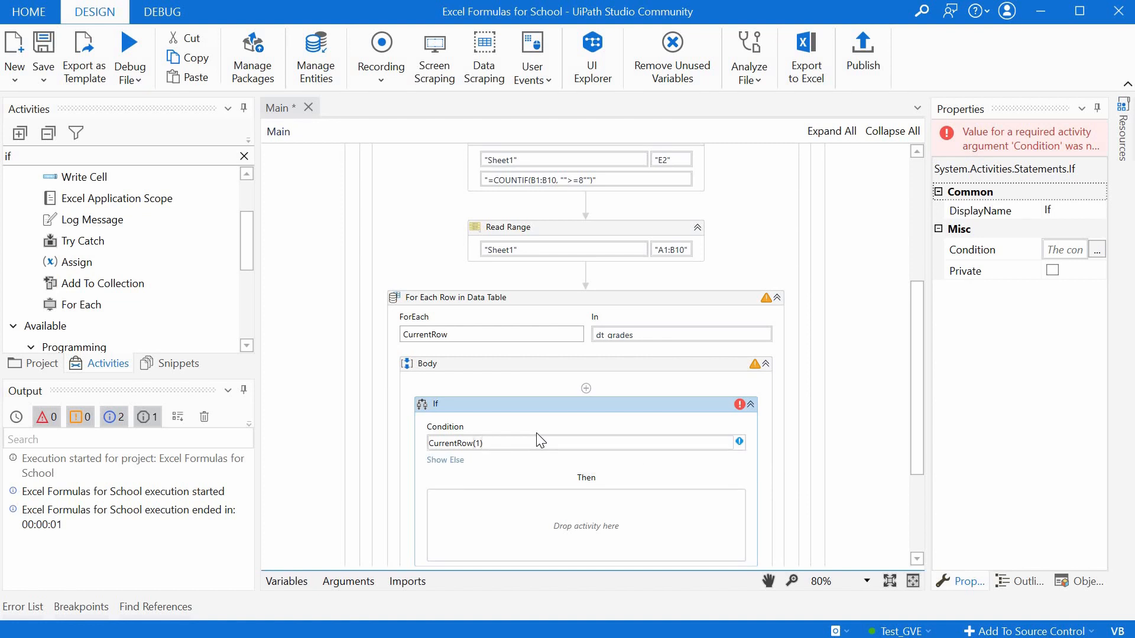
type(".ToString)")
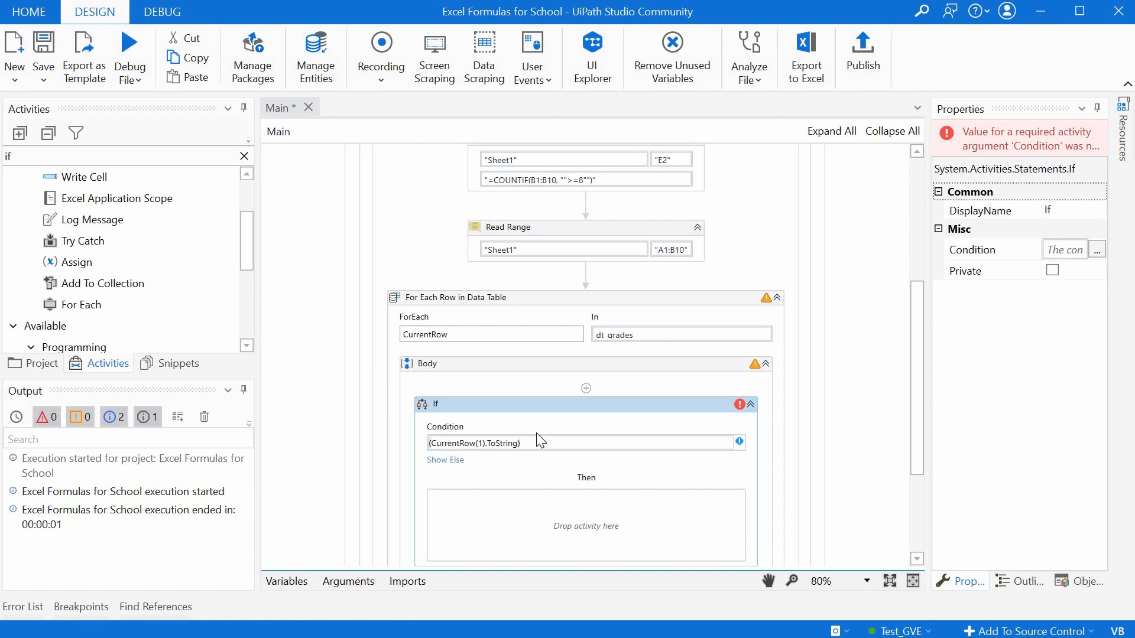
type("Convert.ToInt32")
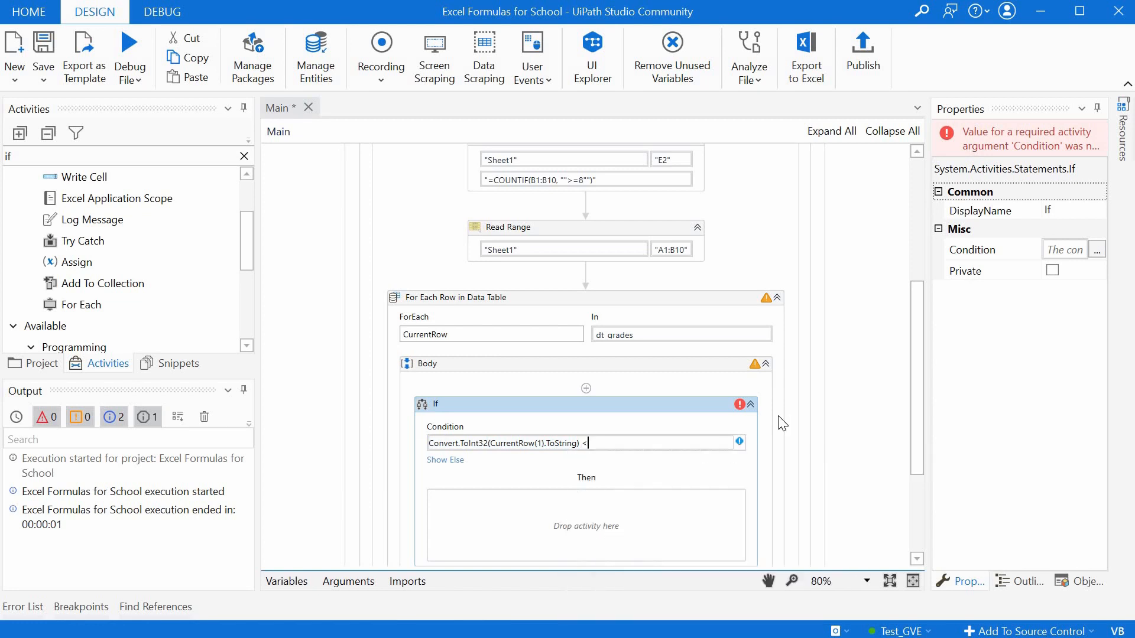
type("5")
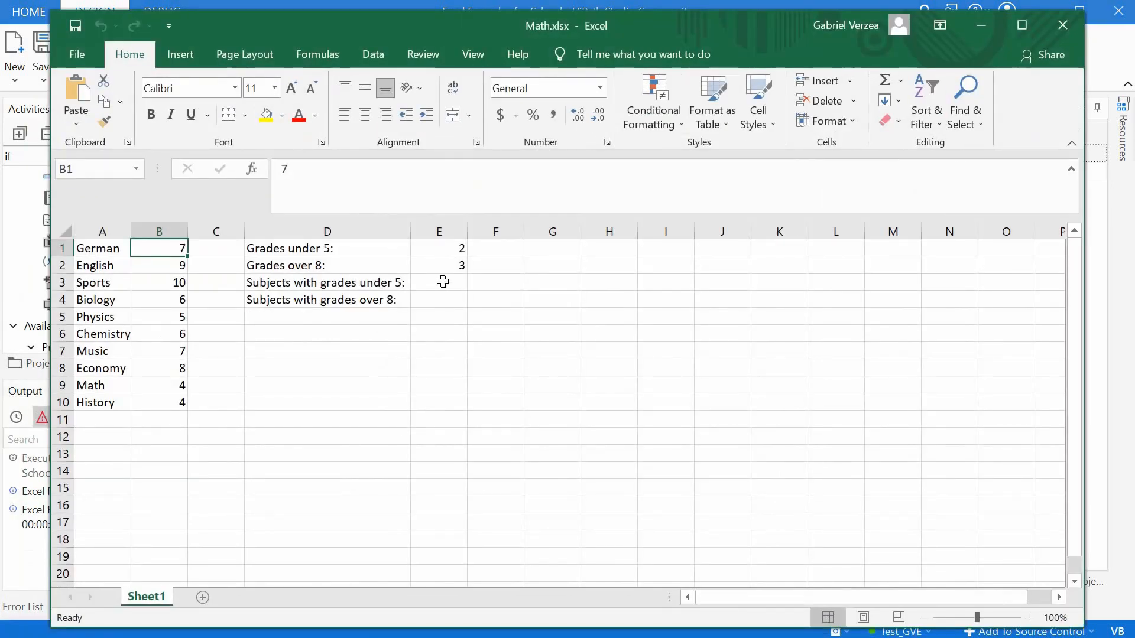
left_click(438, 282)
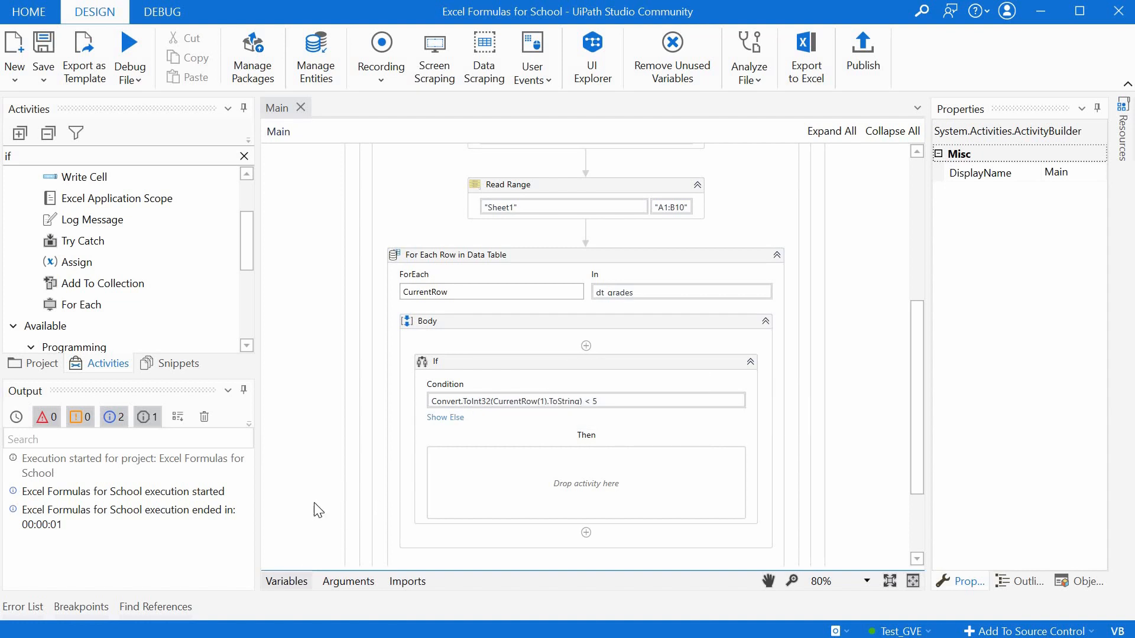
- Create String variables str_under5 and str_over8 scoped to the loop body
left_click(286, 581)
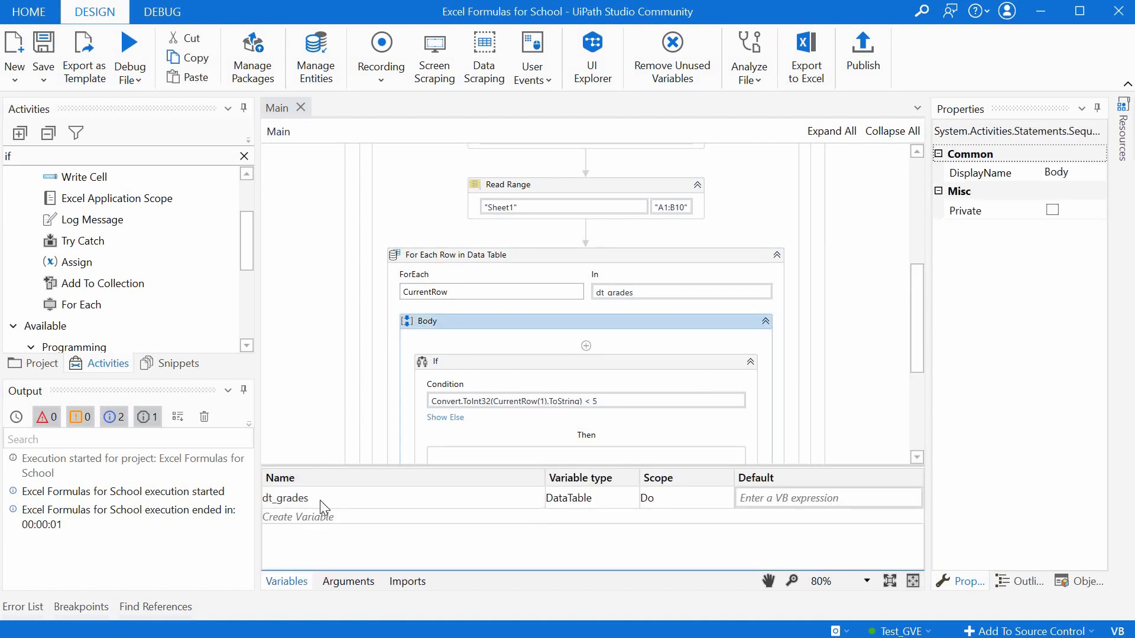
type("str")
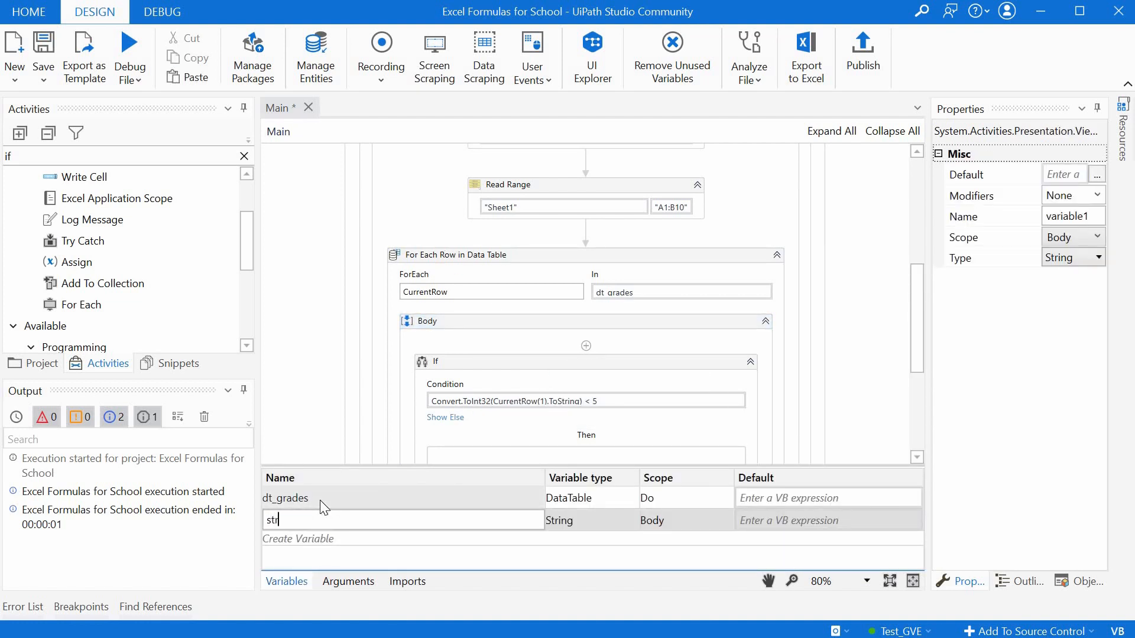
type("r")
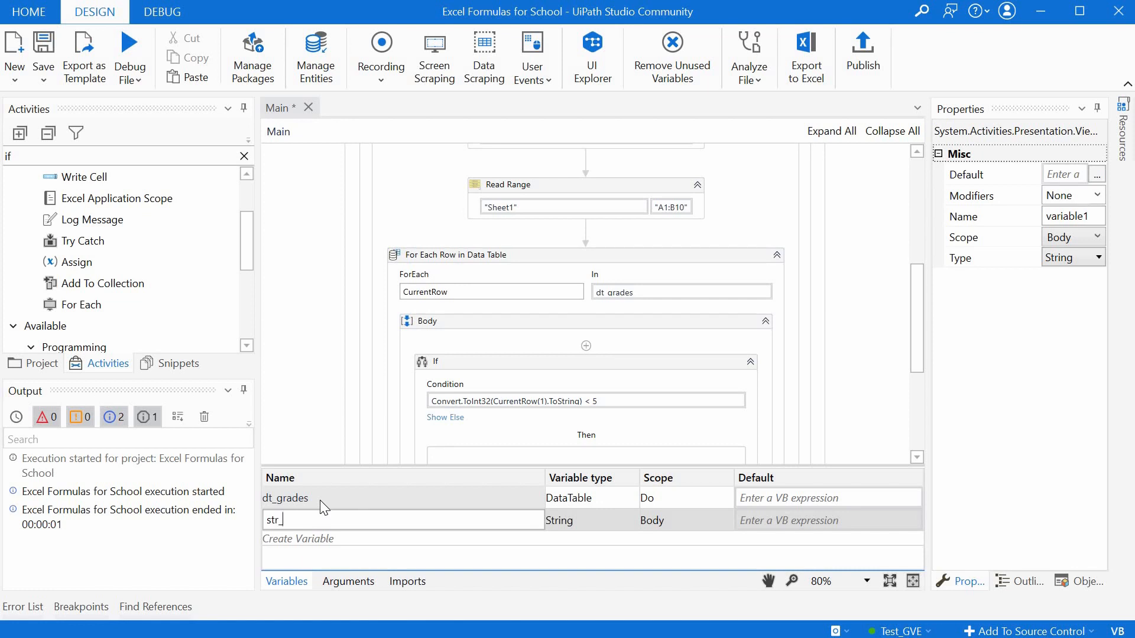
type("under5")
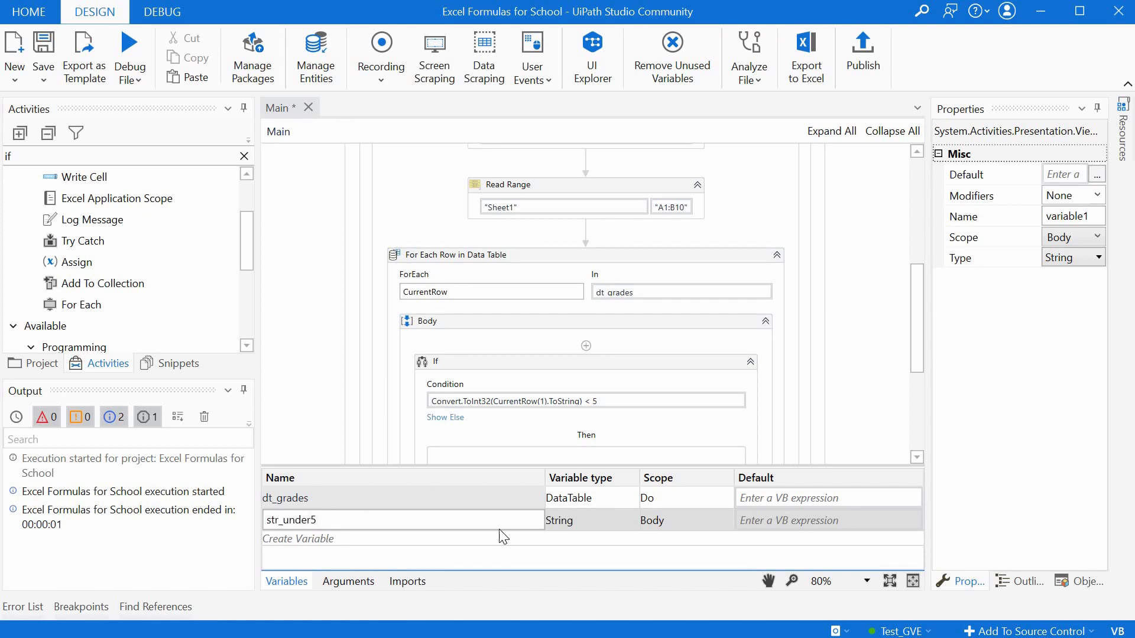
left_click(285, 498)
type("str_over8")
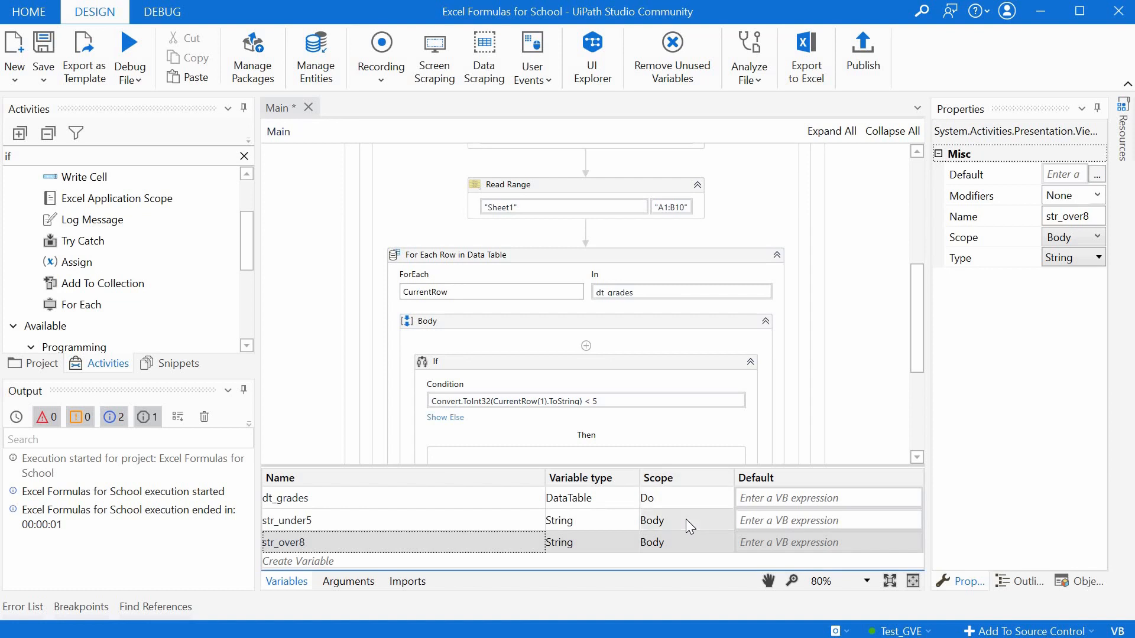
left_click(684, 519)
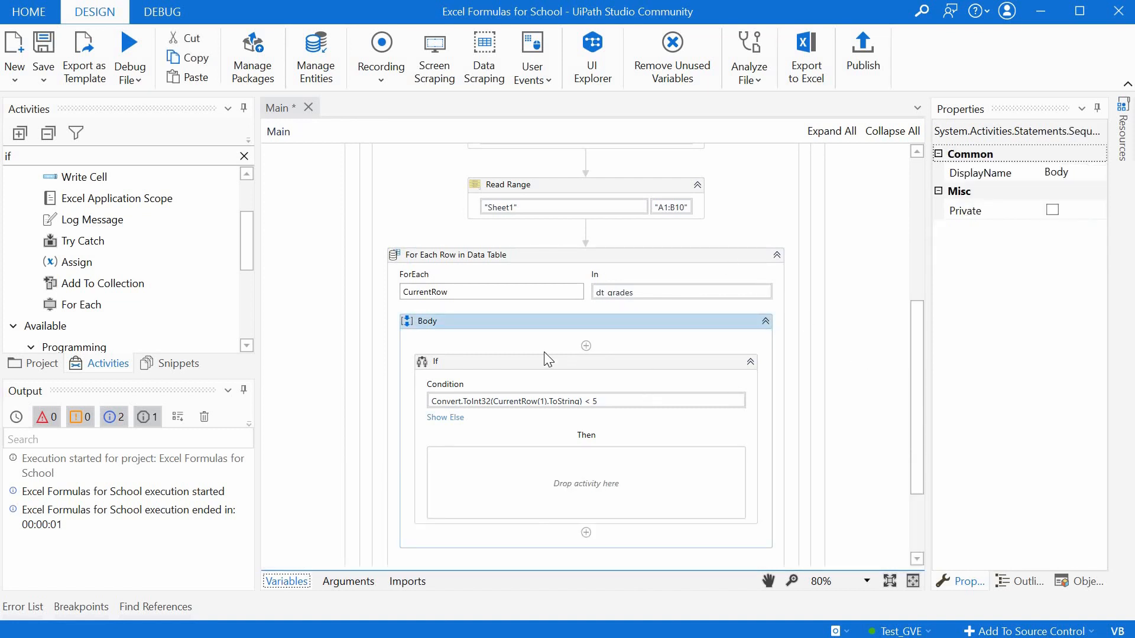
mouse_move(519, 259)
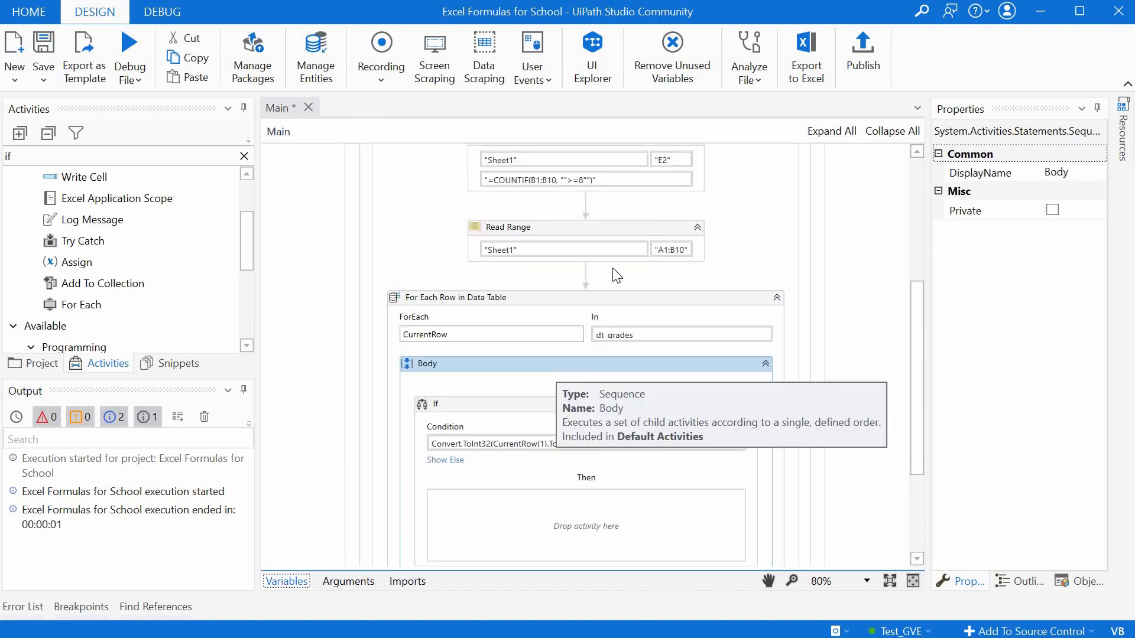
- Assign str_under5 = str_under5 + ", " + CurrentRow(0).ToString in the Then branch
scroll("down", 3)
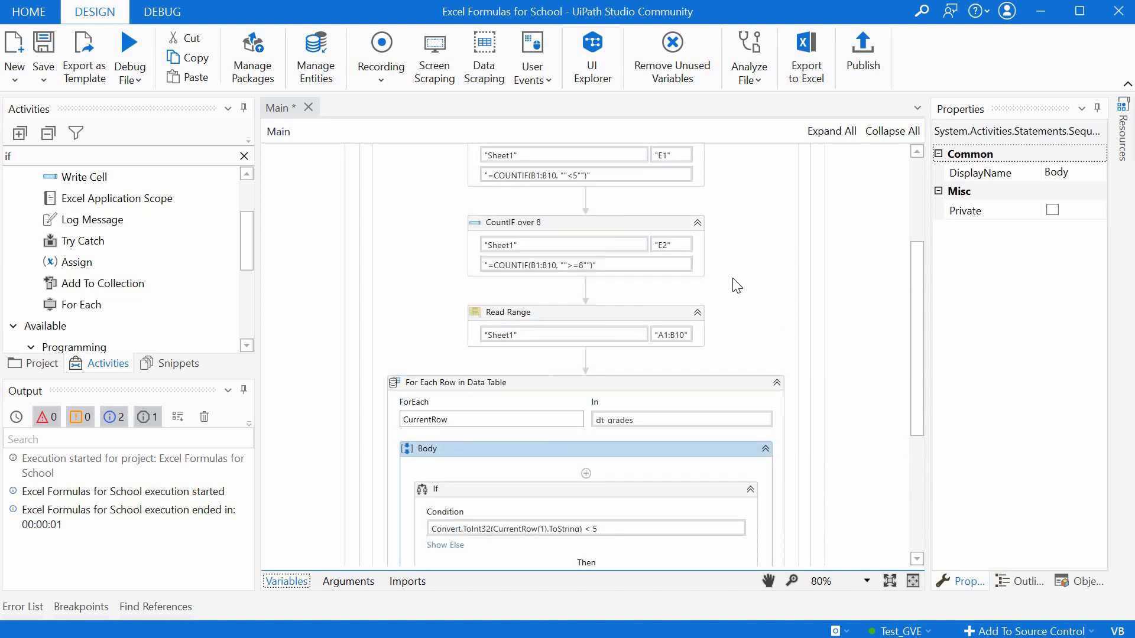
scroll("down", 3)
type("assig")
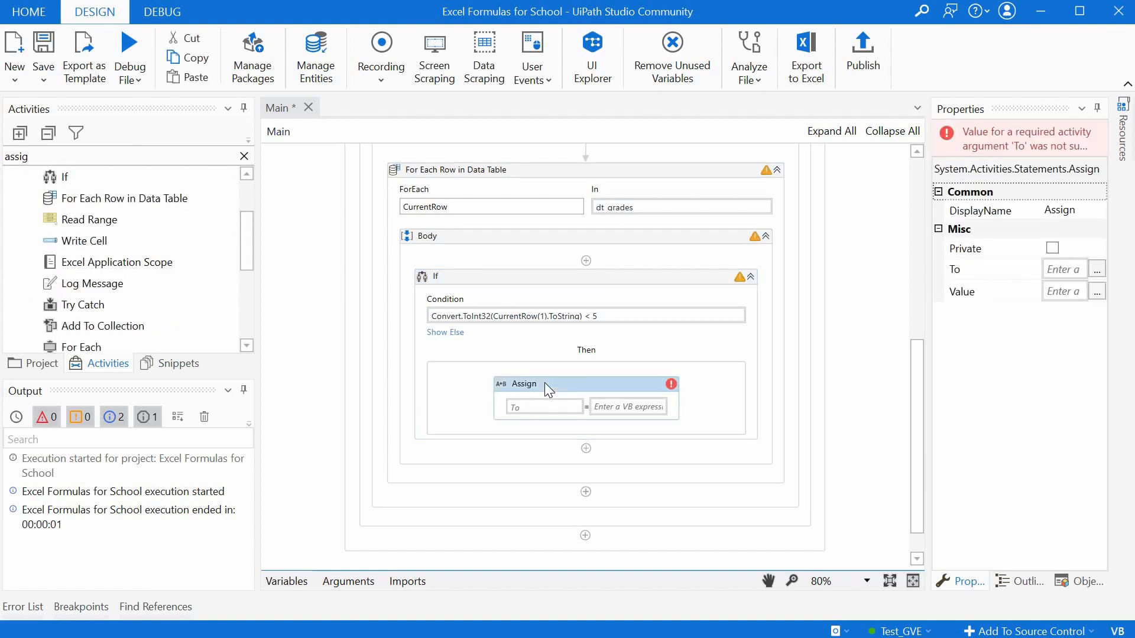
left_click(539, 406)
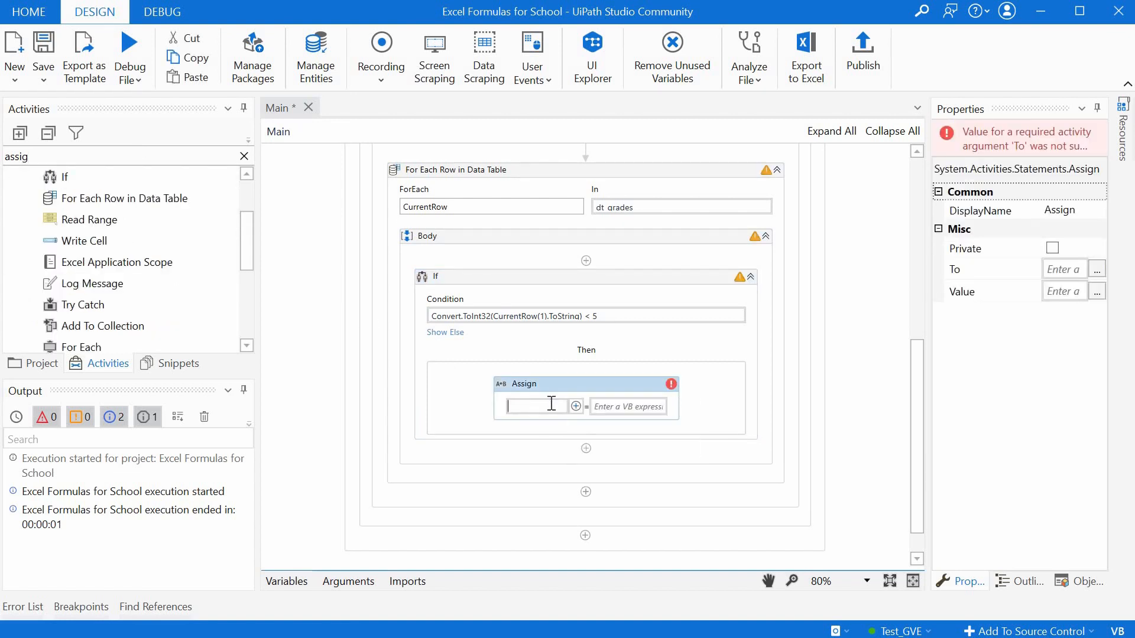
type("str_under5")
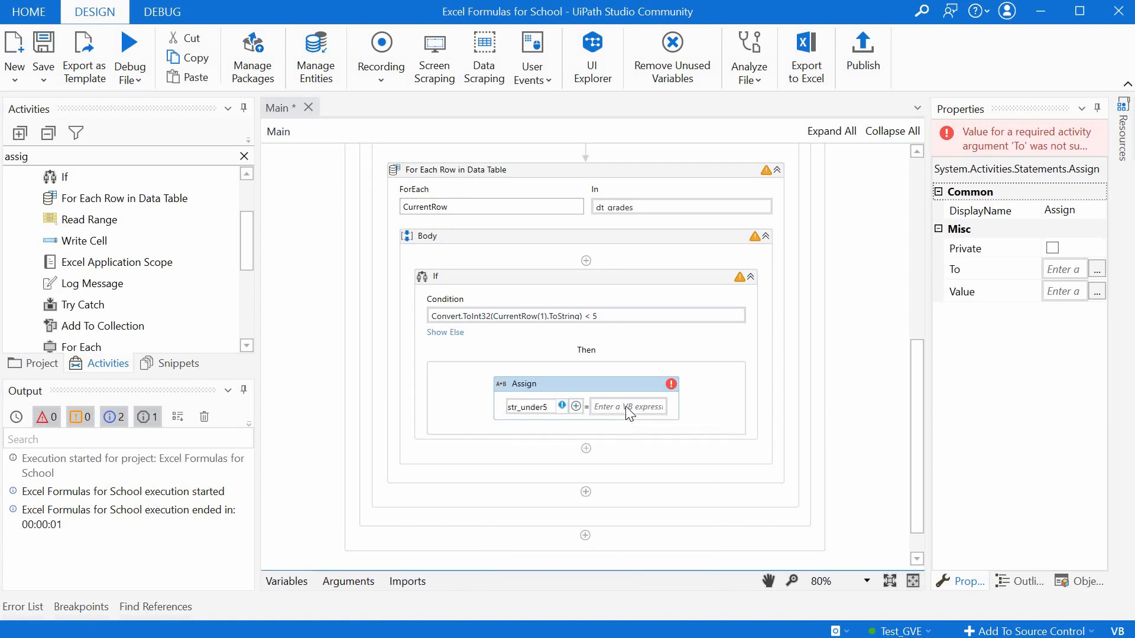
type("str")
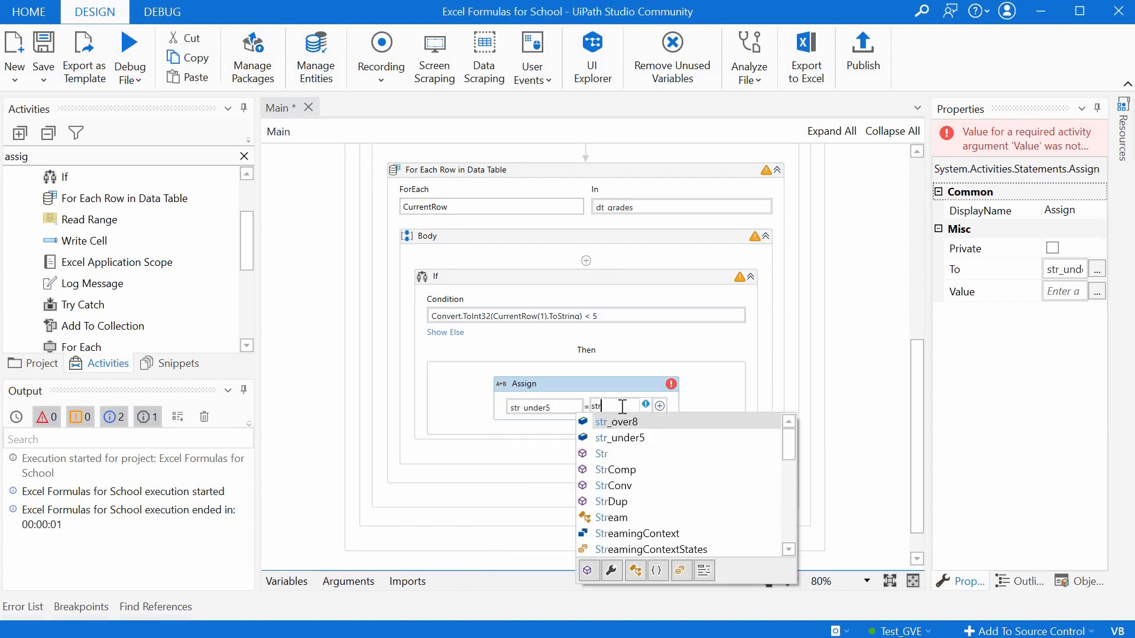
left_click(620, 438)
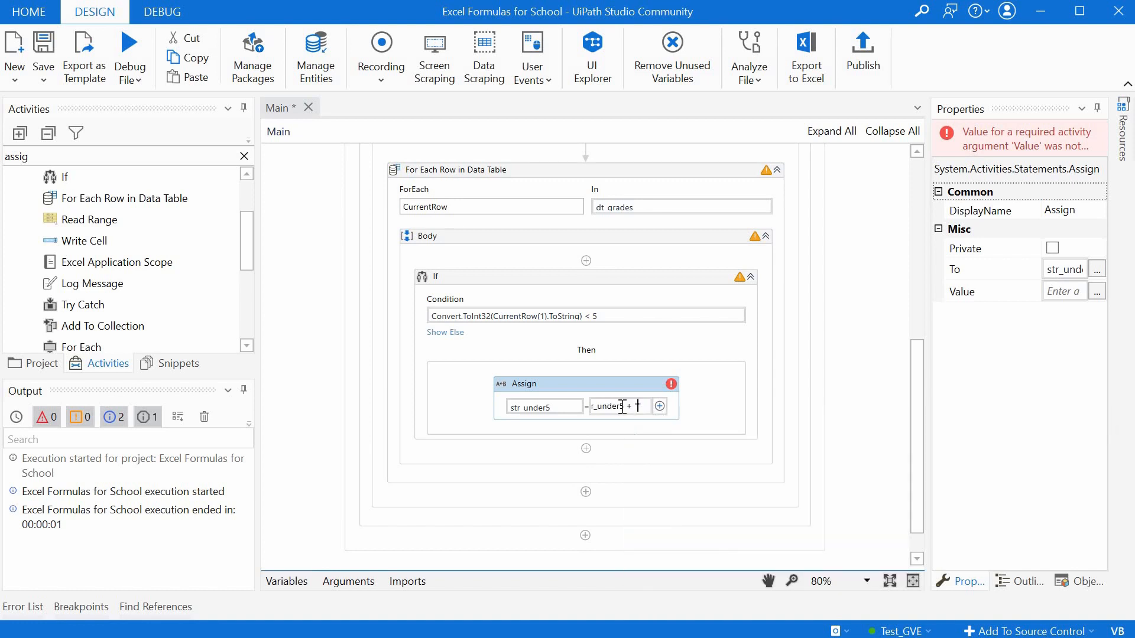
type("\", \" +")
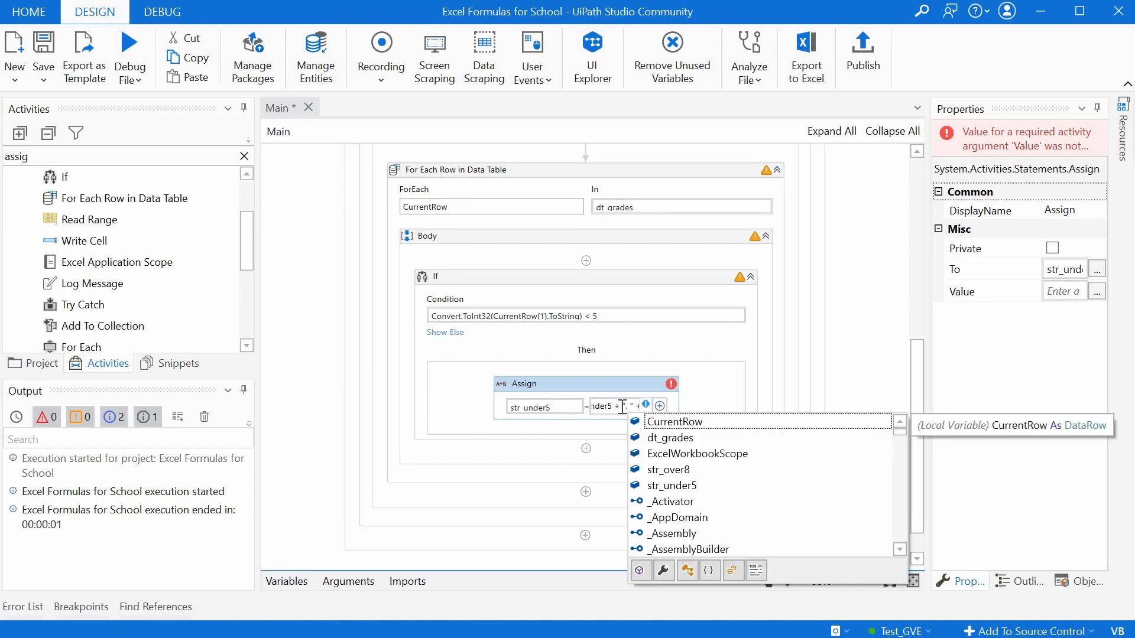
type("CurrentRow(0")
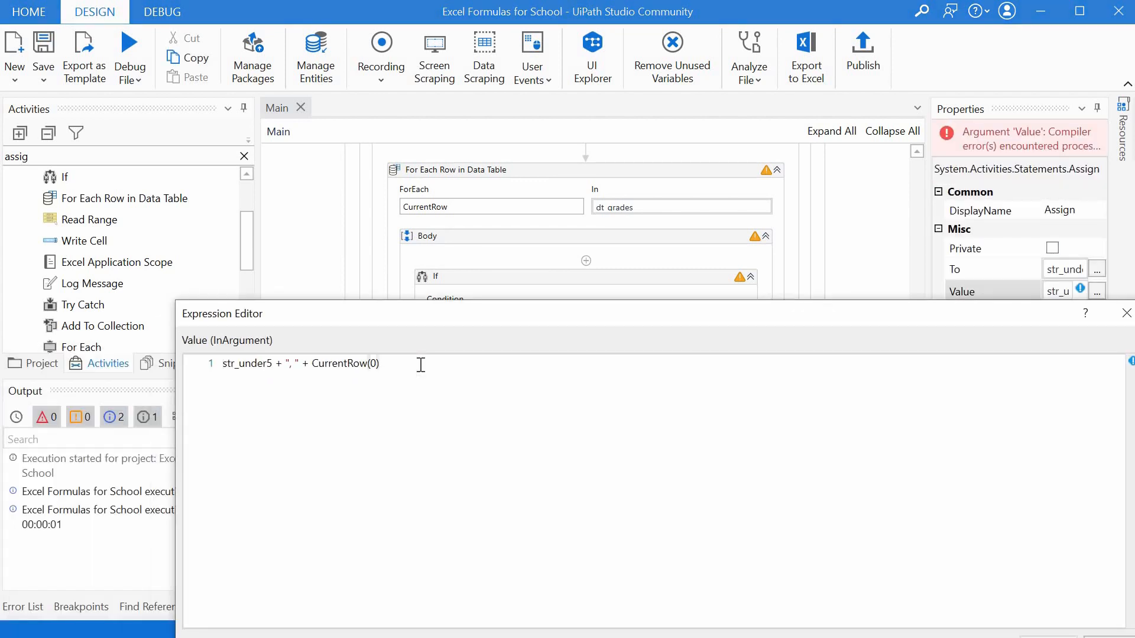
type(".ToString")
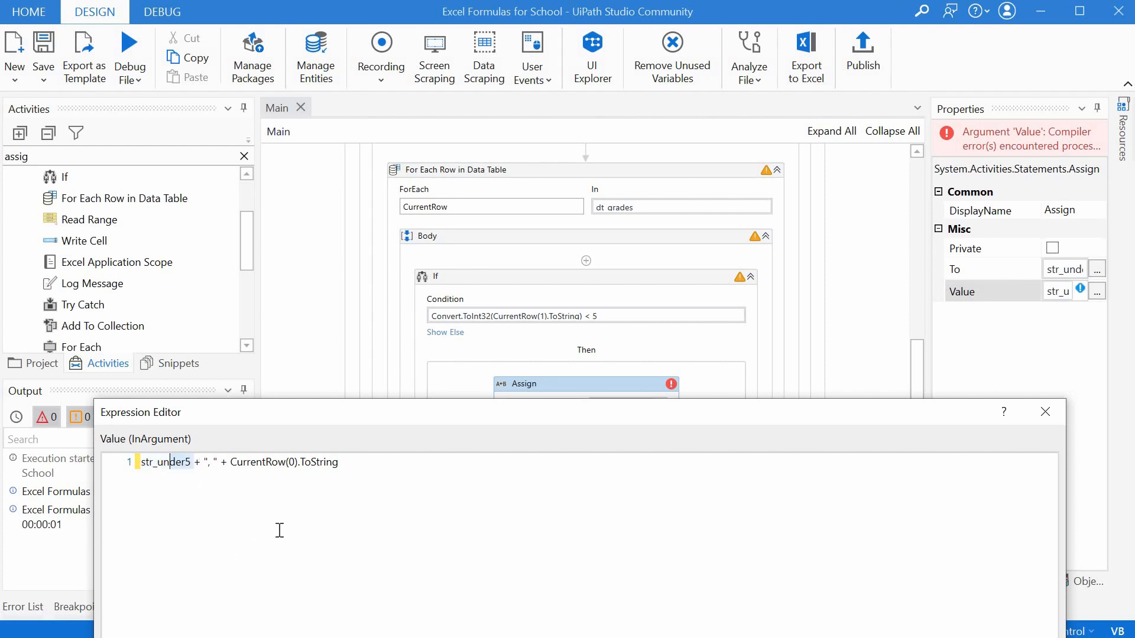
double_click(285, 462)
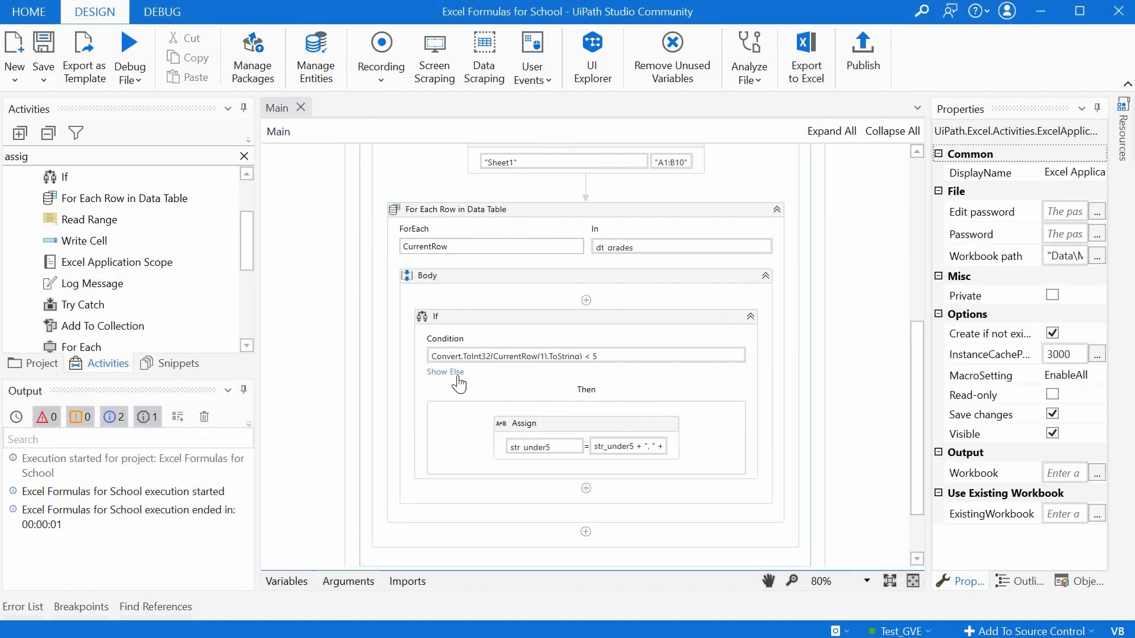
- Paste the If copy into the Else branch and retarget its Assign to str_over8
left_click(446, 371)
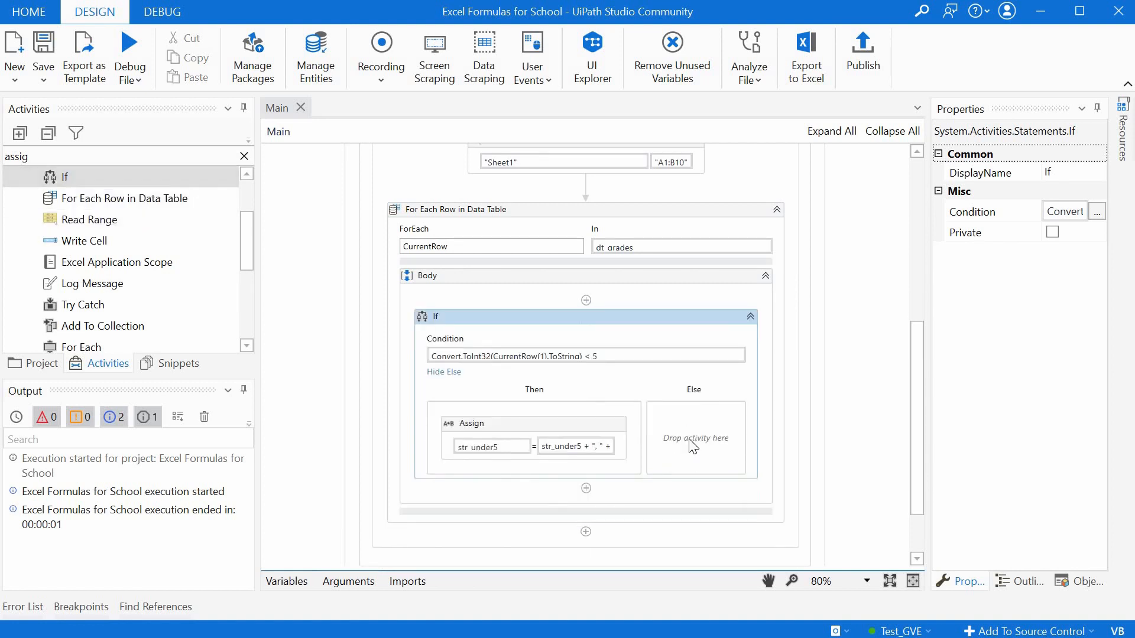
left_click(694, 438)
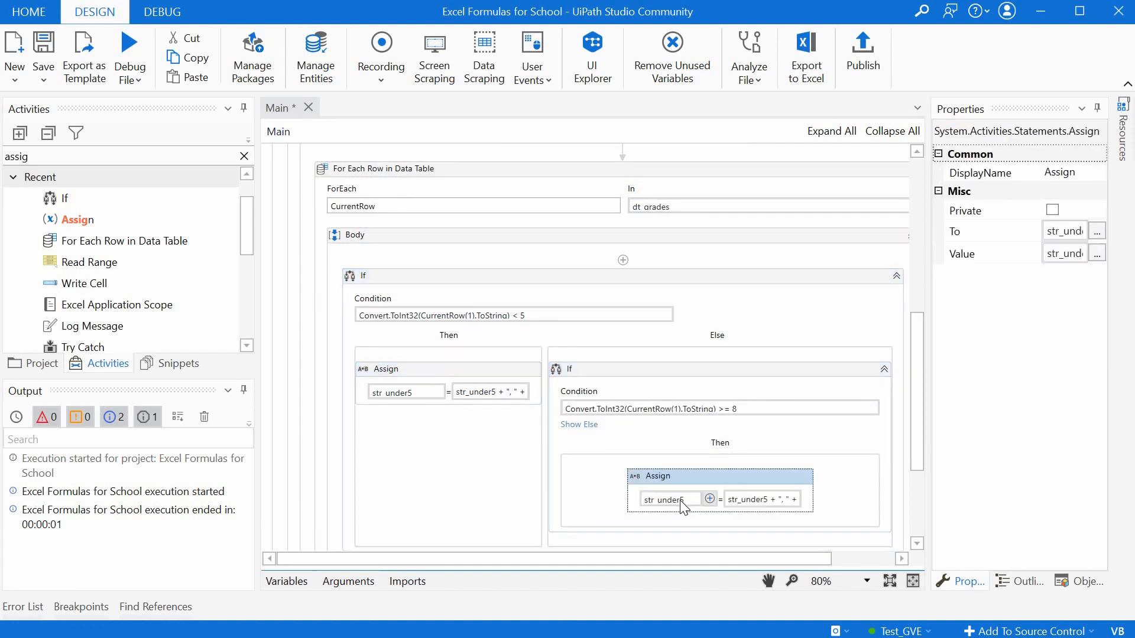
left_click(670, 499)
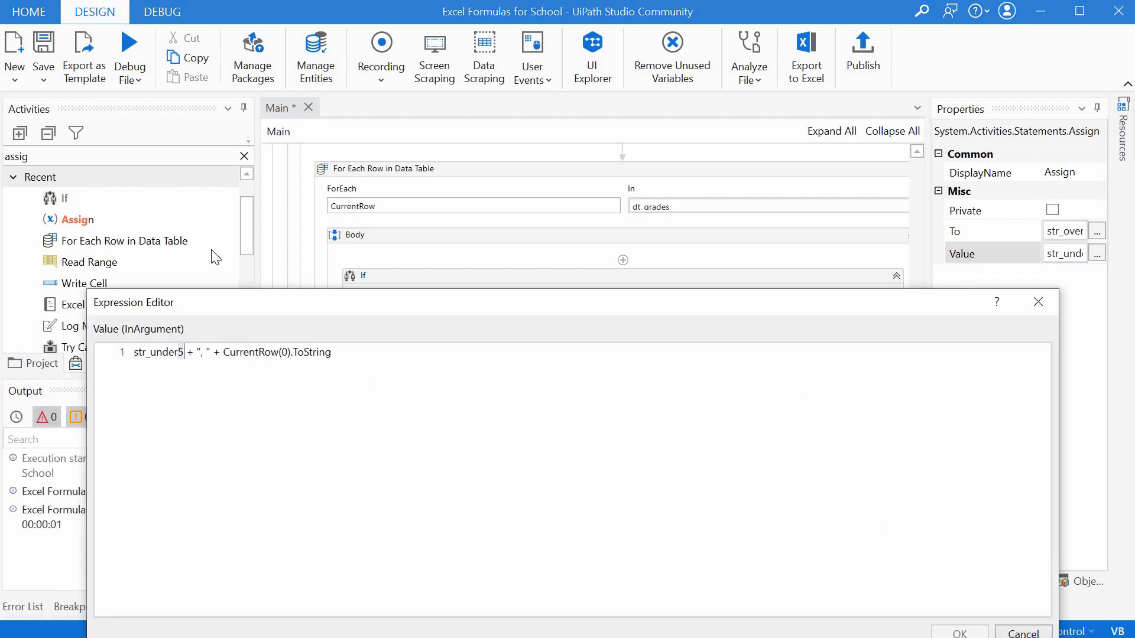
key("Backspace")
type("over8")
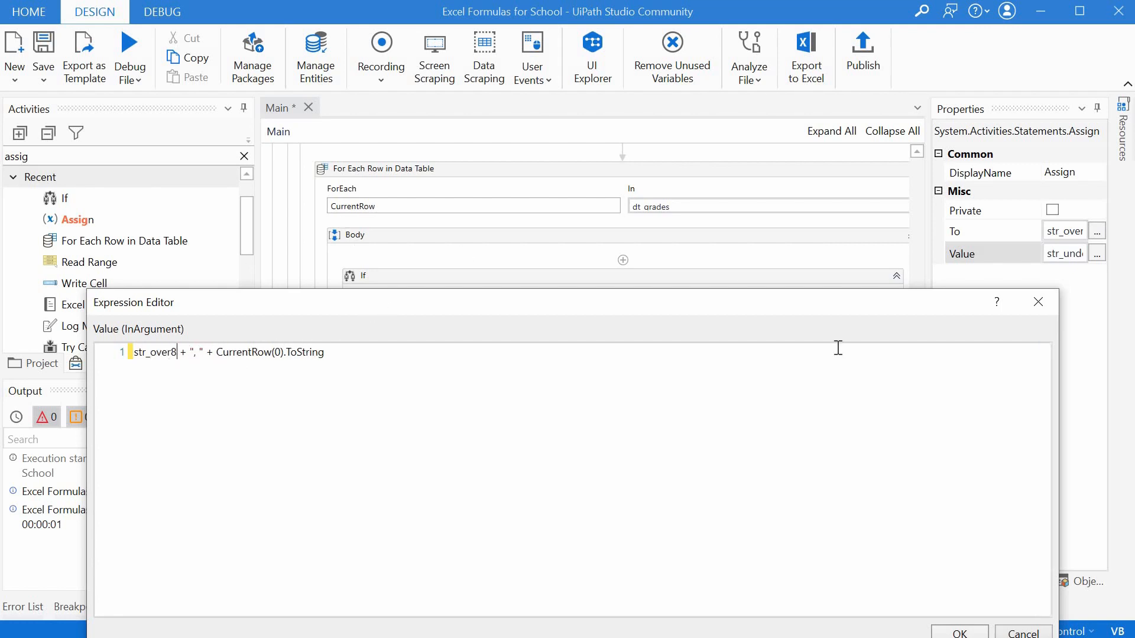
left_click(959, 632)
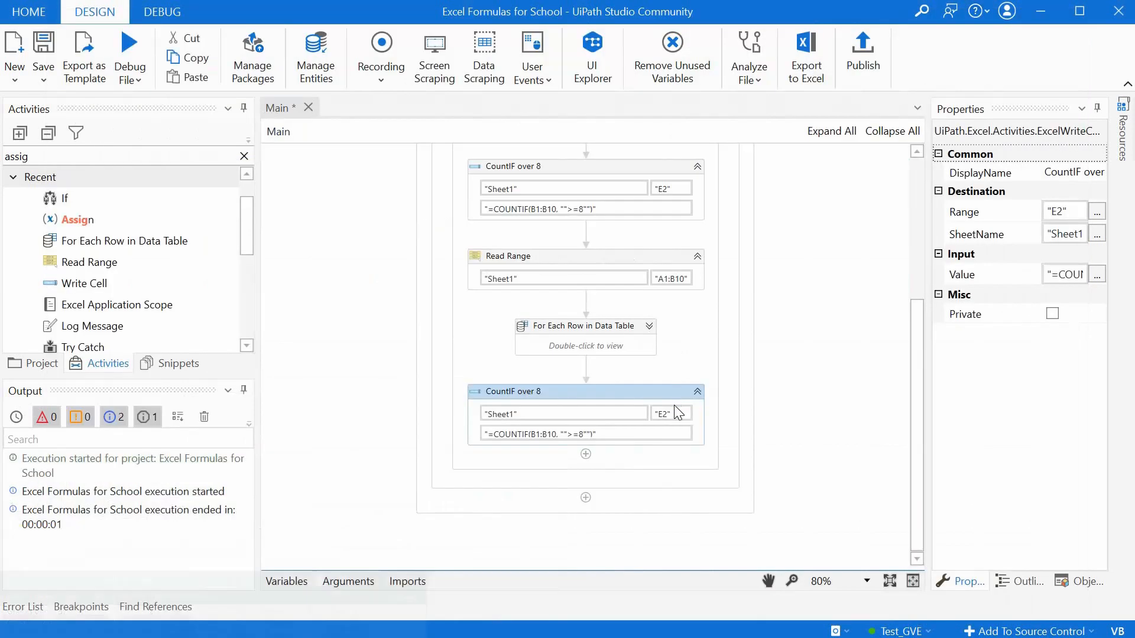
mouse_move(766, 241)
type("Subjects under5")
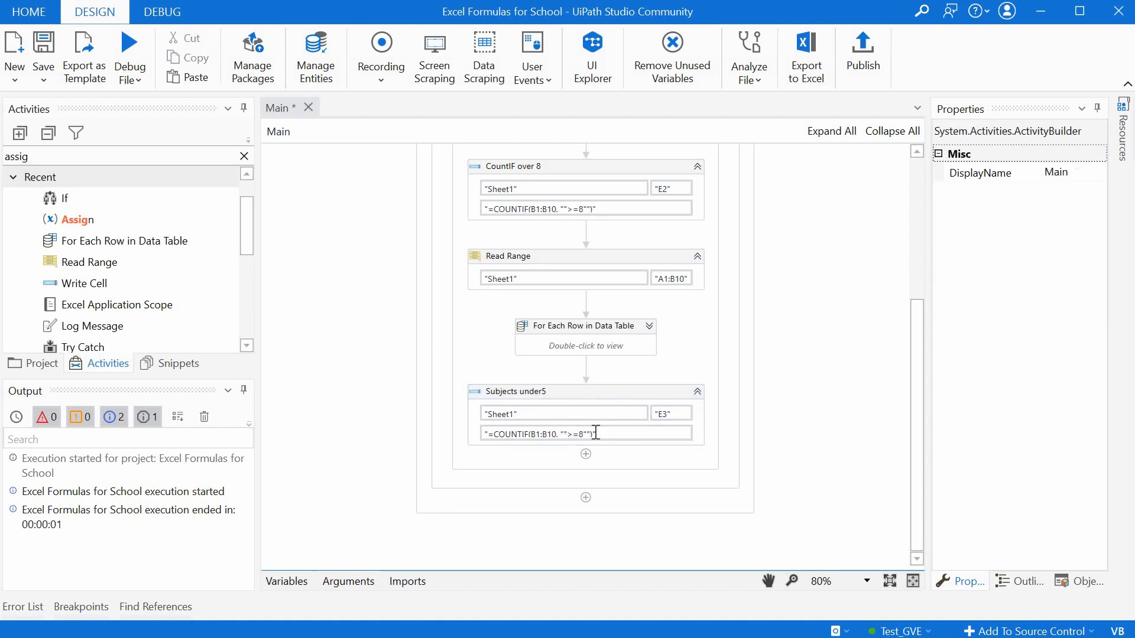
- Set the Write Cells to write str_under5 into E3 and str_over8 into E4
left_click(514, 391)
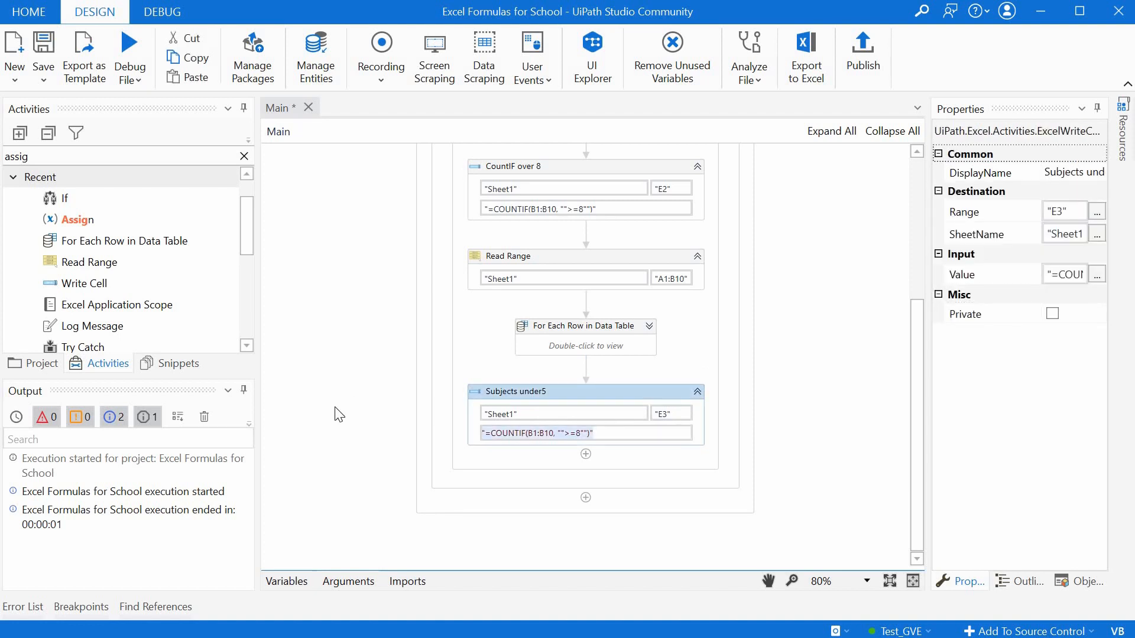
type("st")
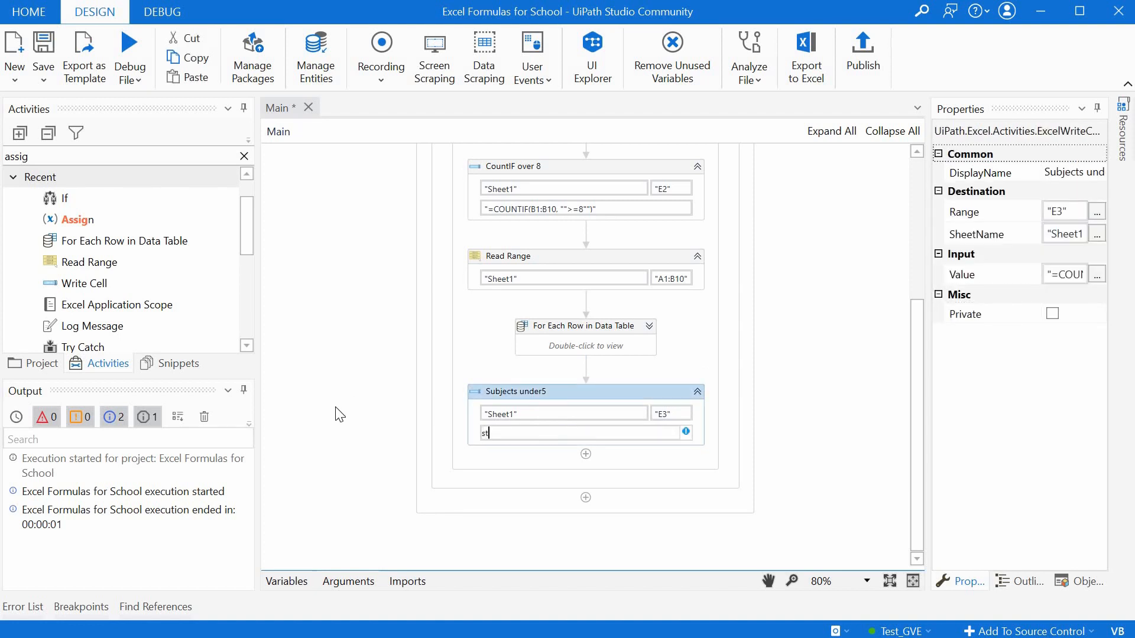
type("r_")
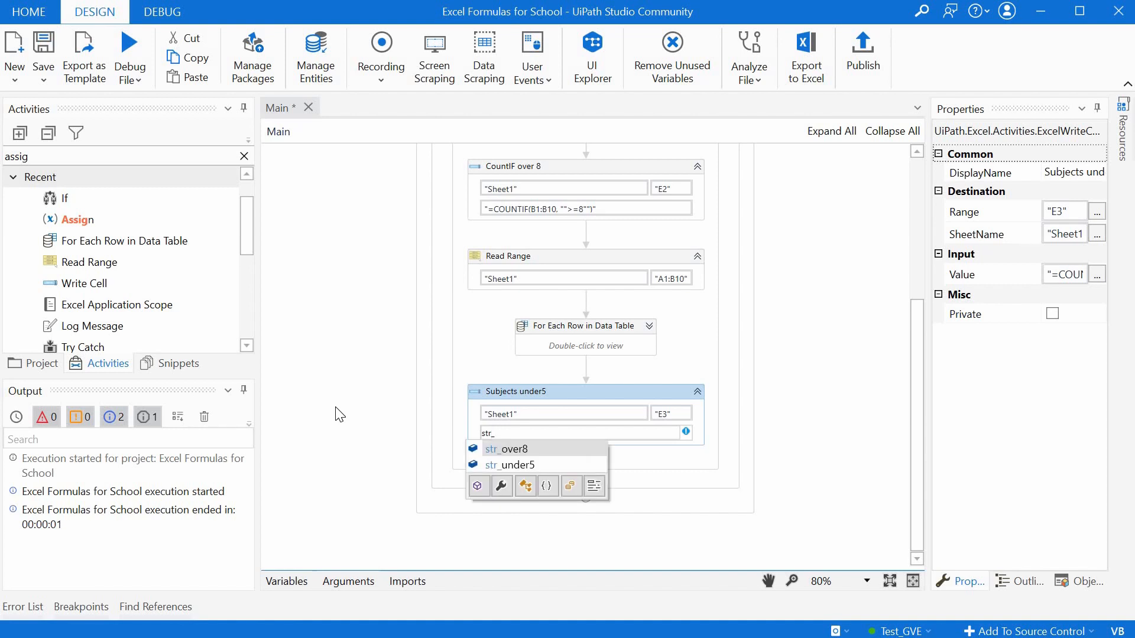
left_click(509, 465)
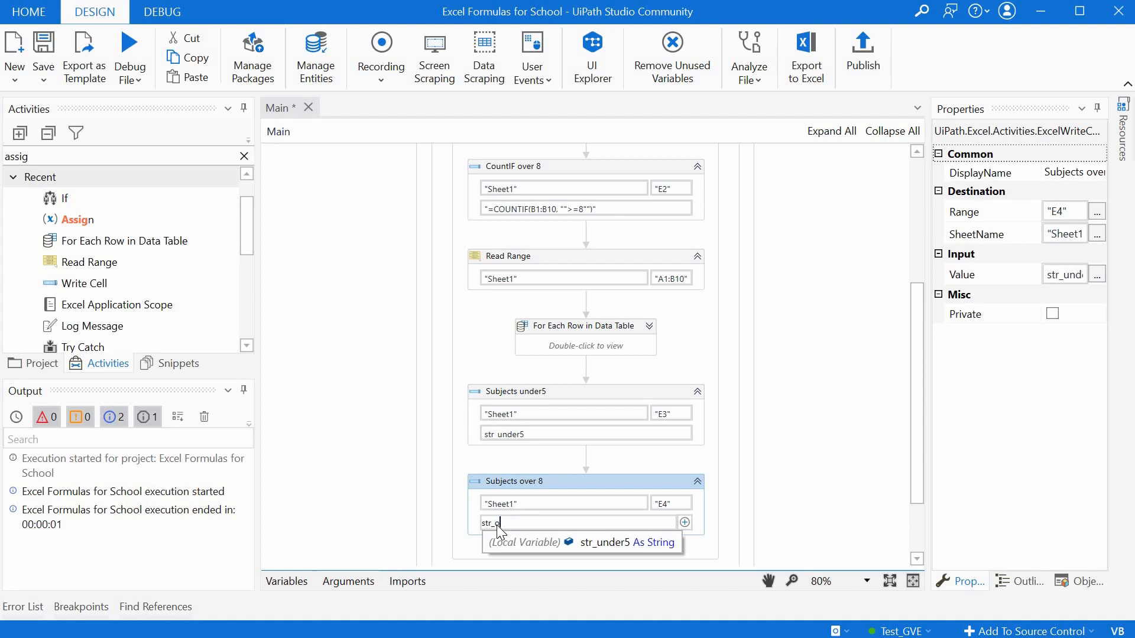
type("ver")
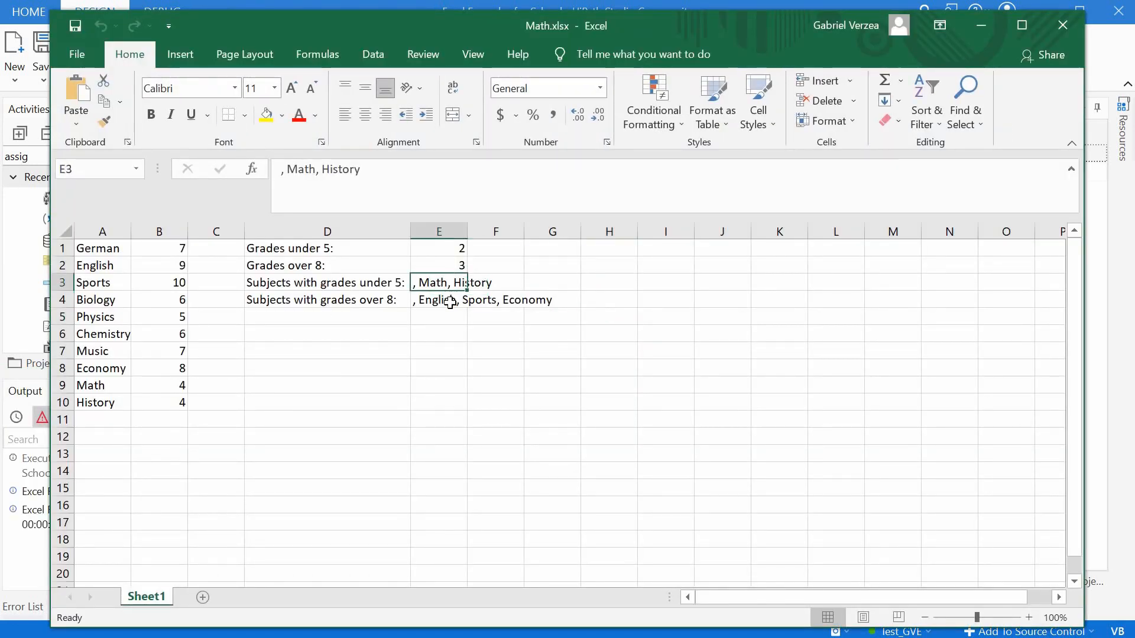
- Inspect cell E4, which reads ', English, Sports, Economy' with a leading comma
left_click(439, 299)
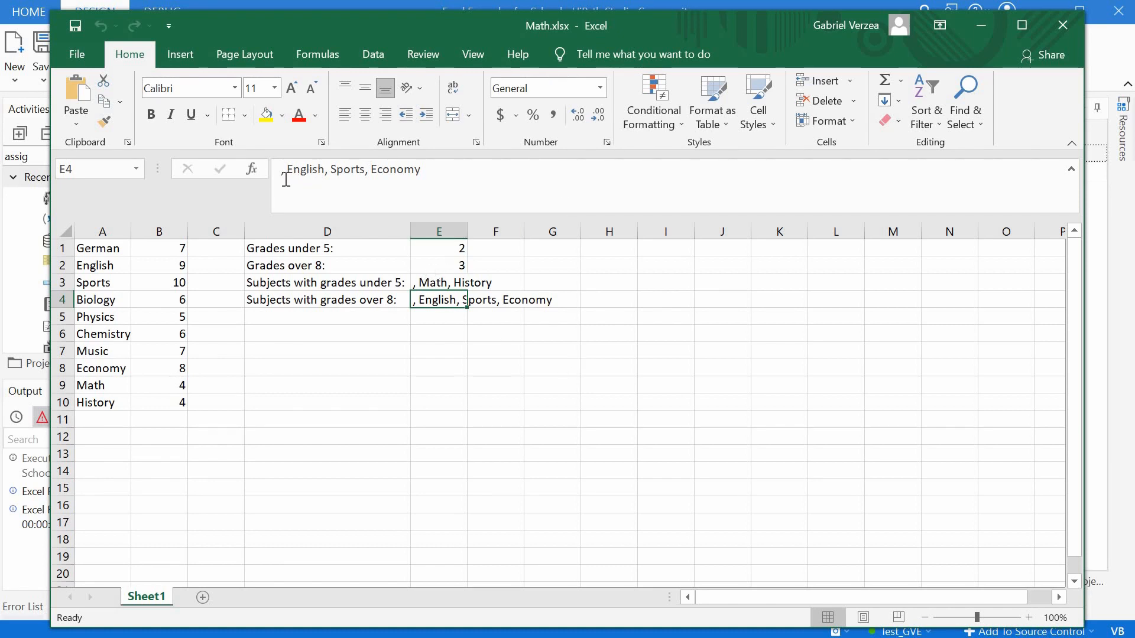
mouse_move(284, 174)
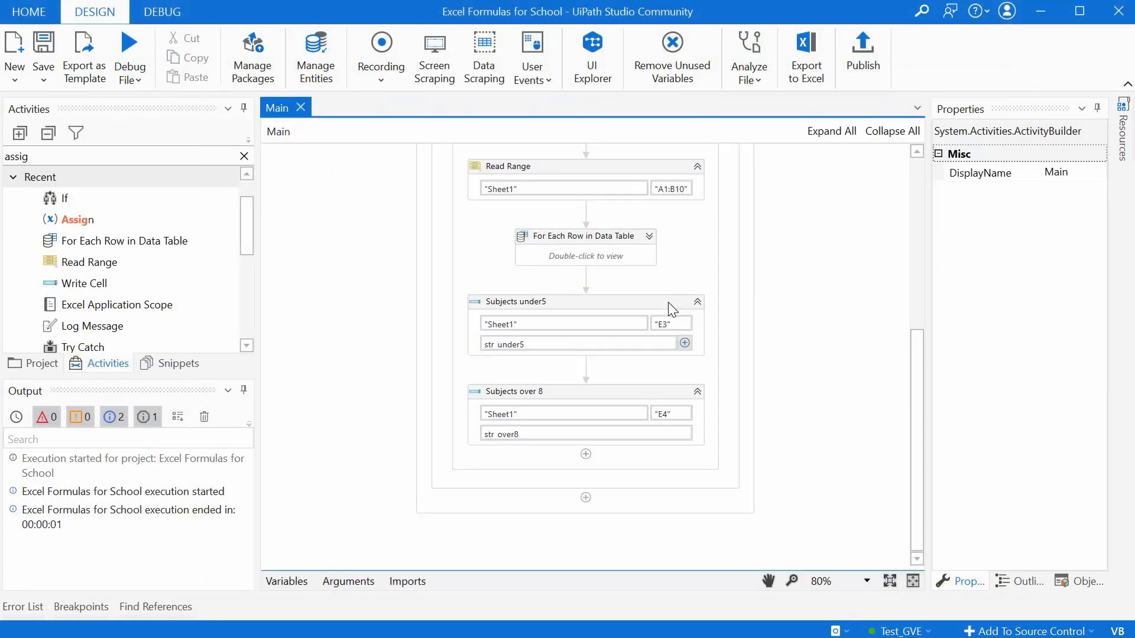
mouse_move(670, 307)
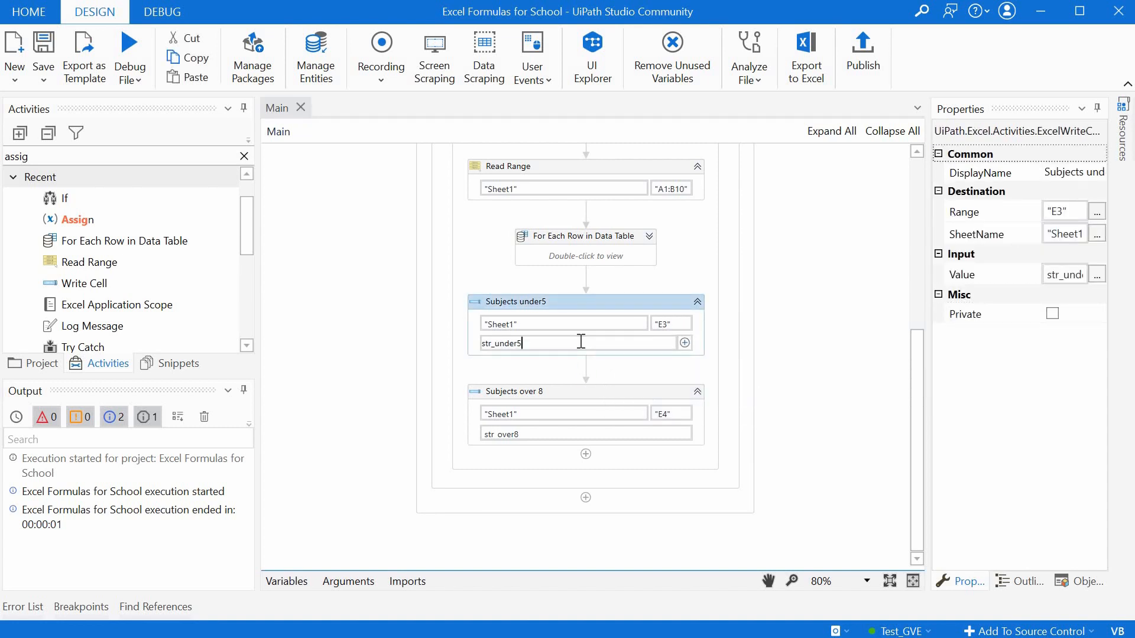
- Change the E3 and E4 values to str_under5.Substring(2) and str_over8.Substring(2)
type(".")
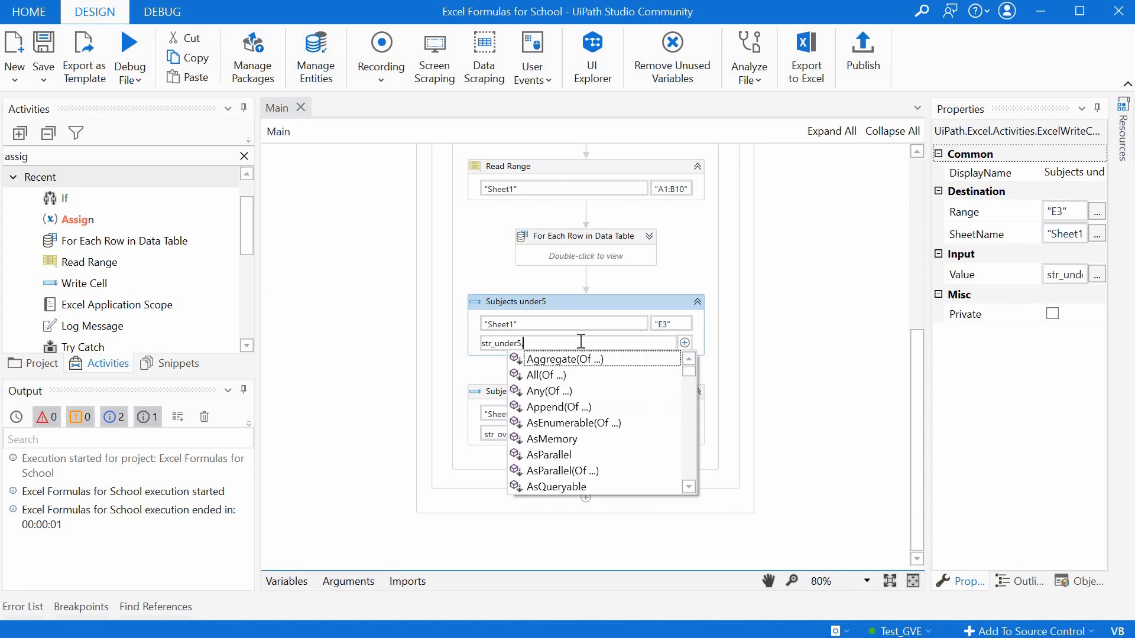
type(".Substring")
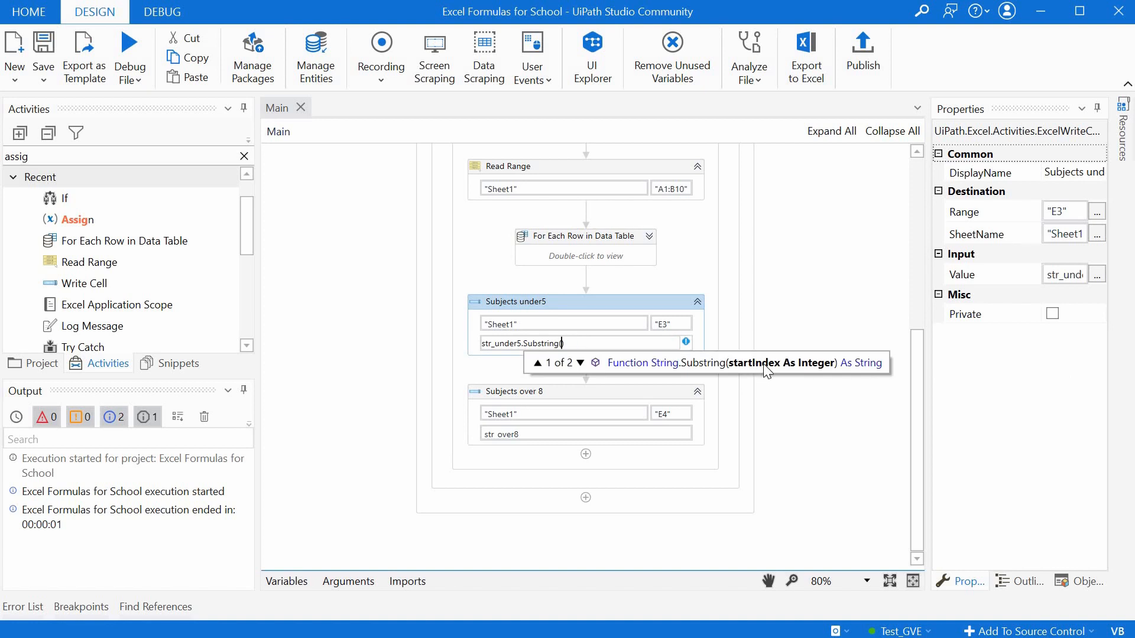
type("()")
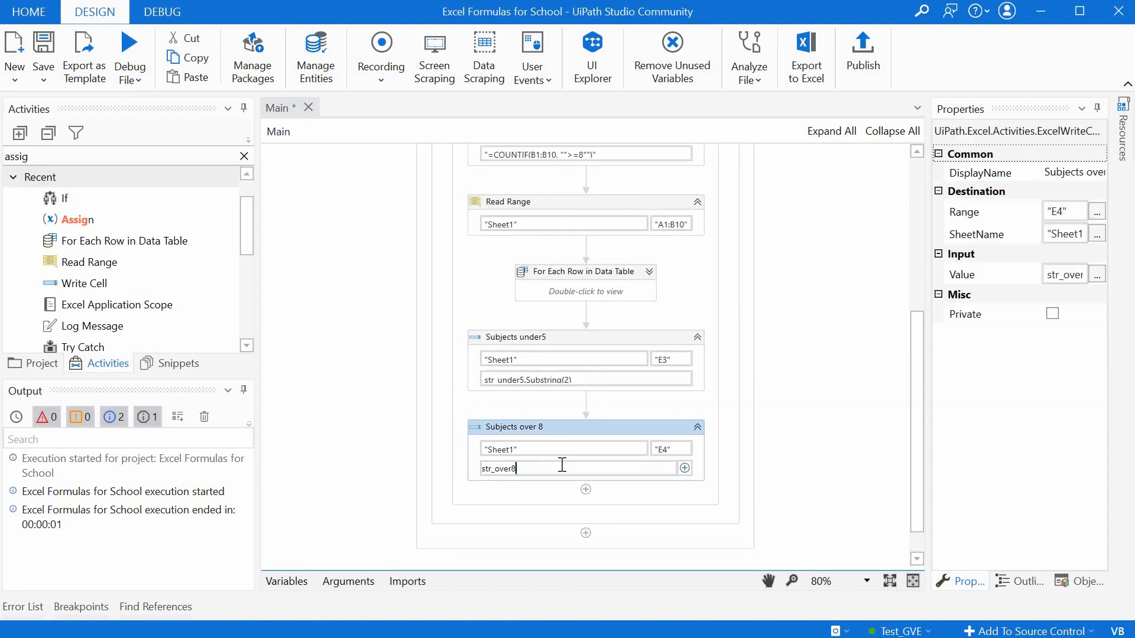
type(".Substring(2")
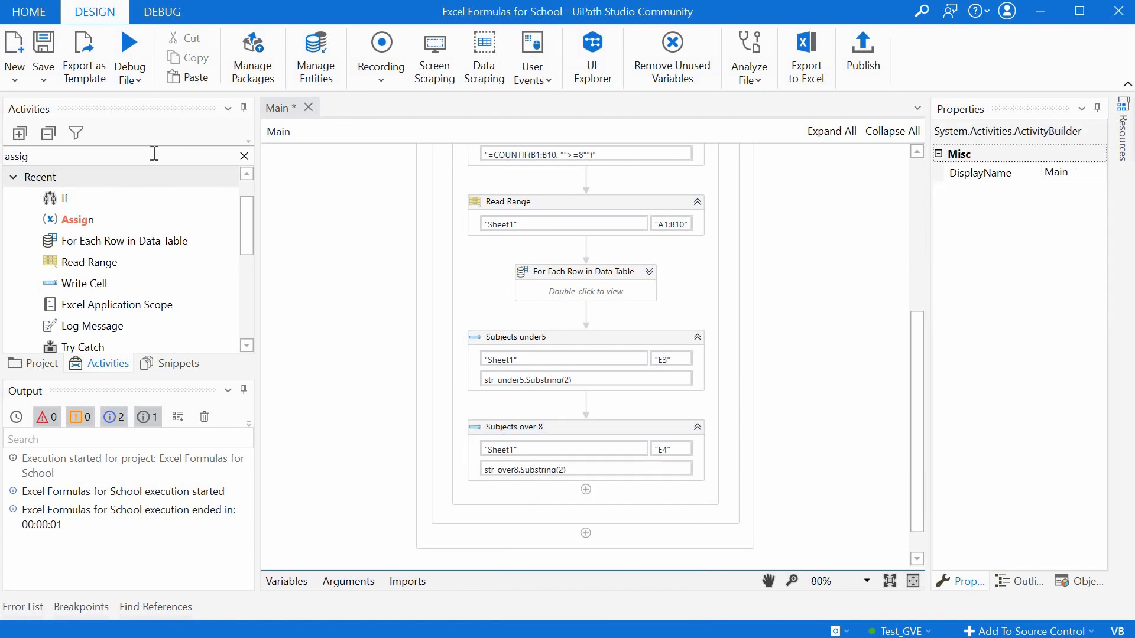
- Open Math.xlsx from the Data folder to confirm E3 and E4 have no leading commas
left_click(130, 67)
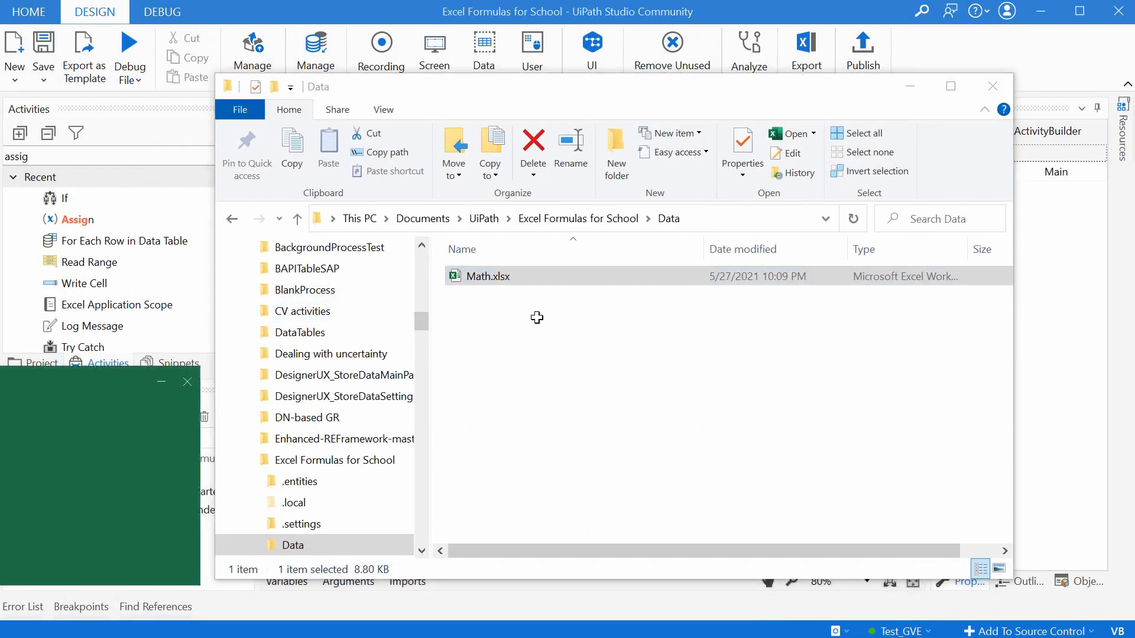
double_click(487, 276)
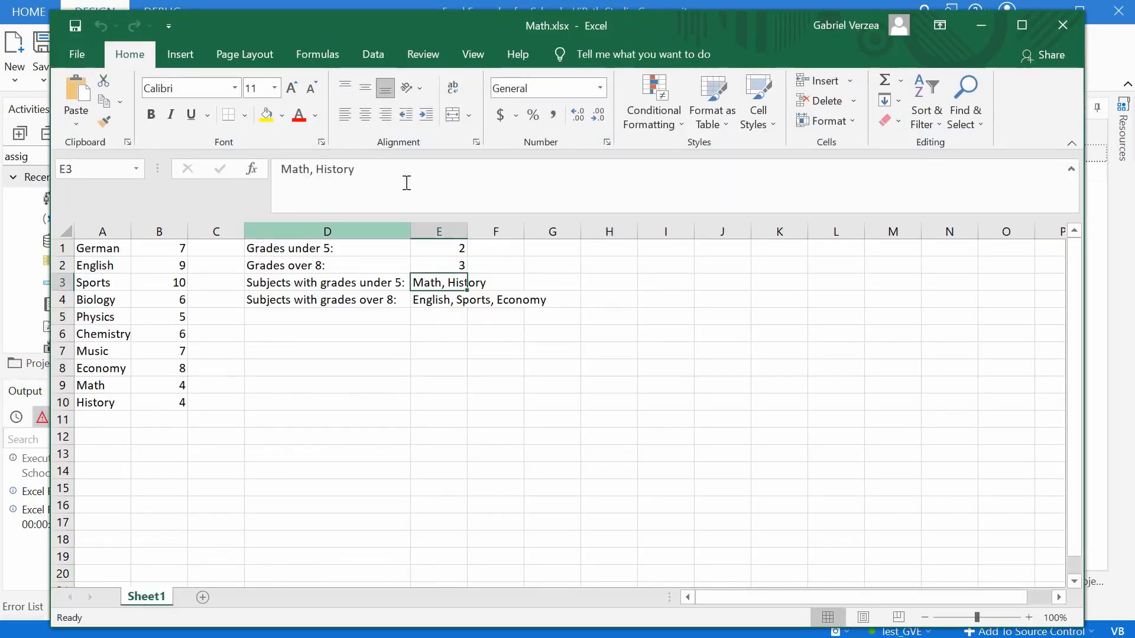